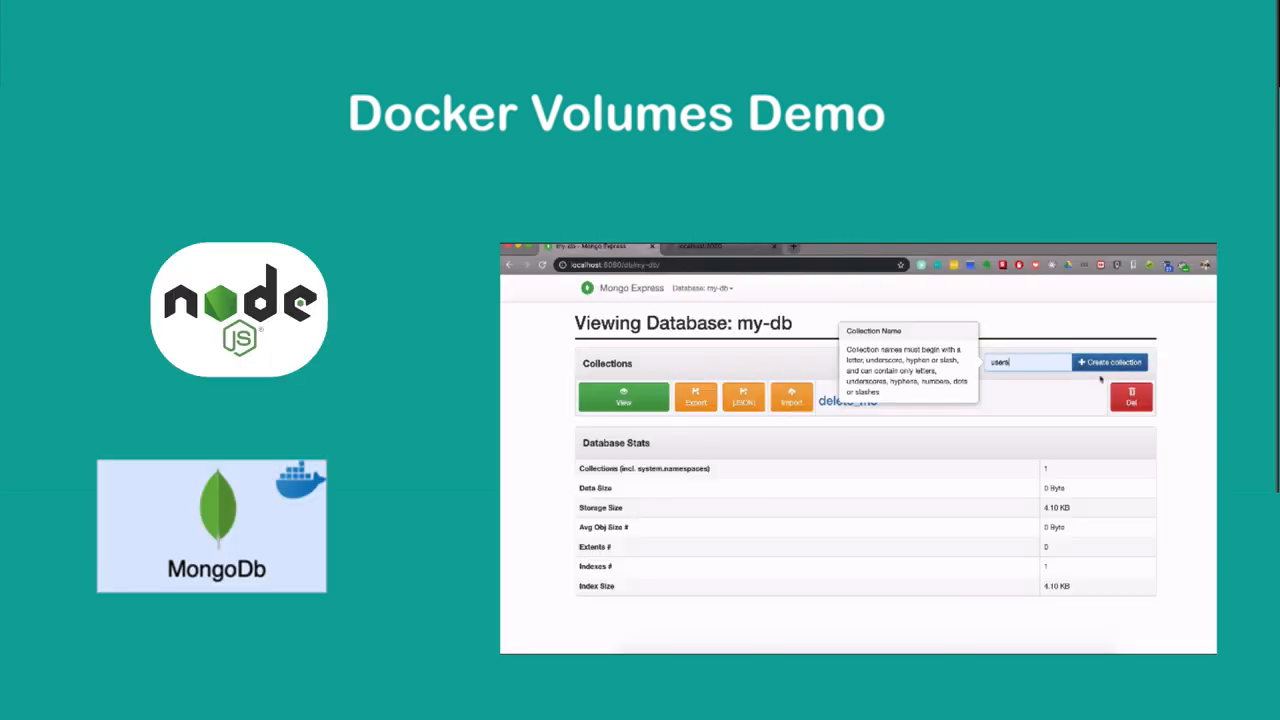
Launch the MongoDB and Mongo Express stack with 'docker-compose -f docker-compose.yaml up'.
left_click(720, 247)
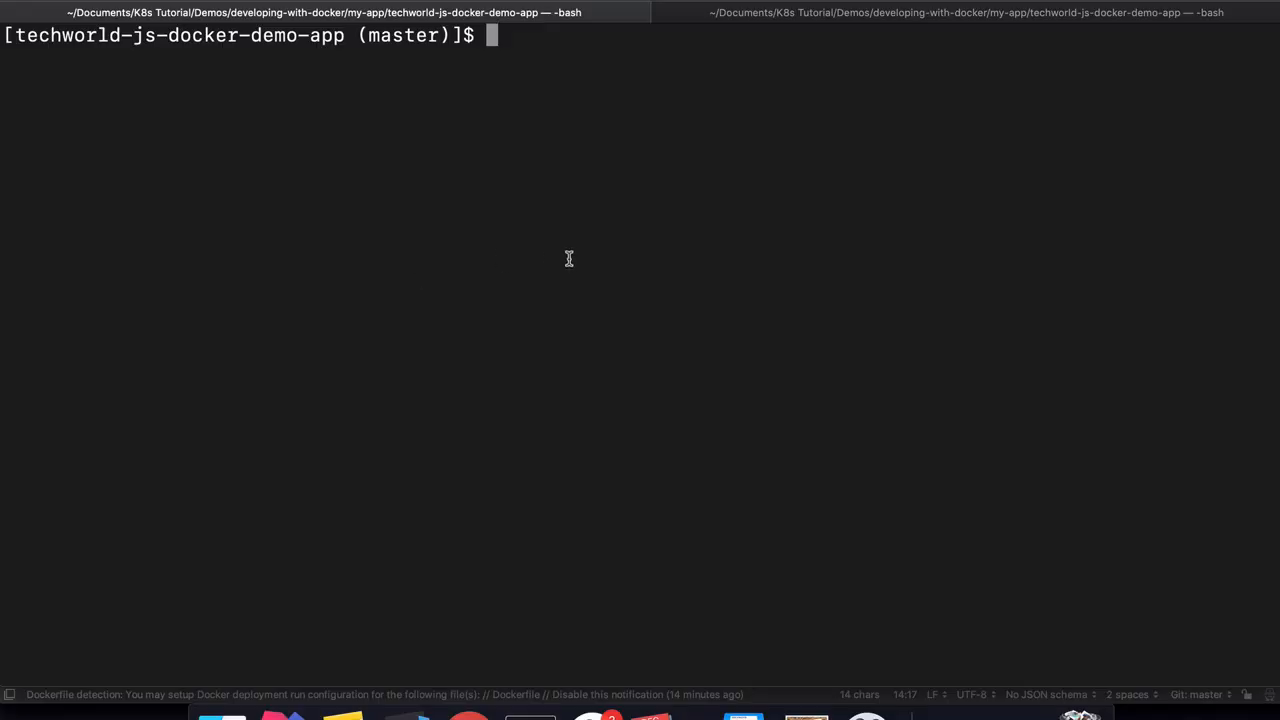
type("docker")
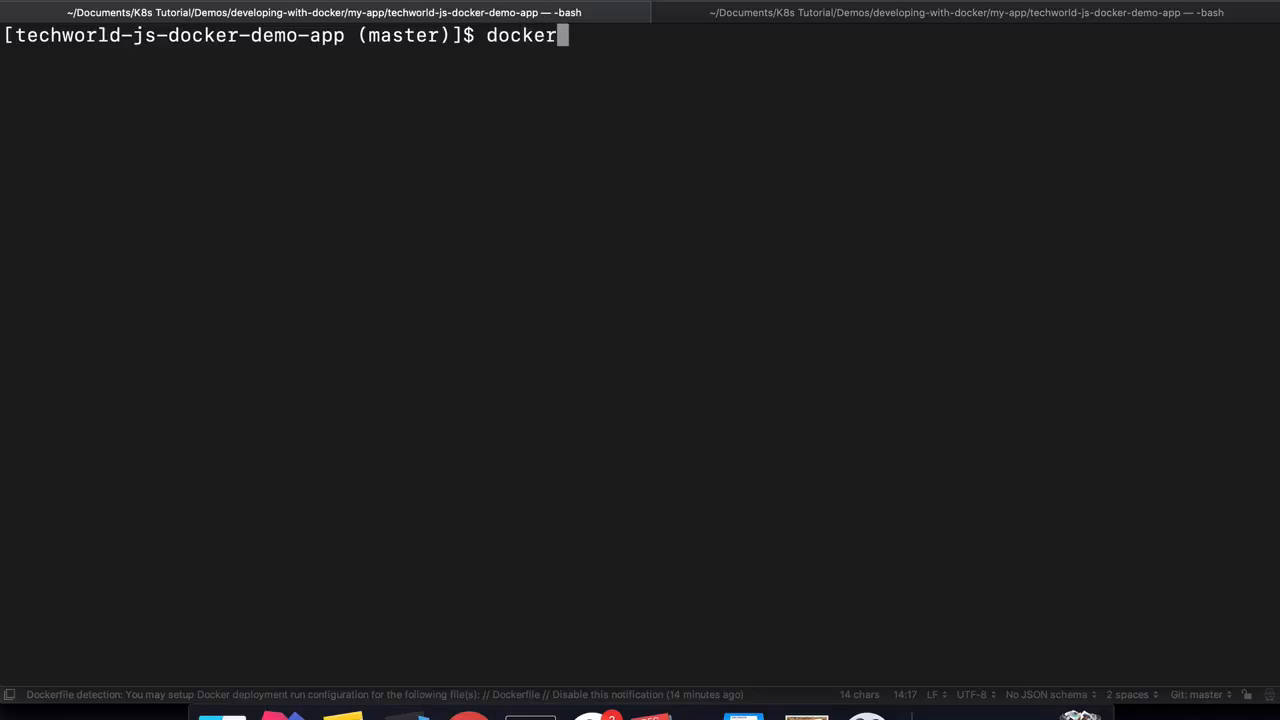
type("-compose -")
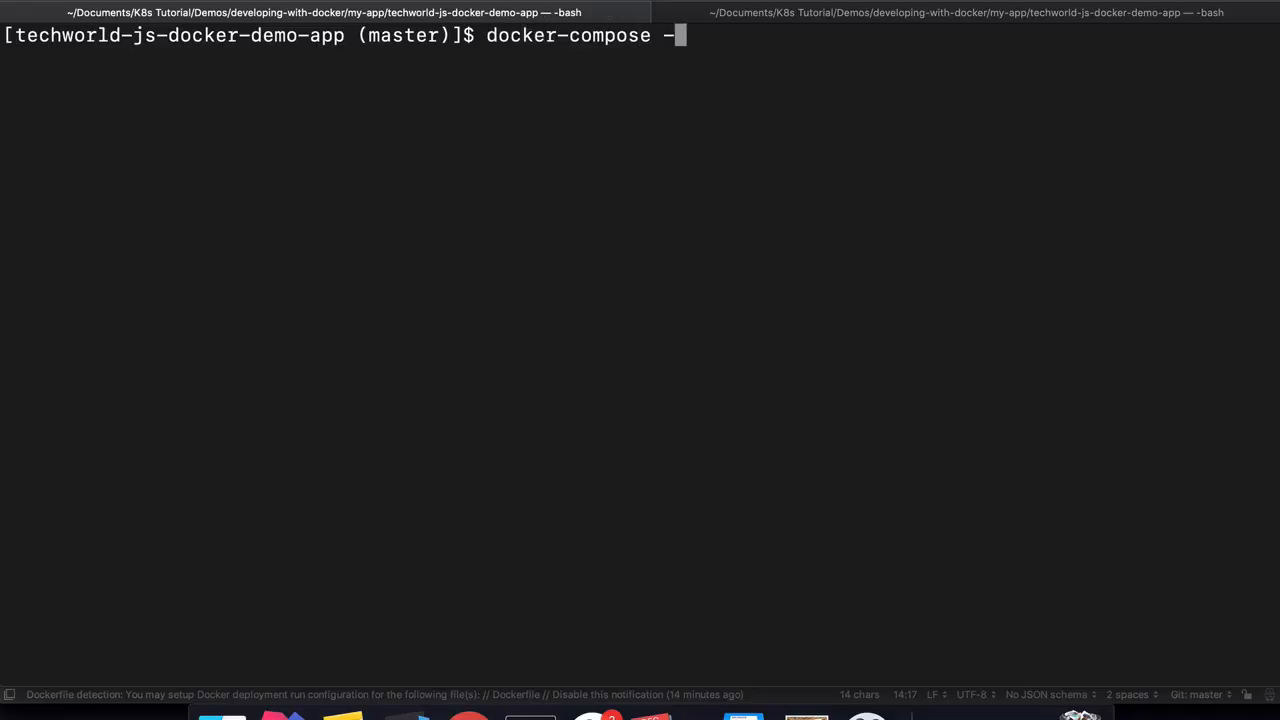
type("f docker-compose.yaml")
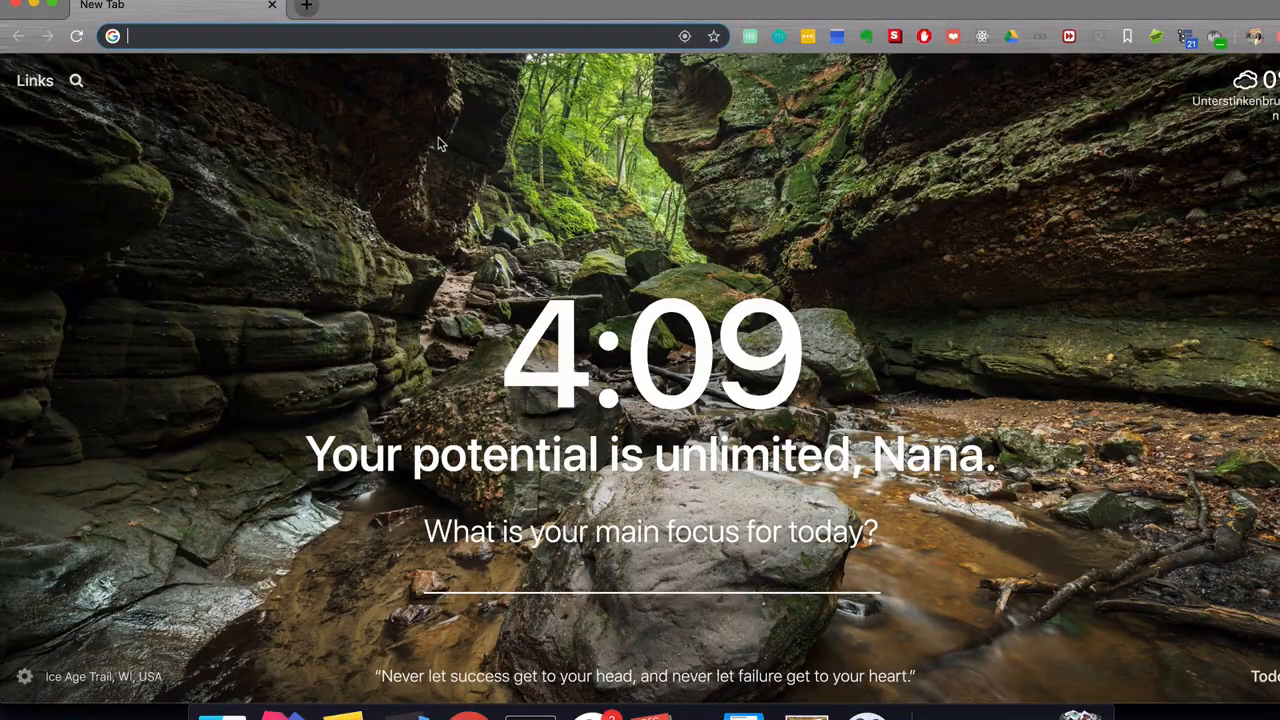
In Mongo Express, reload the databases, open my-db and add a 'users' collection.
type("localhost:3000")
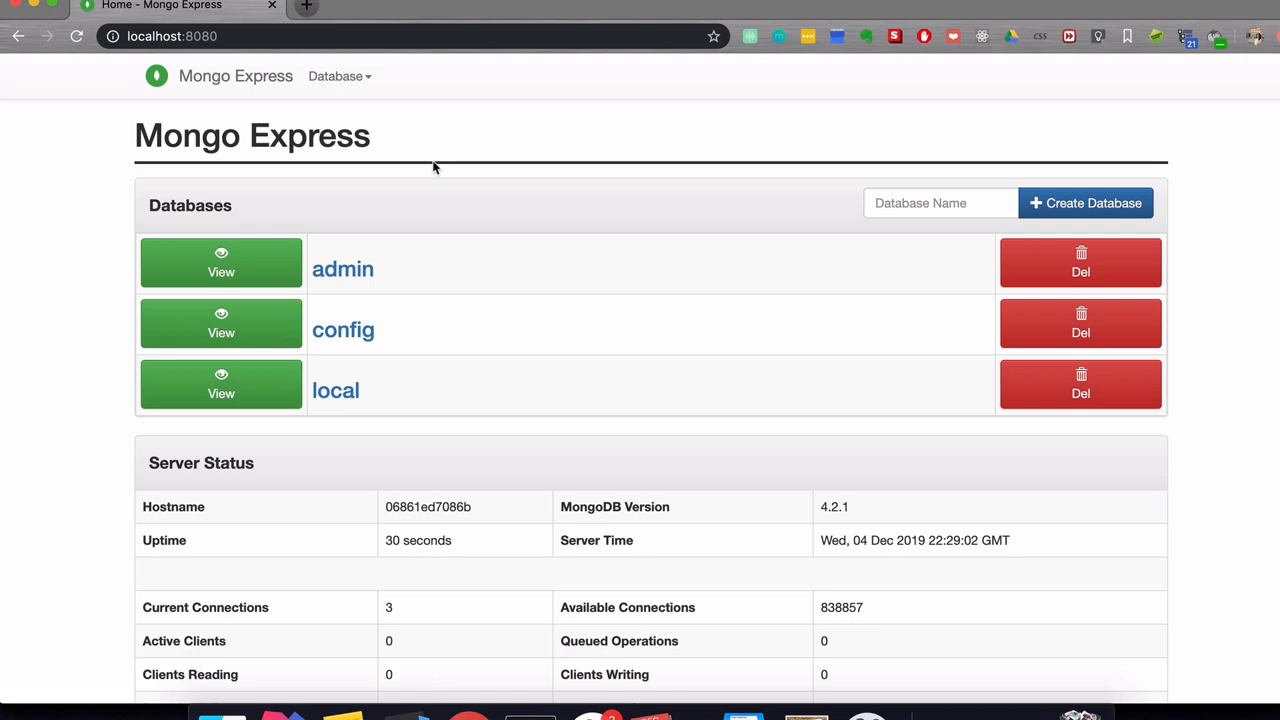
mouse_move(335, 390)
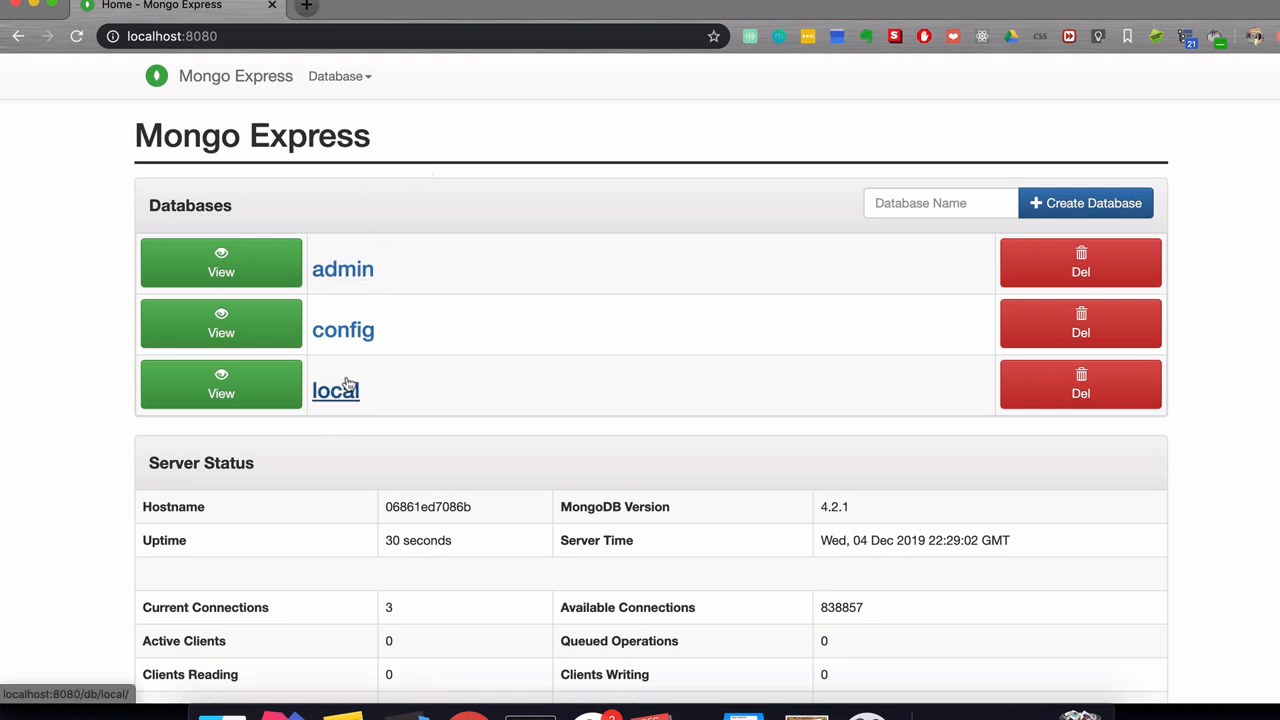
mouse_move(485, 334)
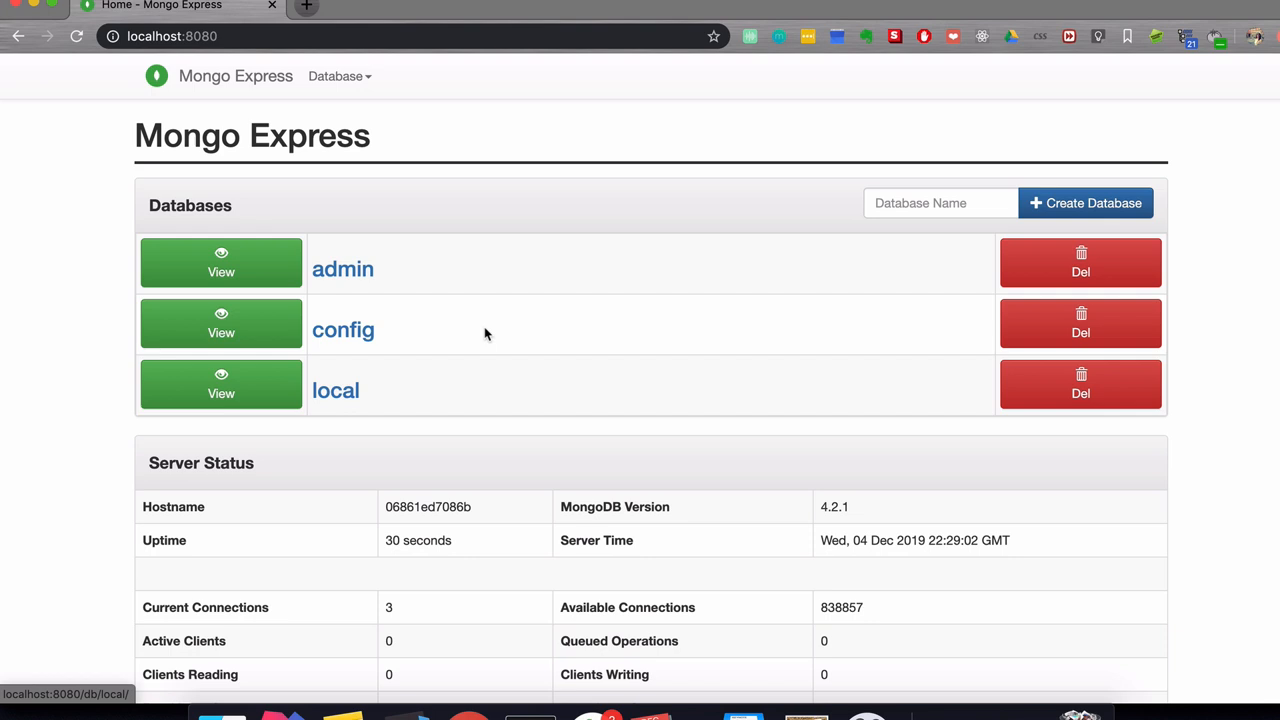
left_click(940, 203)
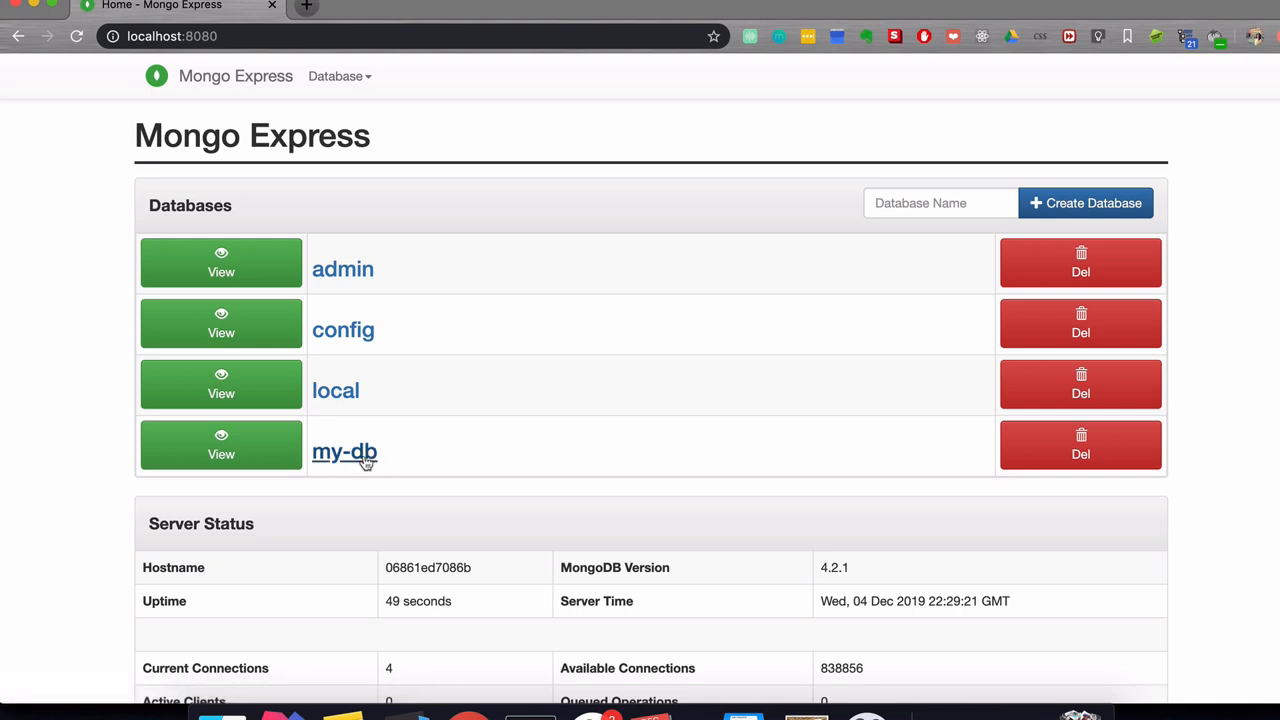
left_click(344, 452)
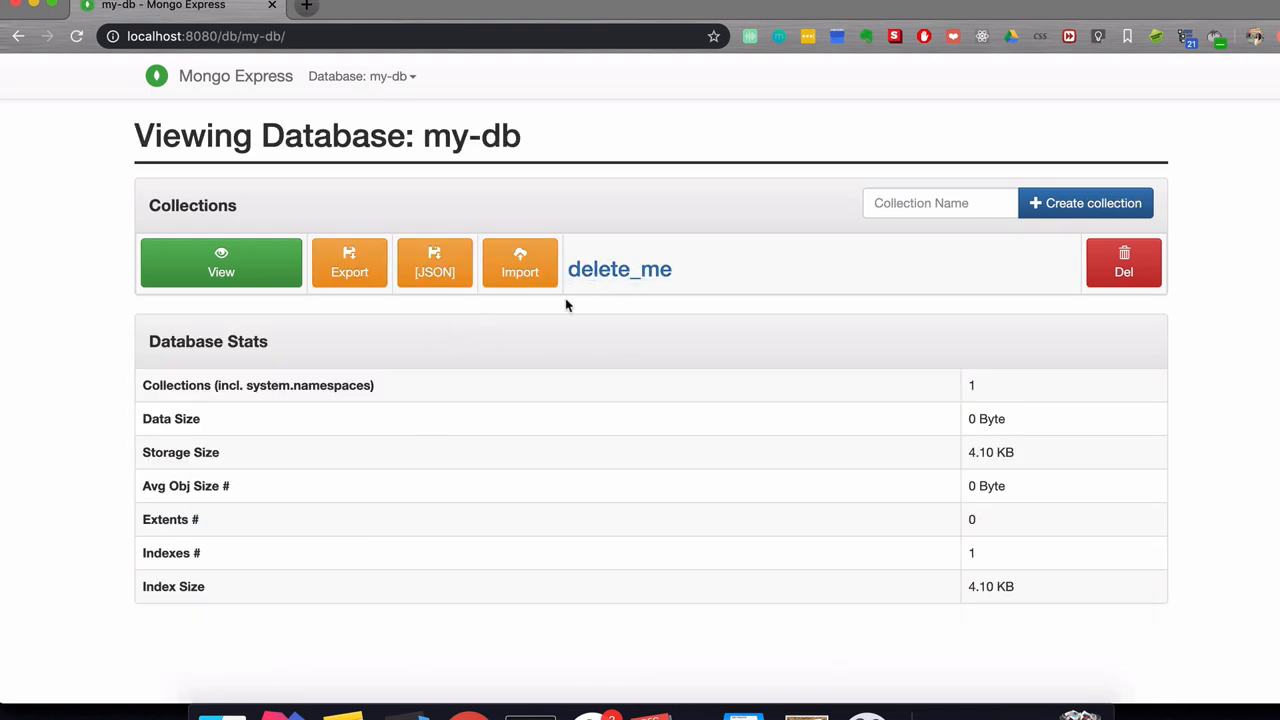
type("users")
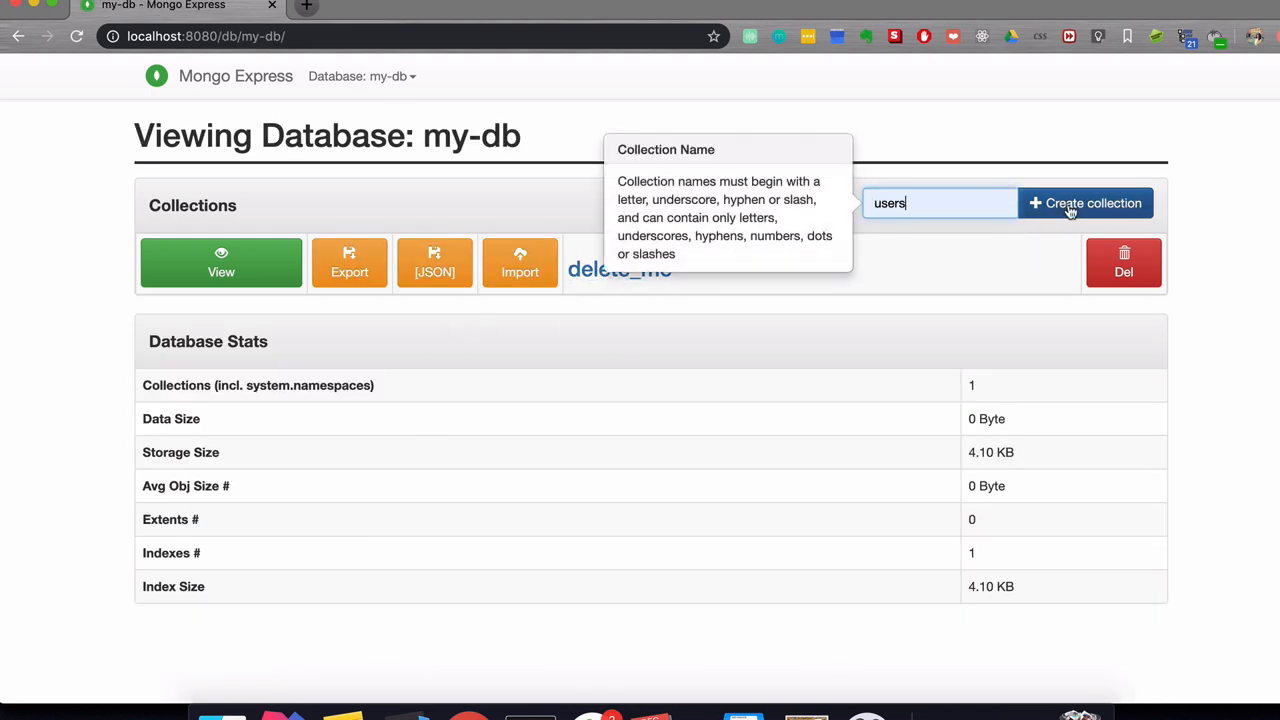
left_click(1085, 203)
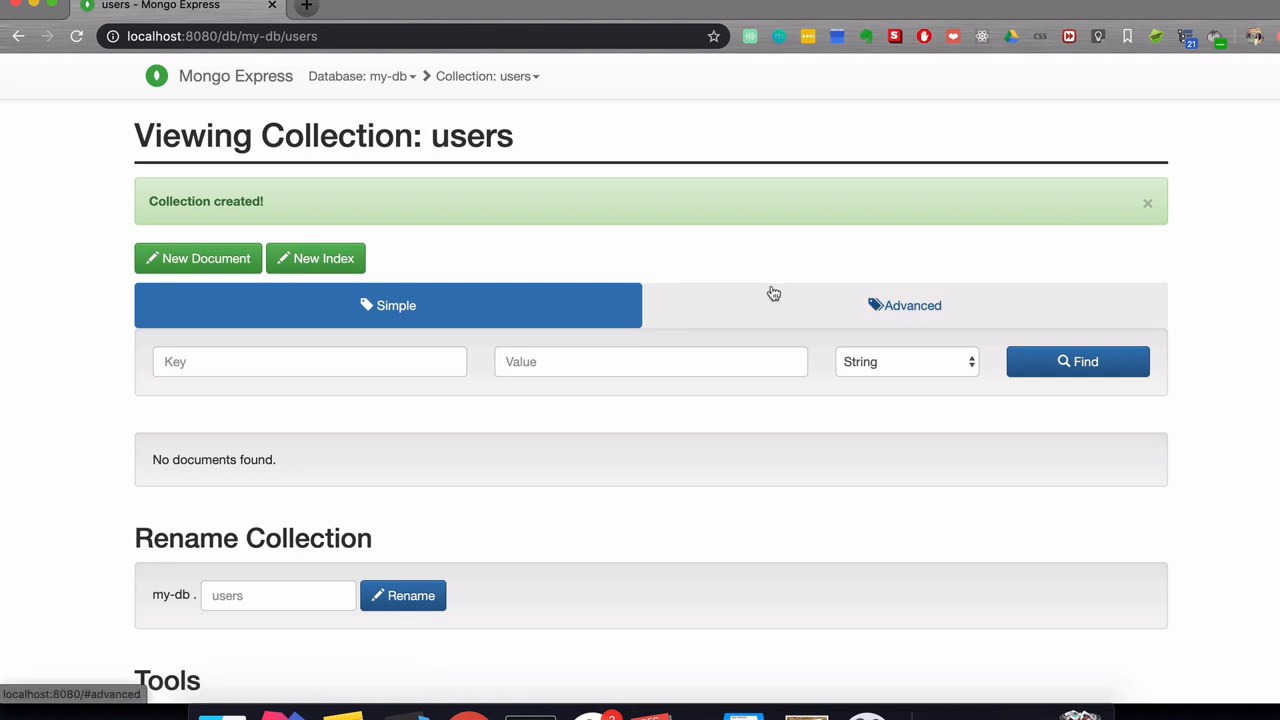
mouse_move(402, 565)
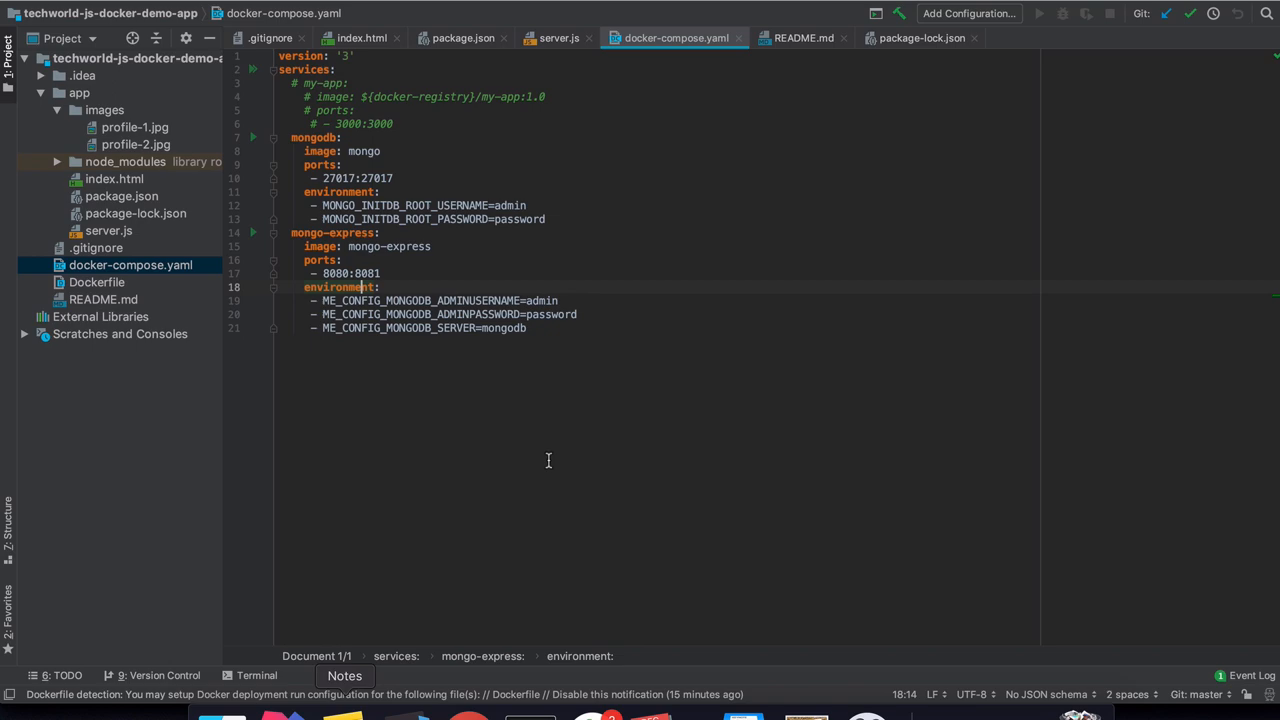
Review server.js down to the MongoClient.connect code using my-db and users.
left_click(560, 38)
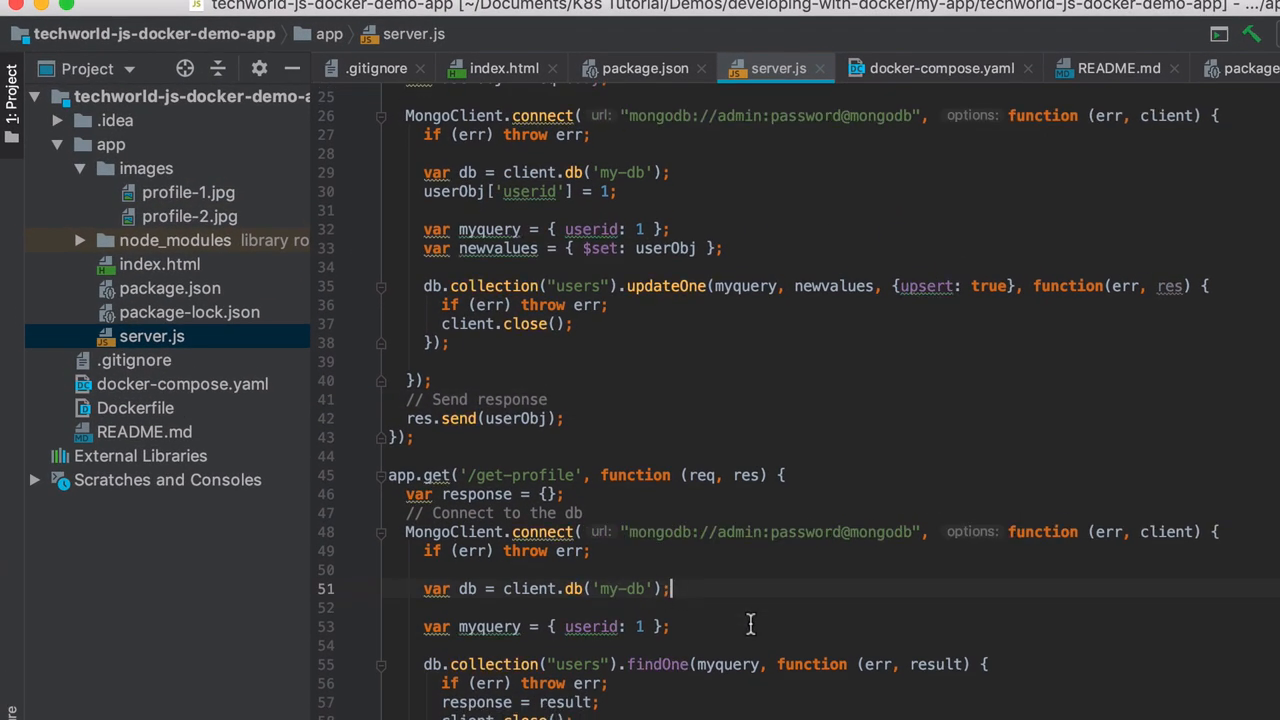
scroll("down", 3)
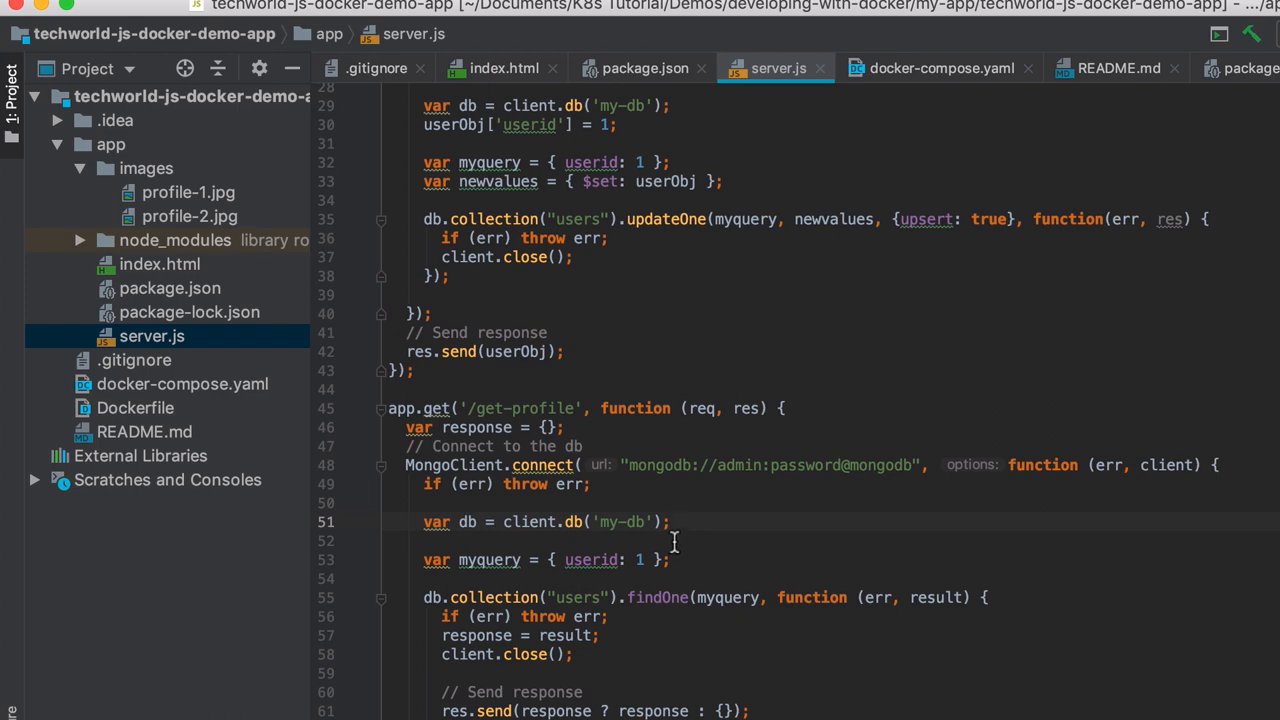
double_click(620, 522)
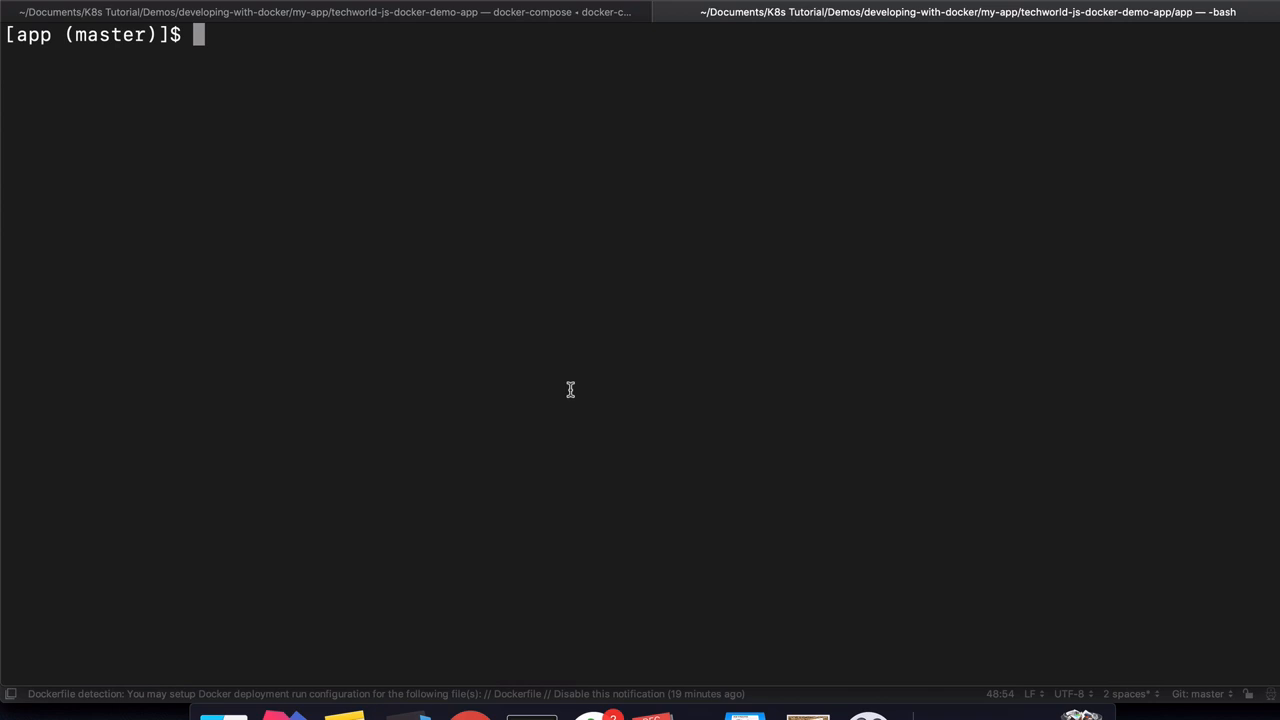
Run 'npm run start' in the app folder terminal.
type("npm run s")
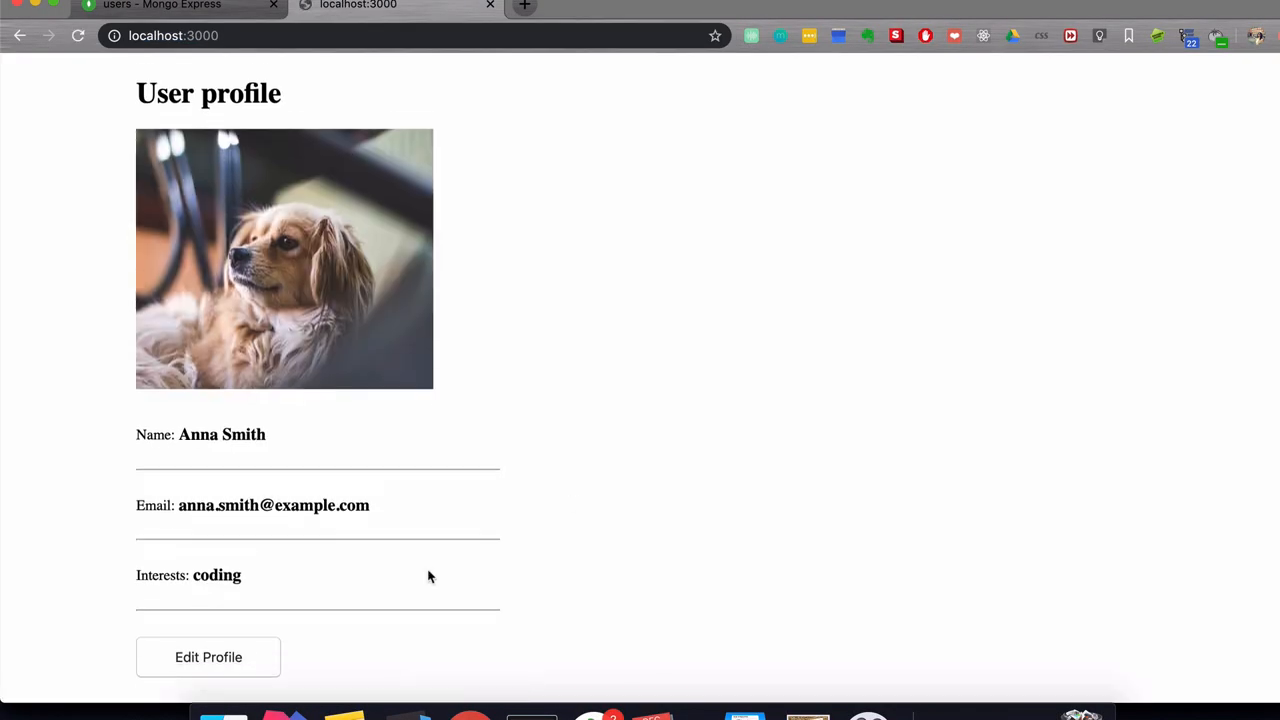
left_click(208, 657)
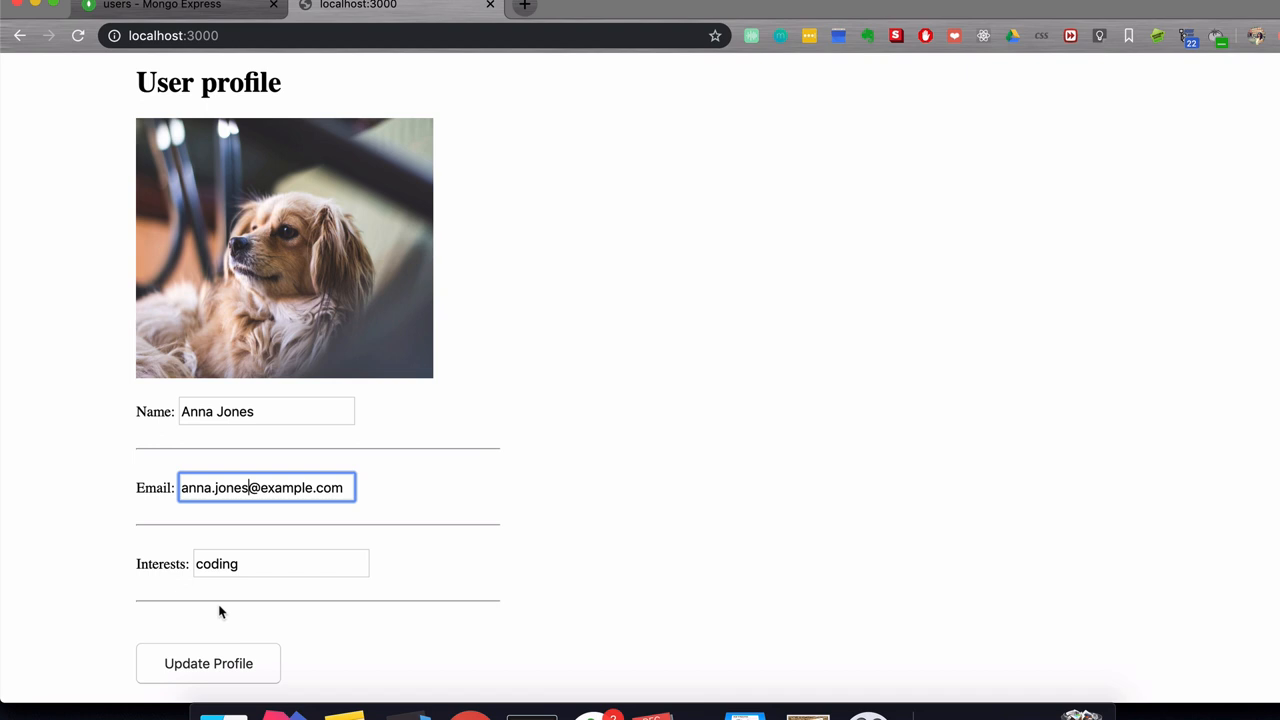
left_click(160, 6)
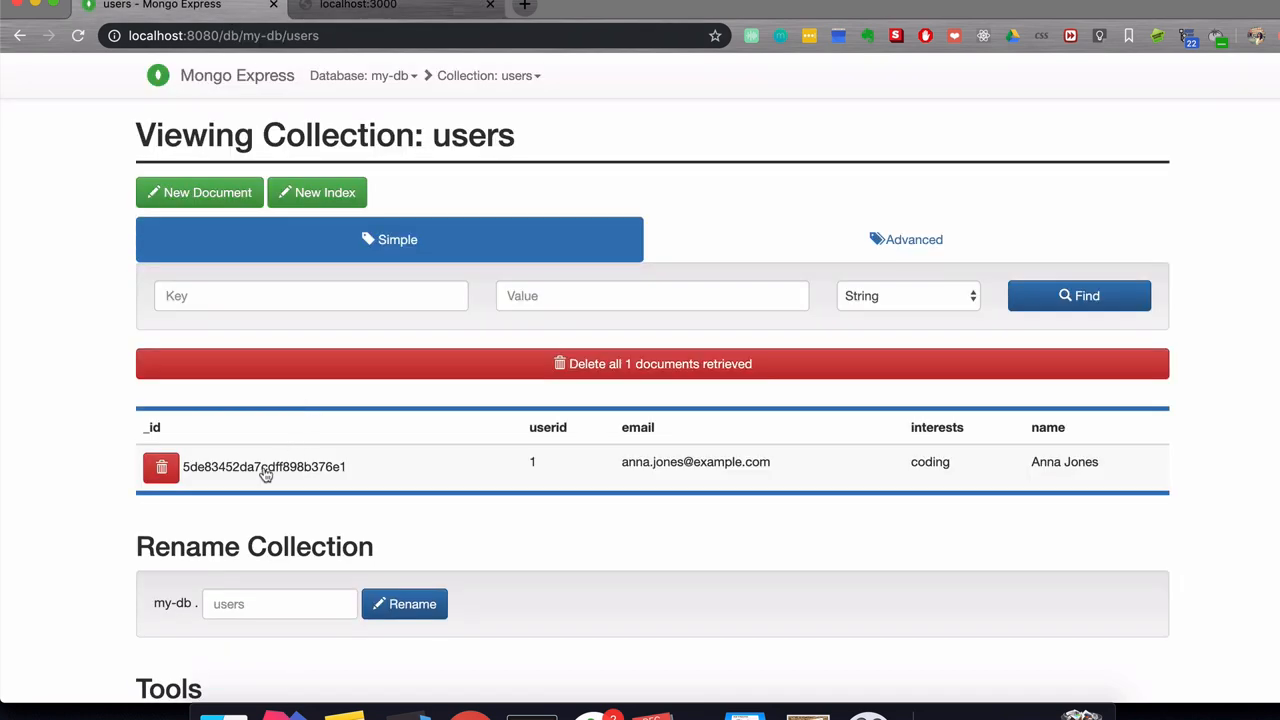
Return to the Mongo Express home page listing admin, config, local and my-db.
left_click(264, 466)
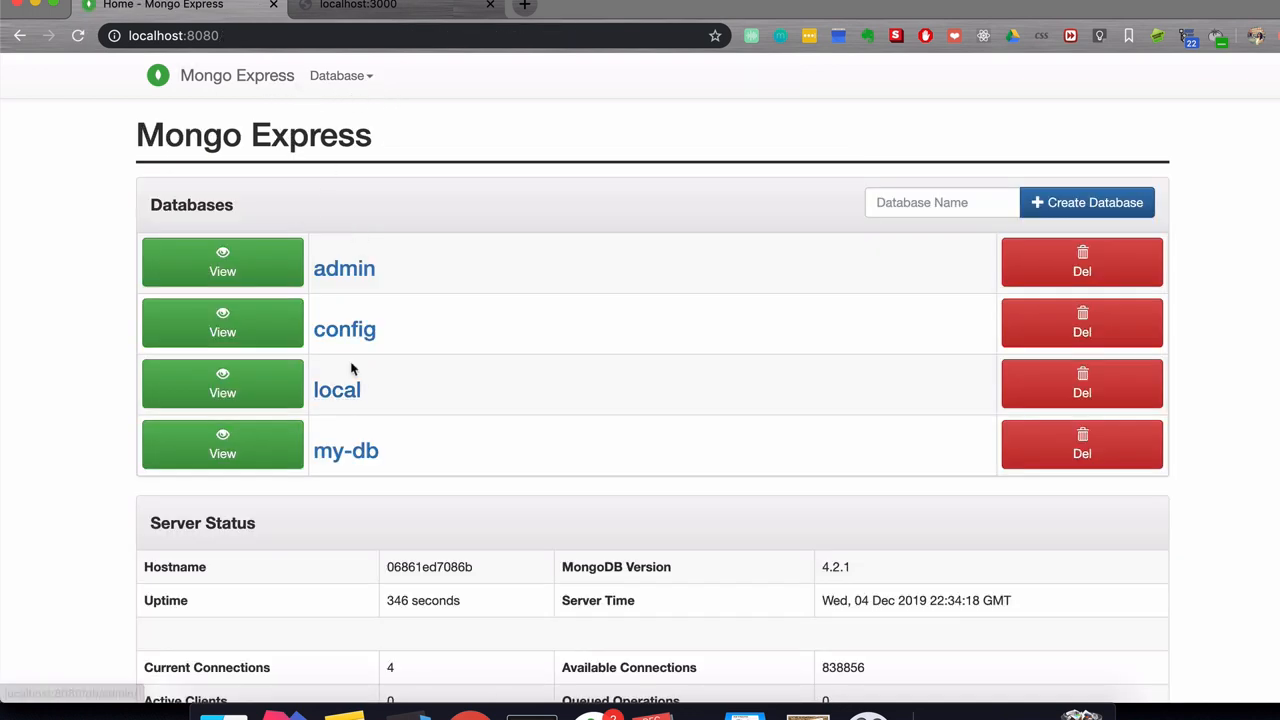
mouse_move(531, 710)
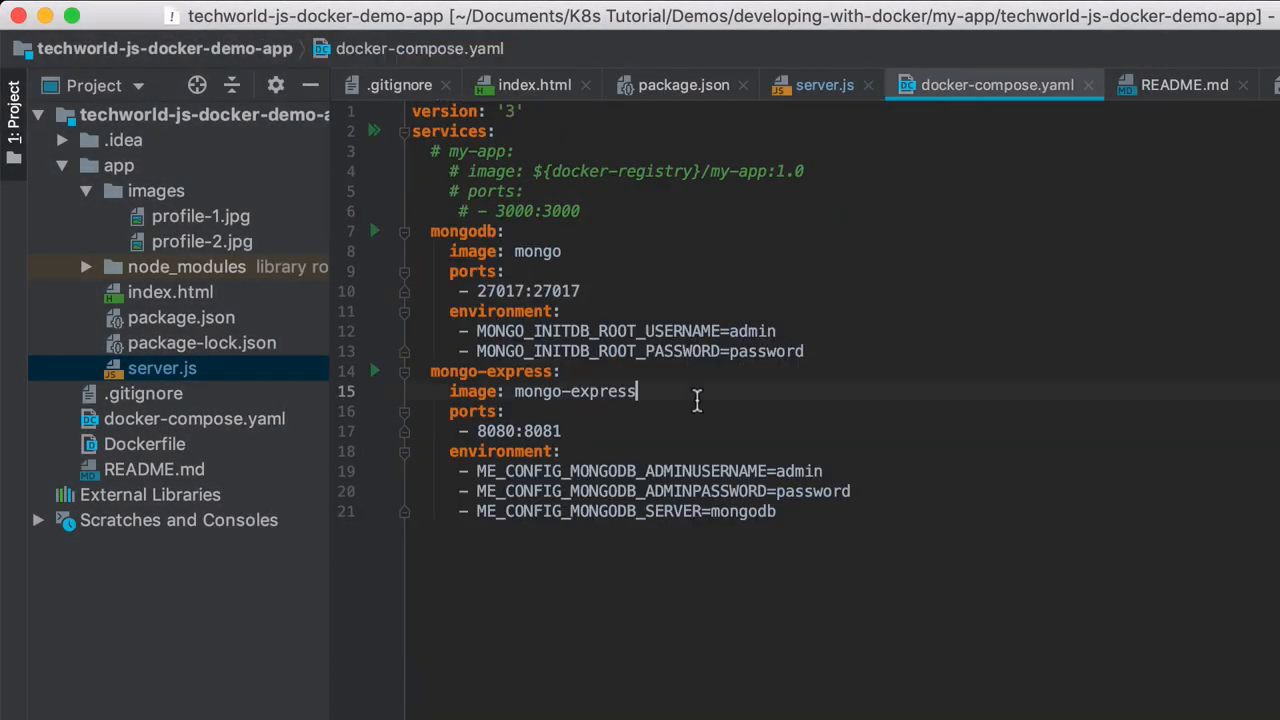
mouse_move(1218, 243)
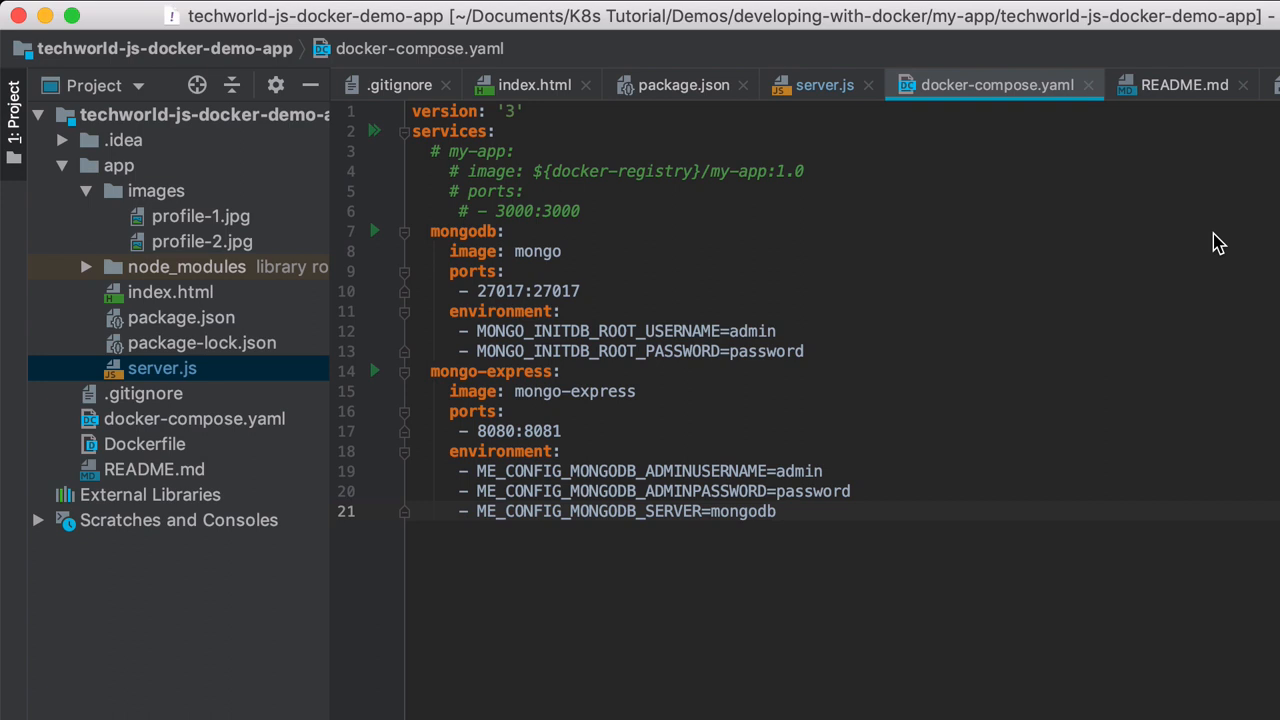
Add a top-level 'volumes:' section with 'mongo-data:' using 'driver: local'.
key("Enter")
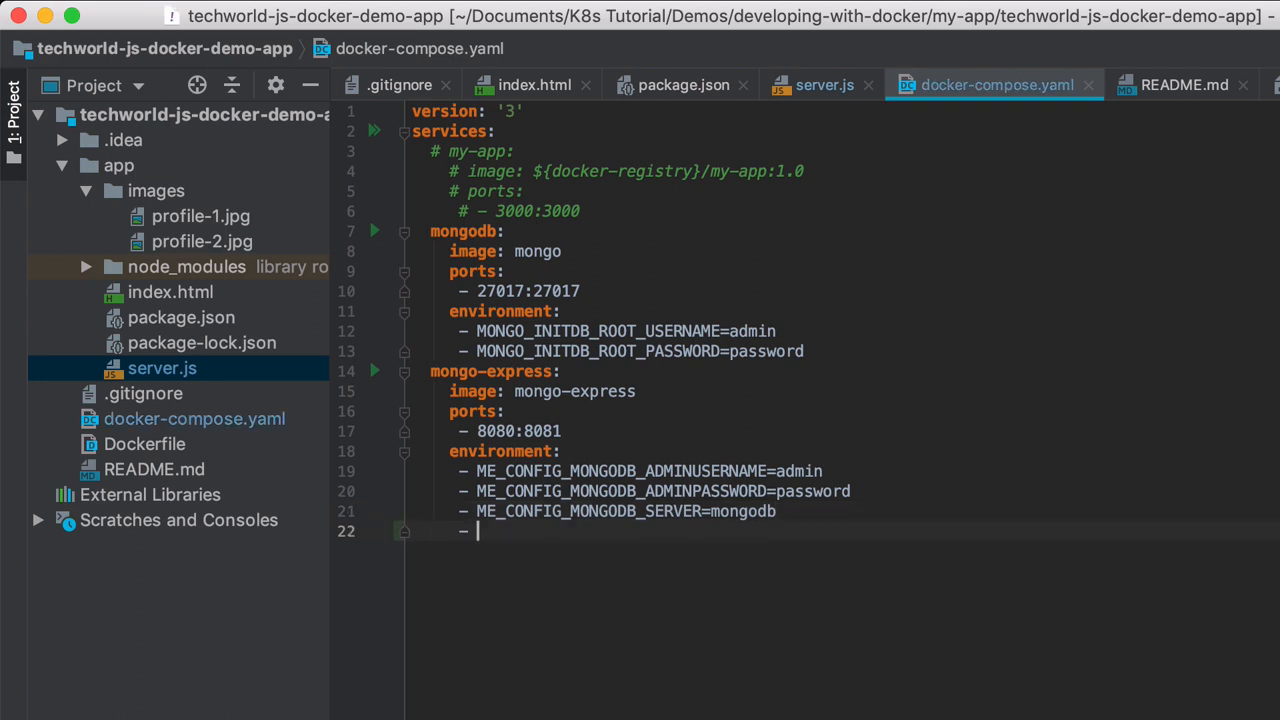
key("backspace")
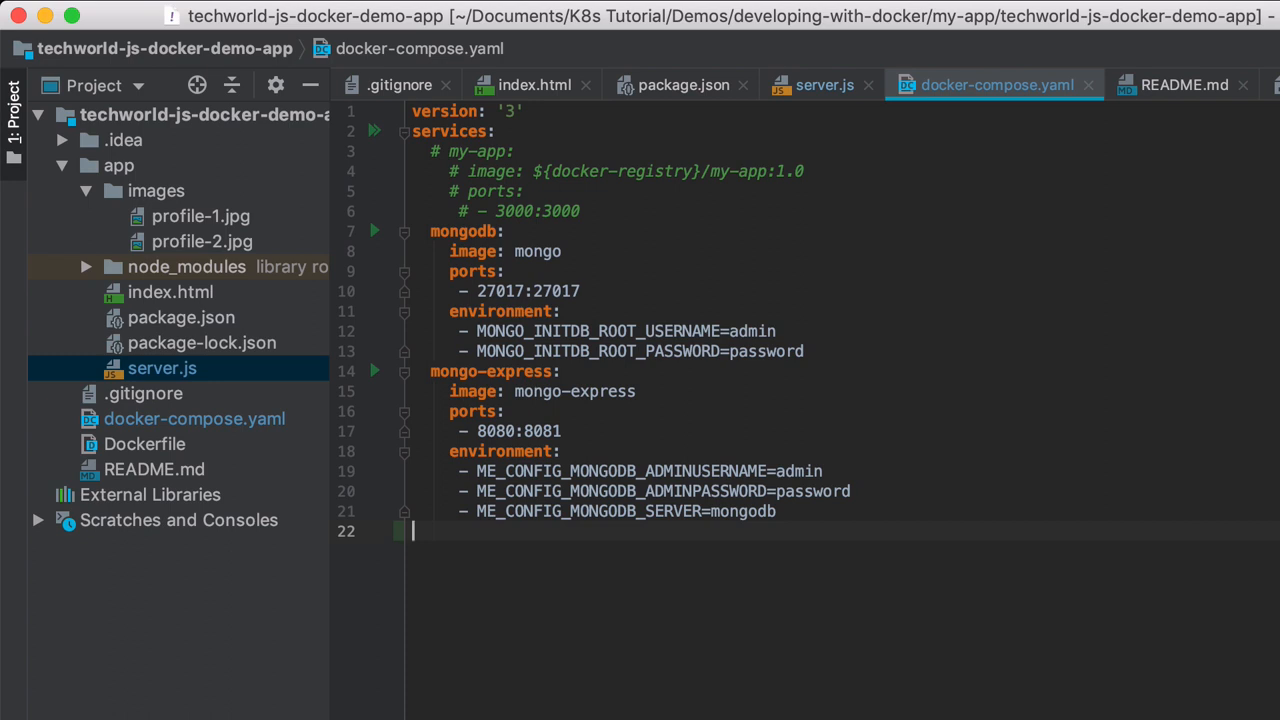
type("volumes:")
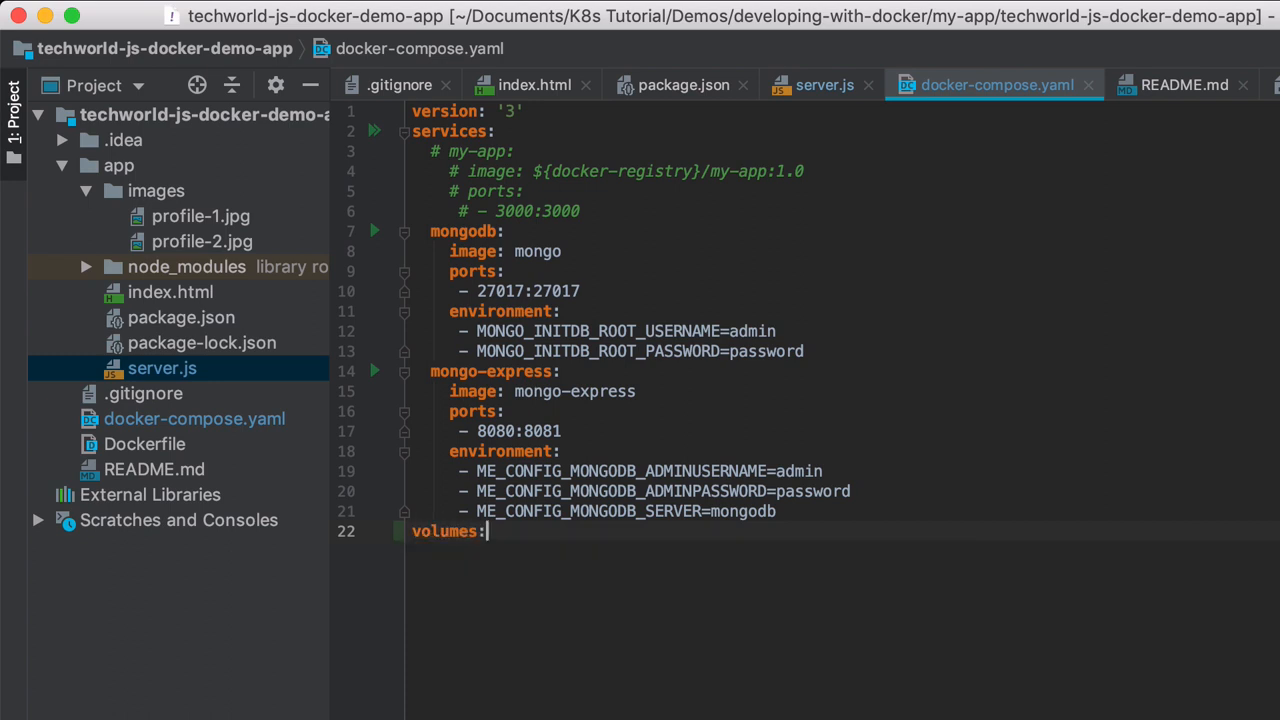
key("enter")
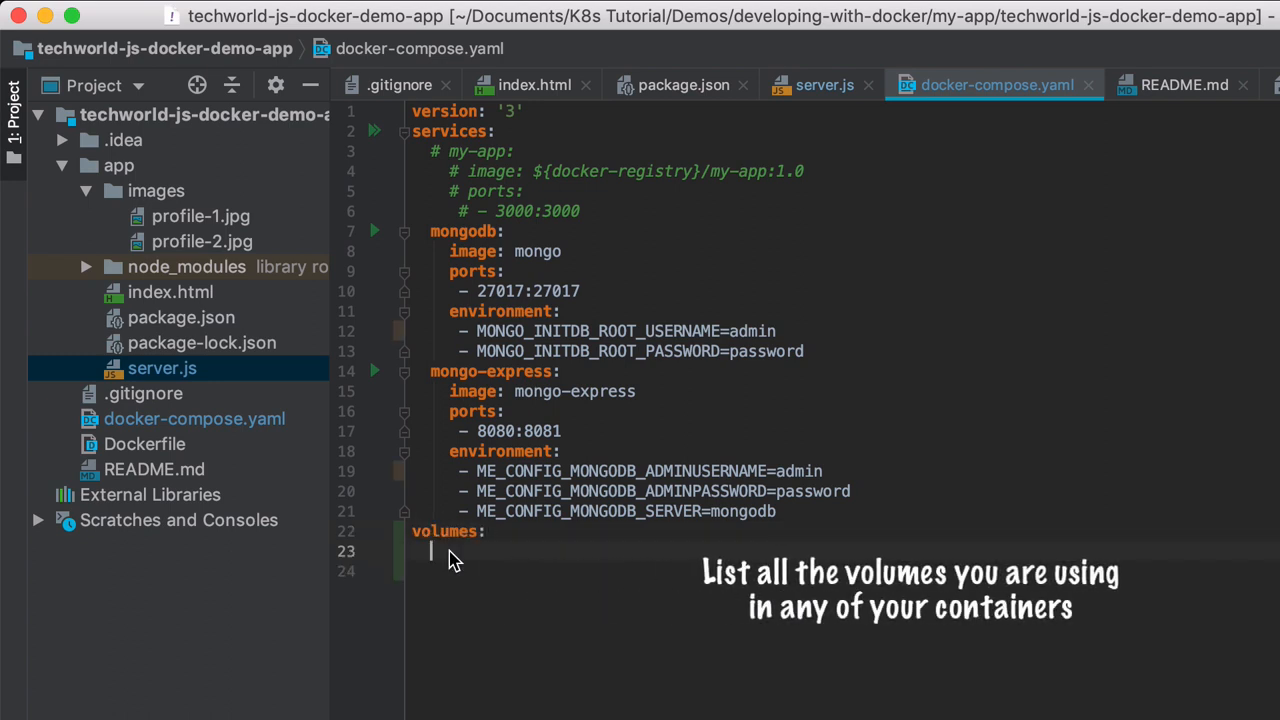
mouse_move(520, 335)
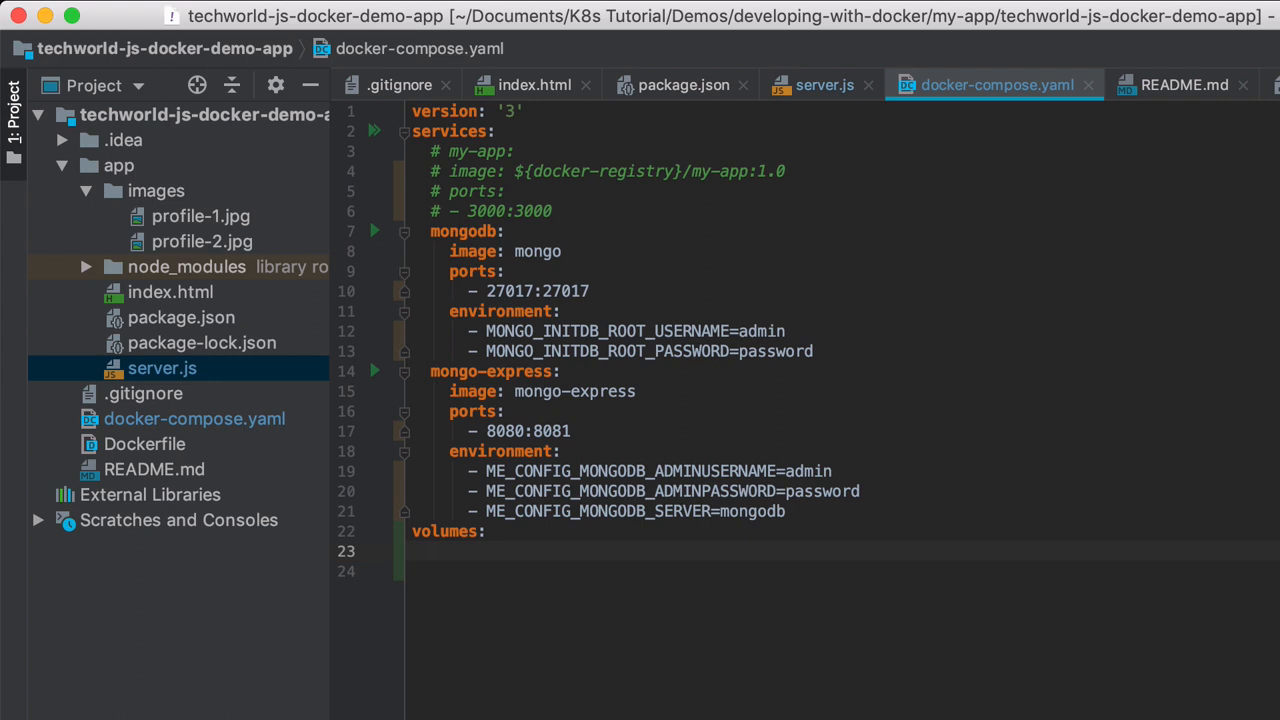
type("mongo")
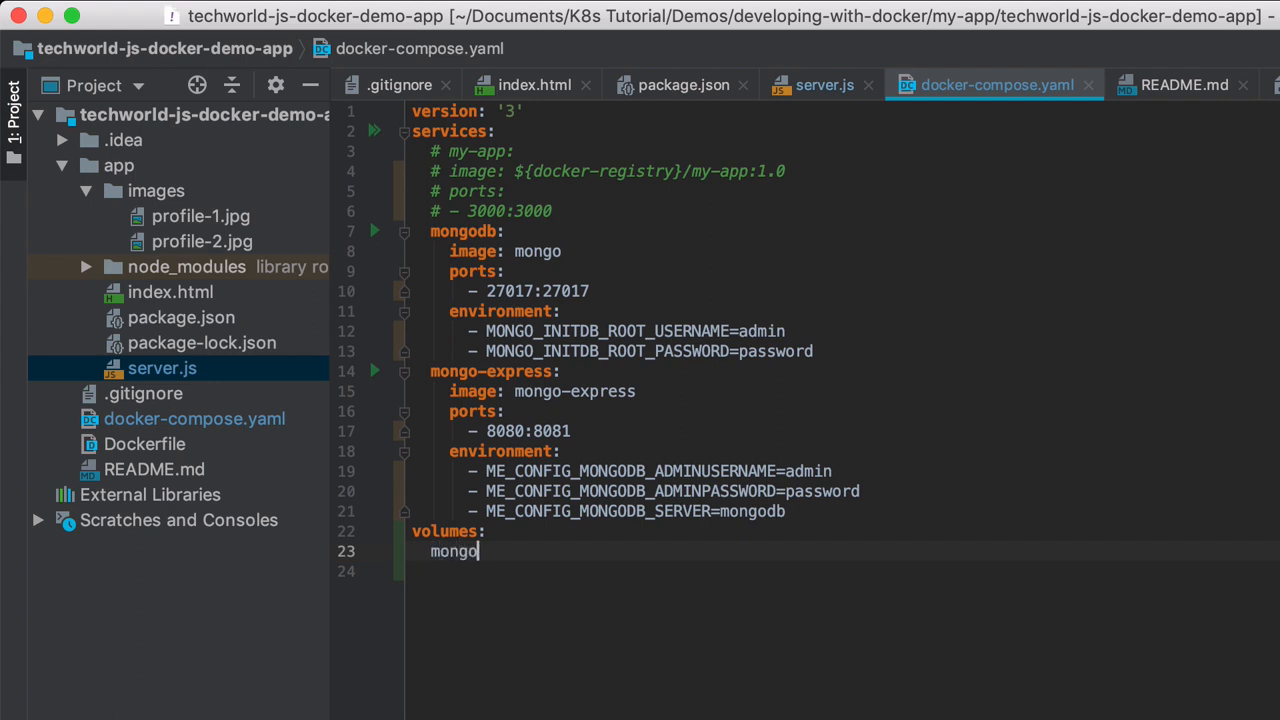
type("-data")
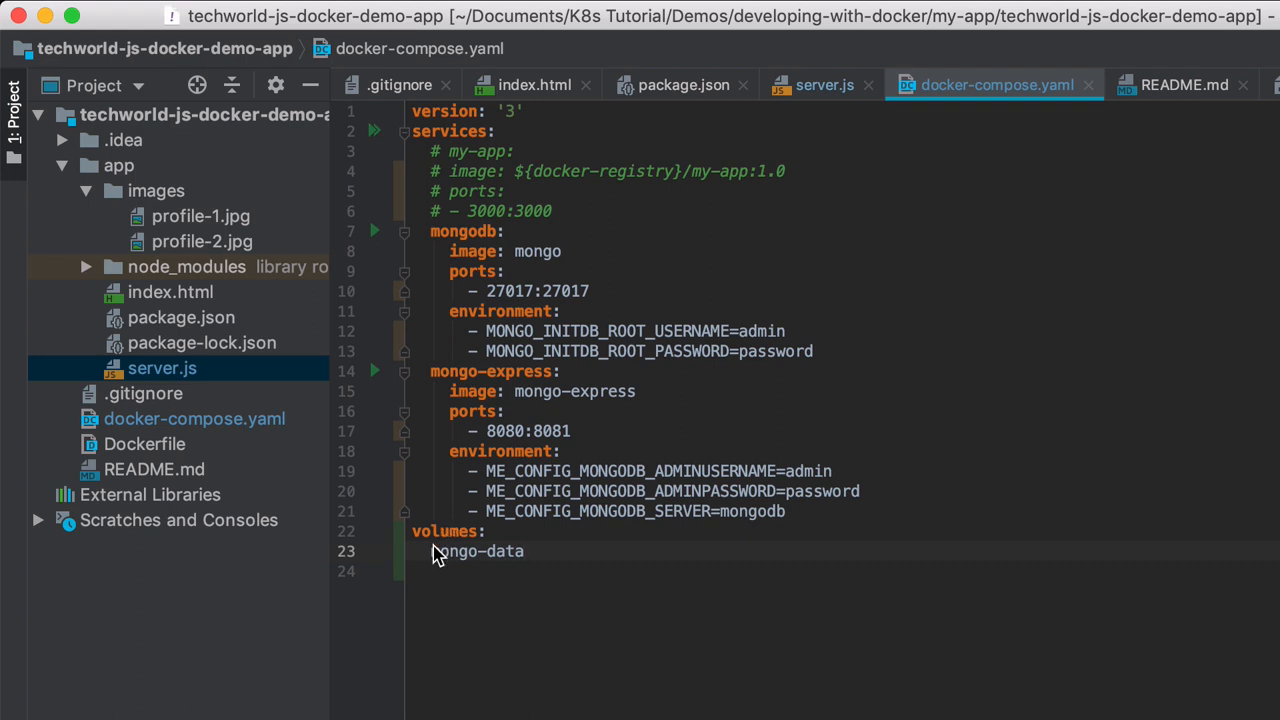
type(":")
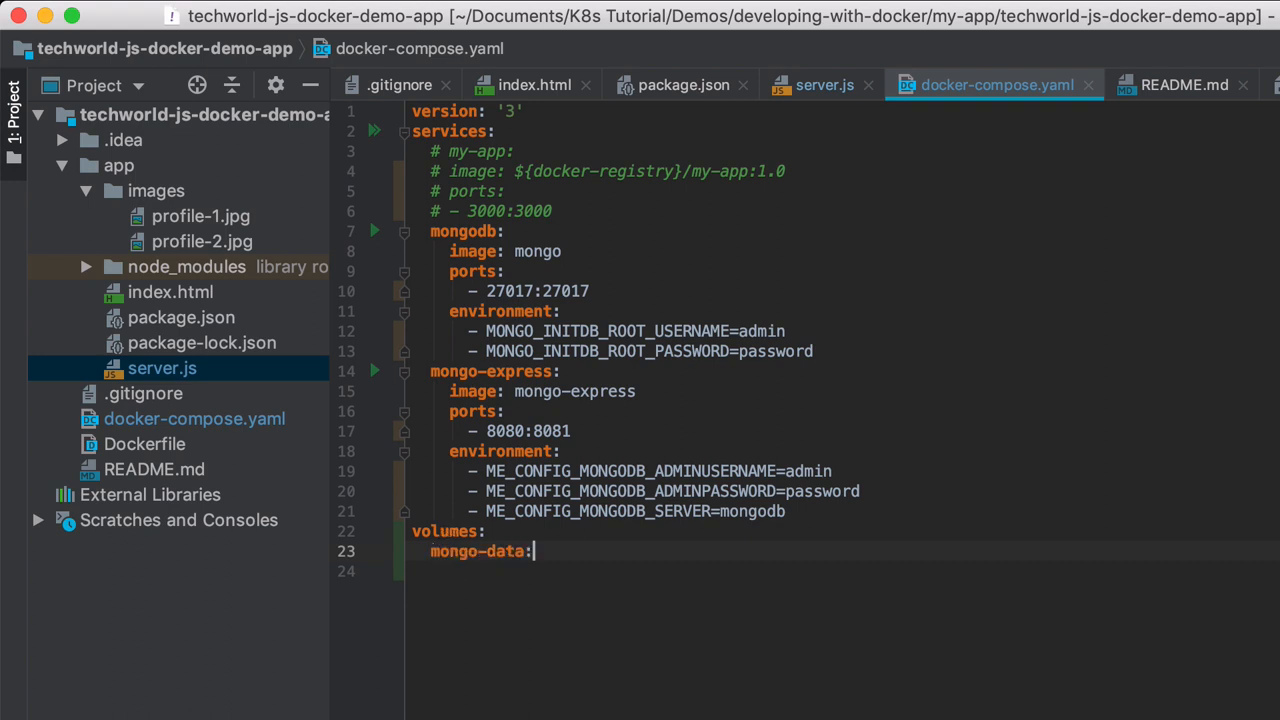
type("dri")
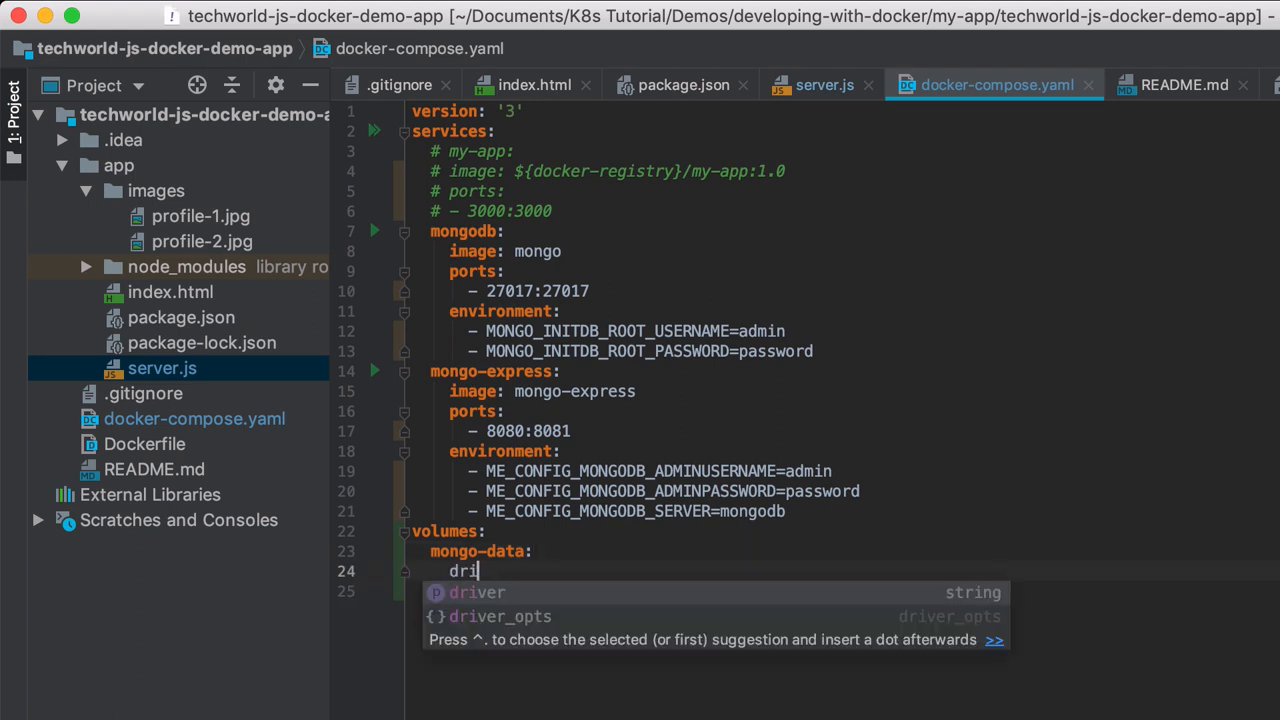
type("ver: local")
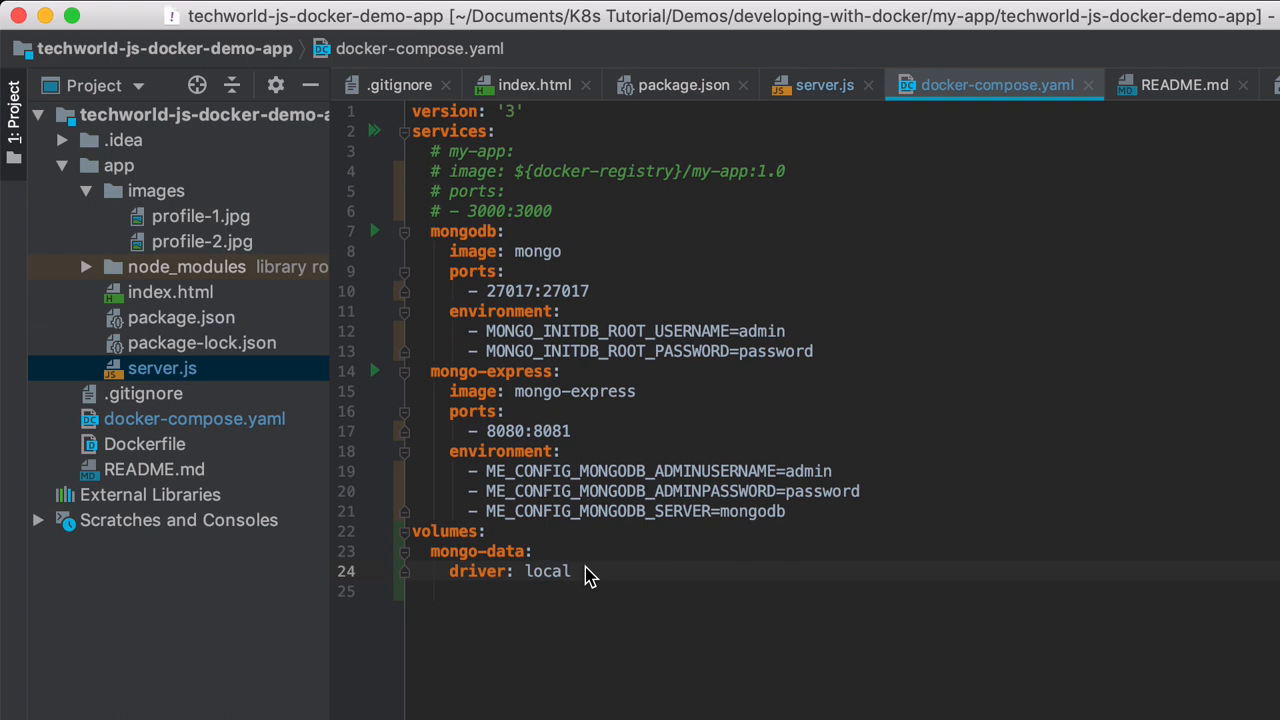
double_click(547, 571)
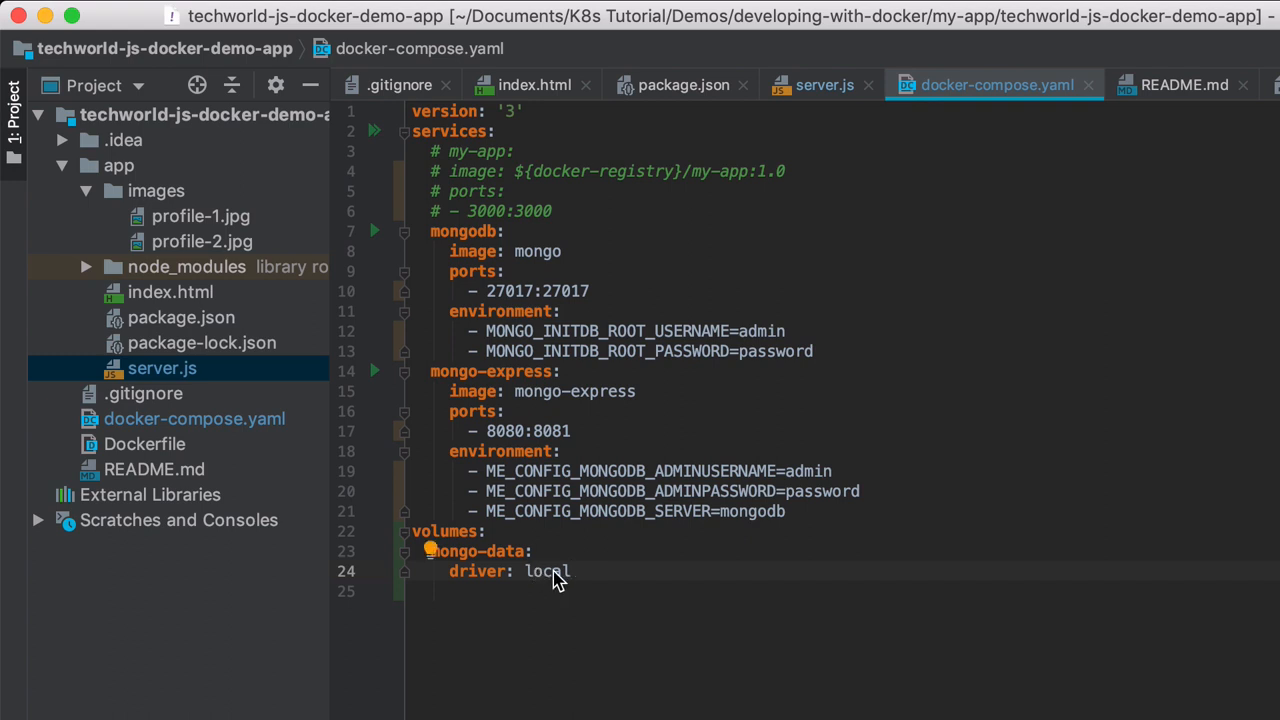
mouse_move(565, 585)
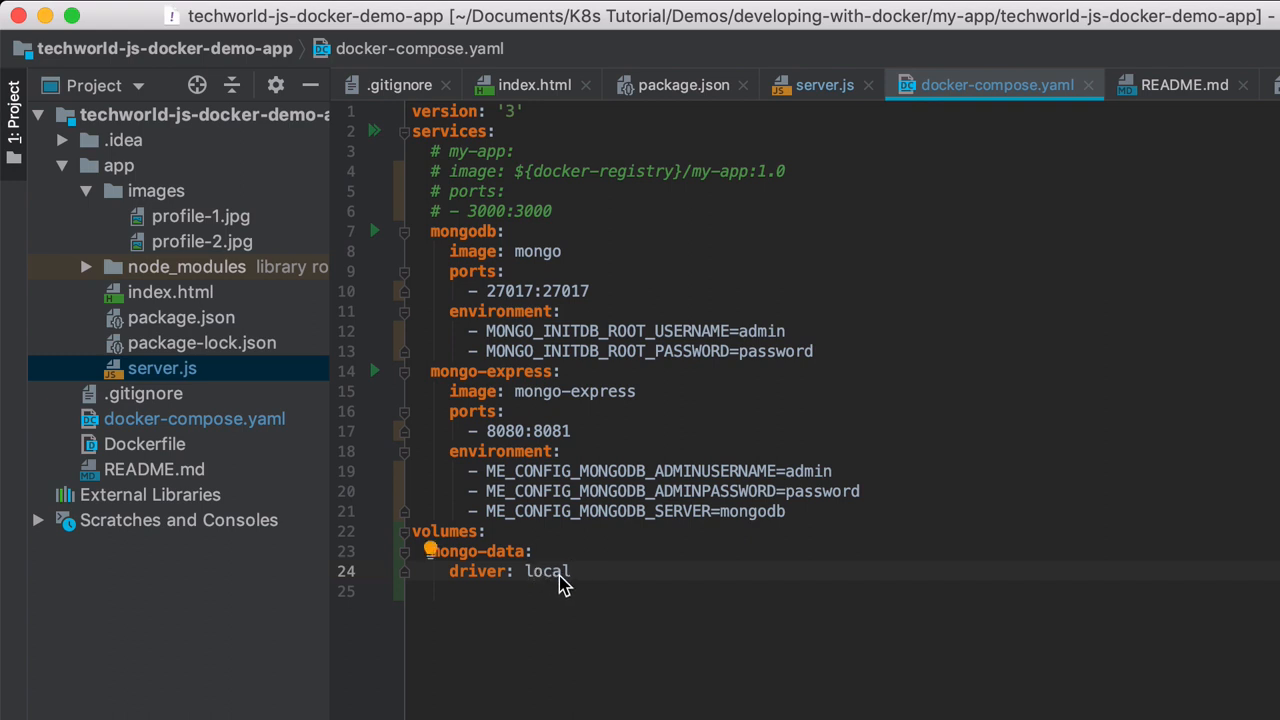
Add a volumes key to the mongodb service with a 'mongo-data:/' entry.
double_click(475, 551)
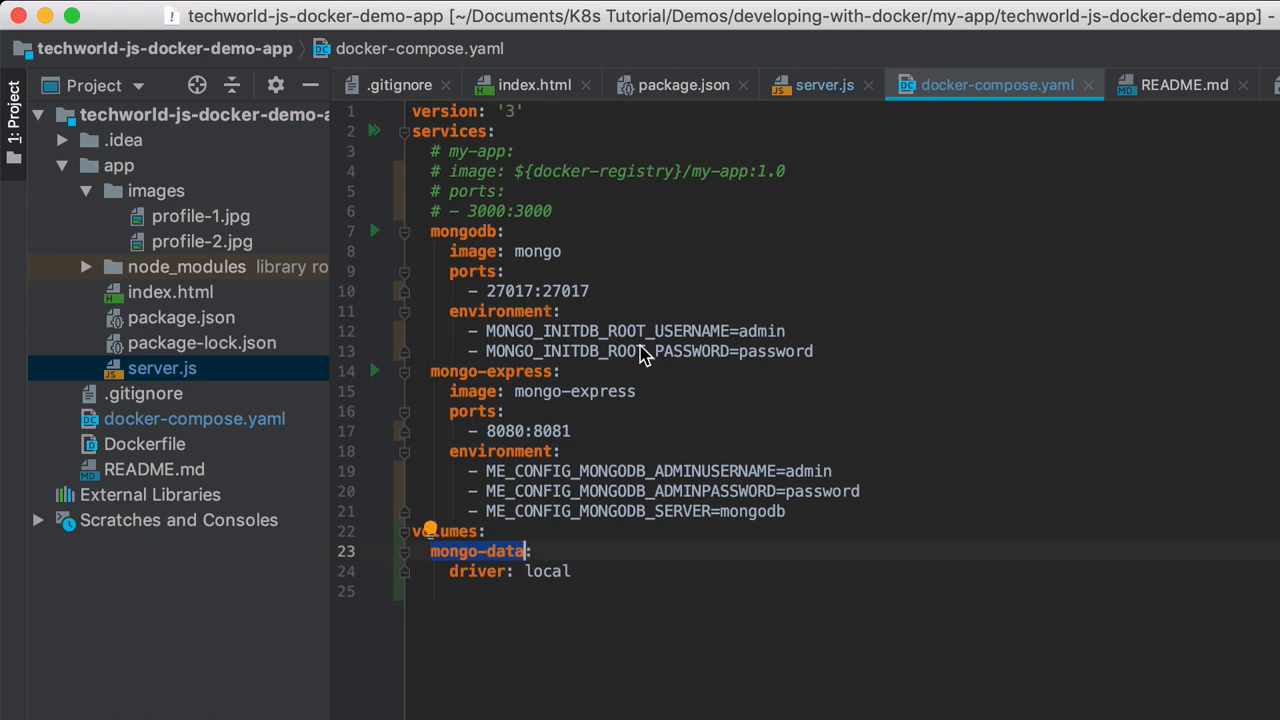
mouse_move(437, 238)
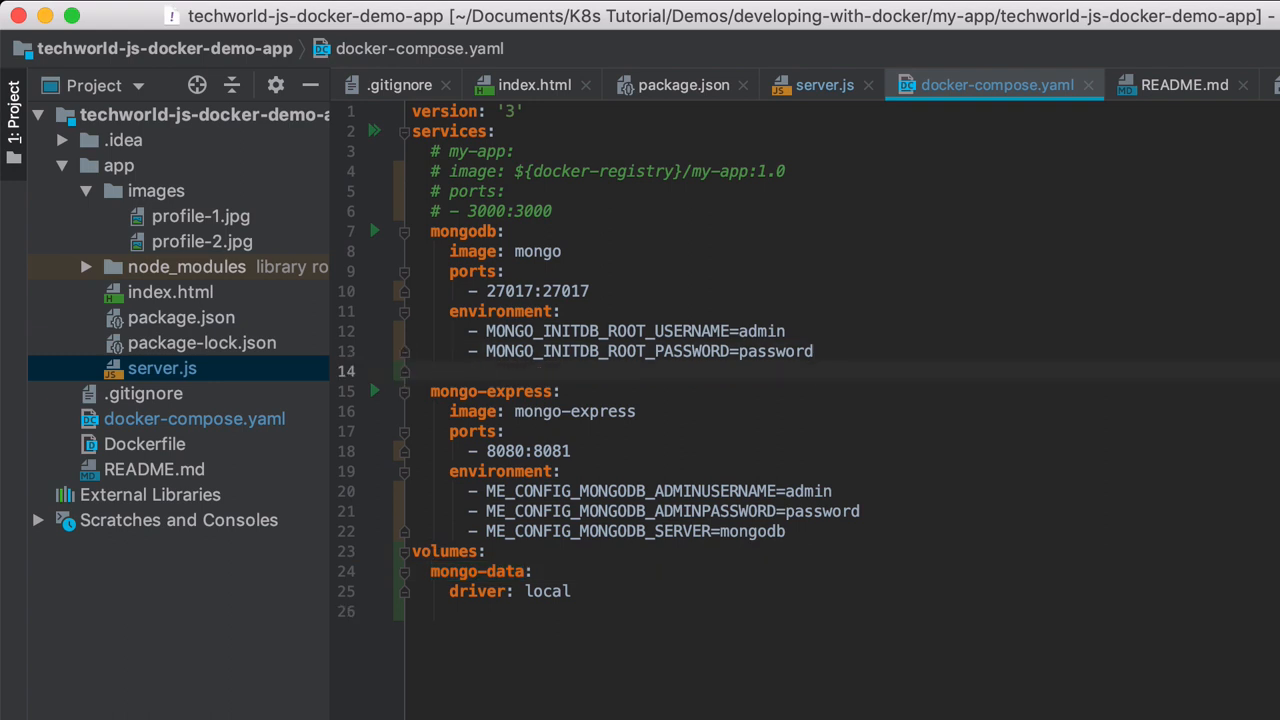
type("volumes:")
type("-")
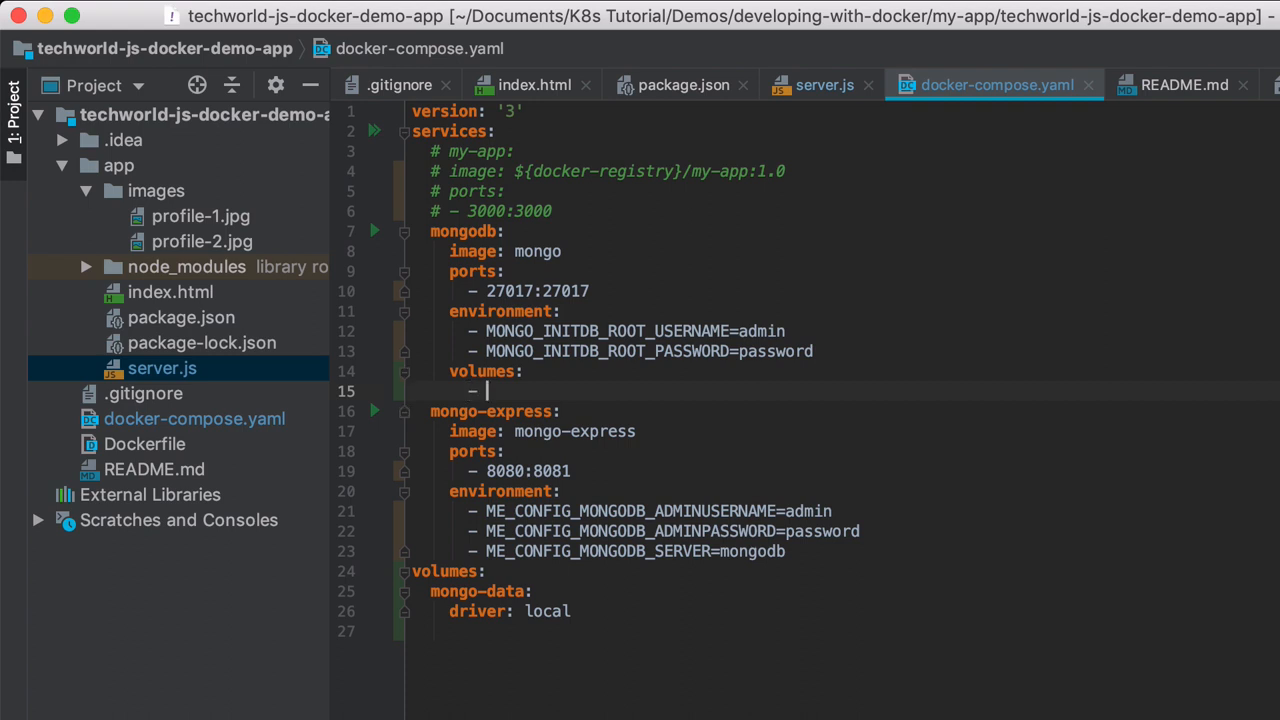
type("mongo")
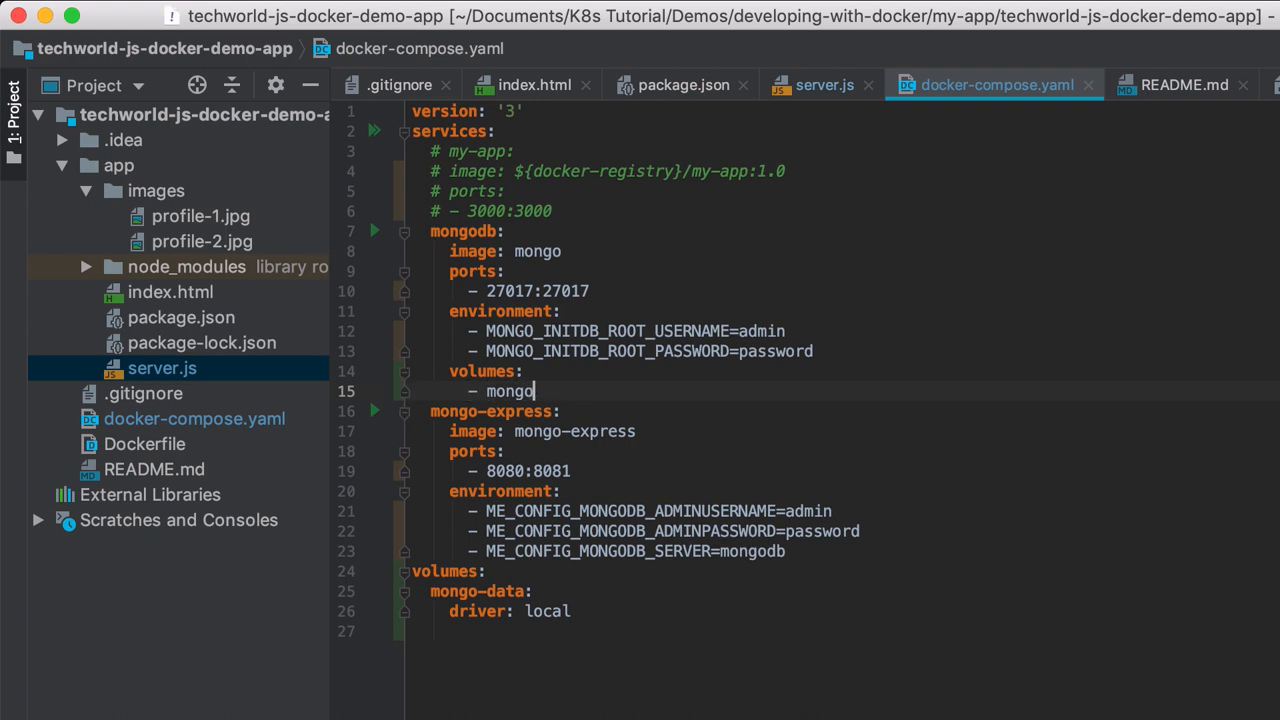
type("-data:")
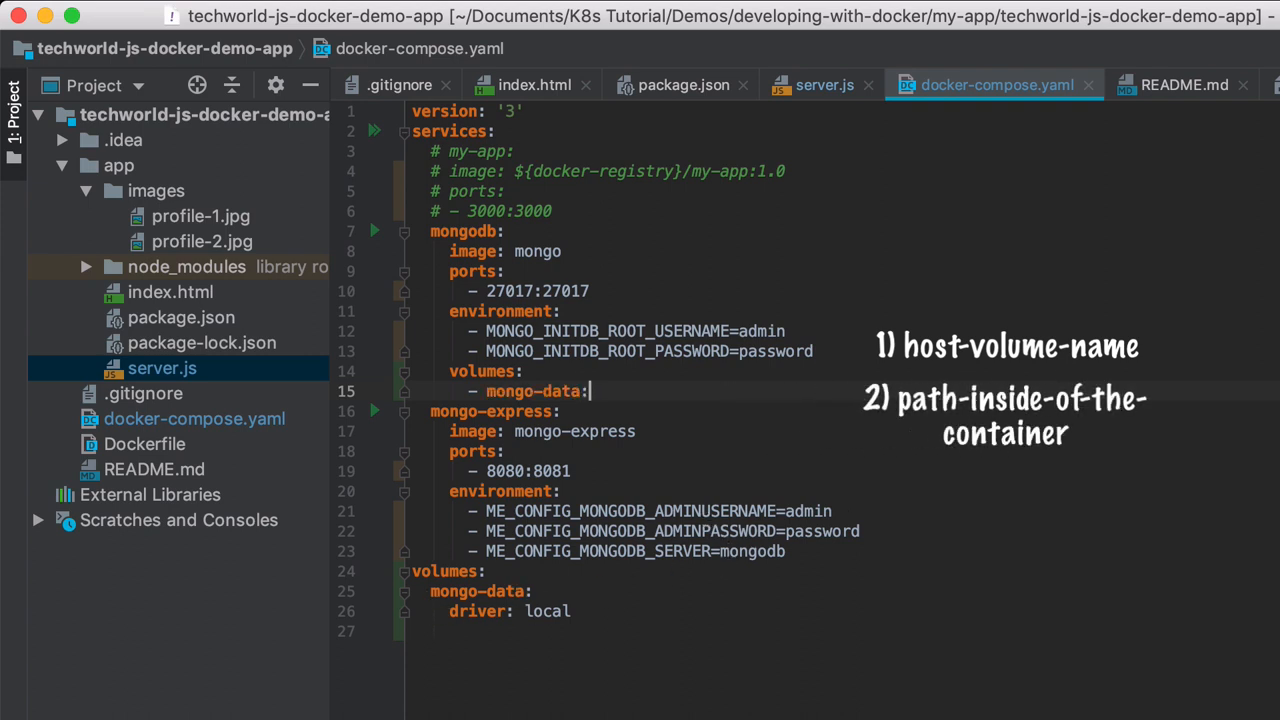
type("/")
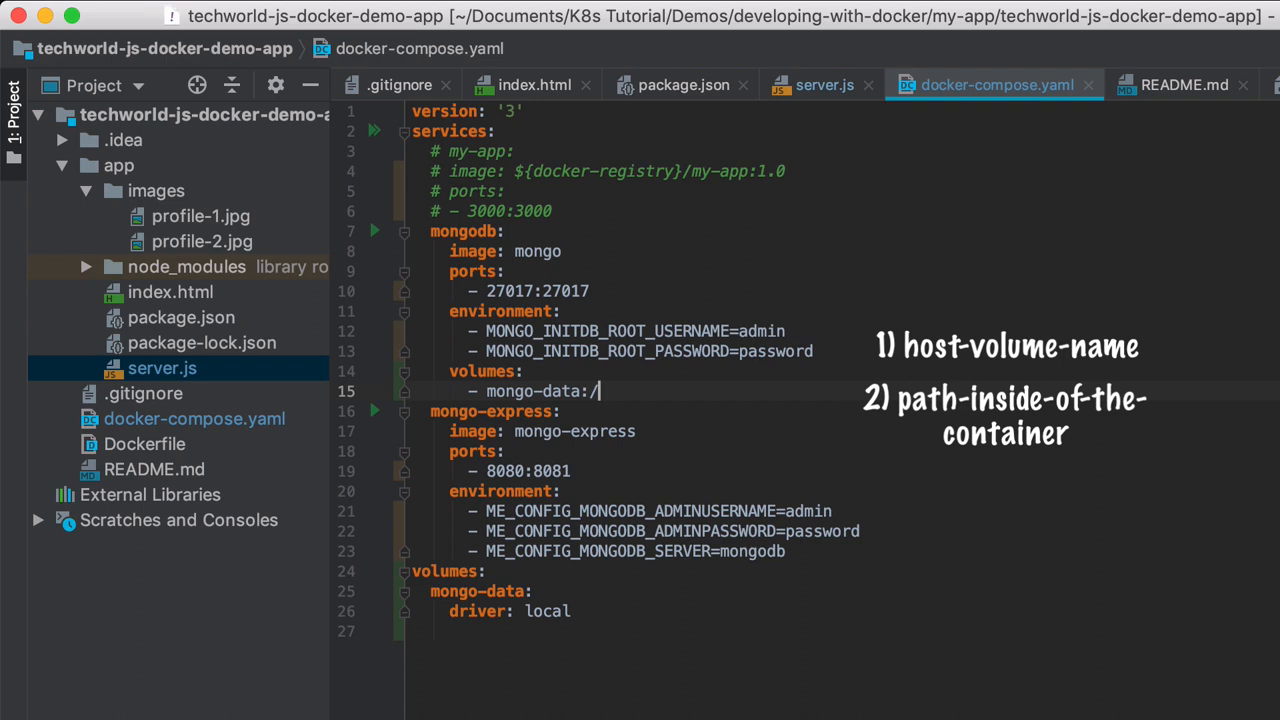
key("Backspace")
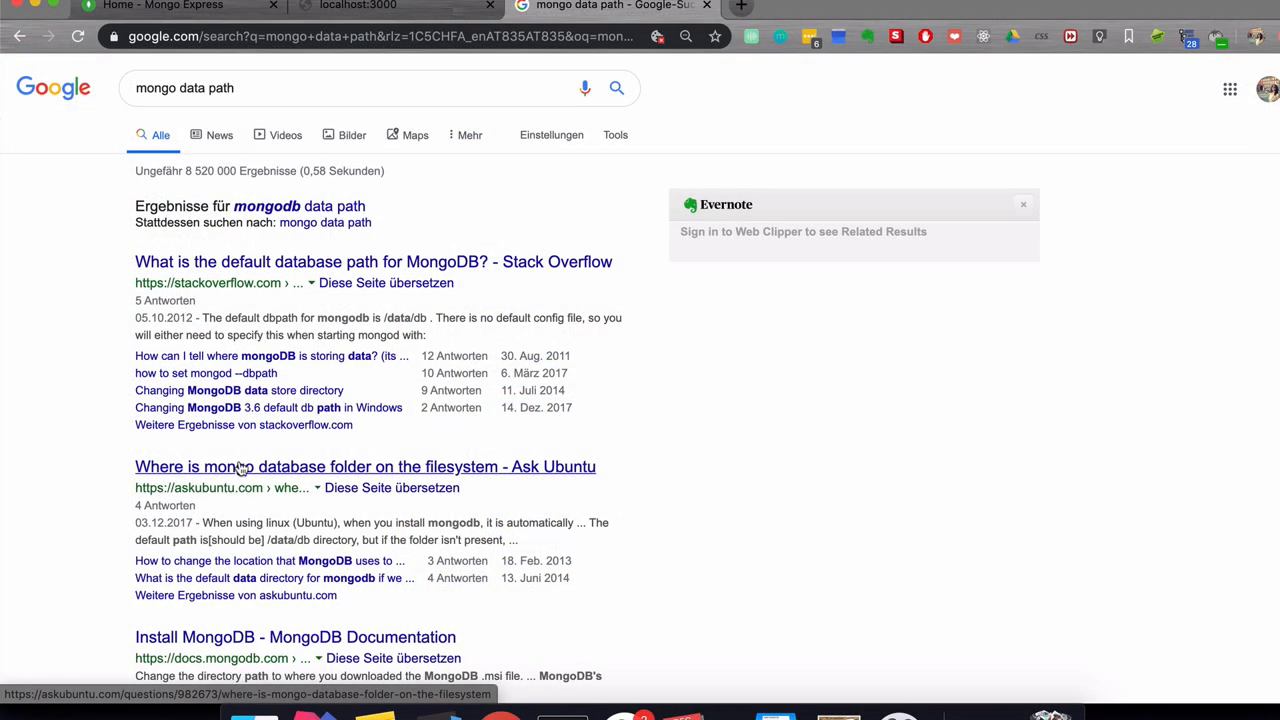
Open the Ask Ubuntu answer and select MongoDB's default path /data/db.
left_click(365, 466)
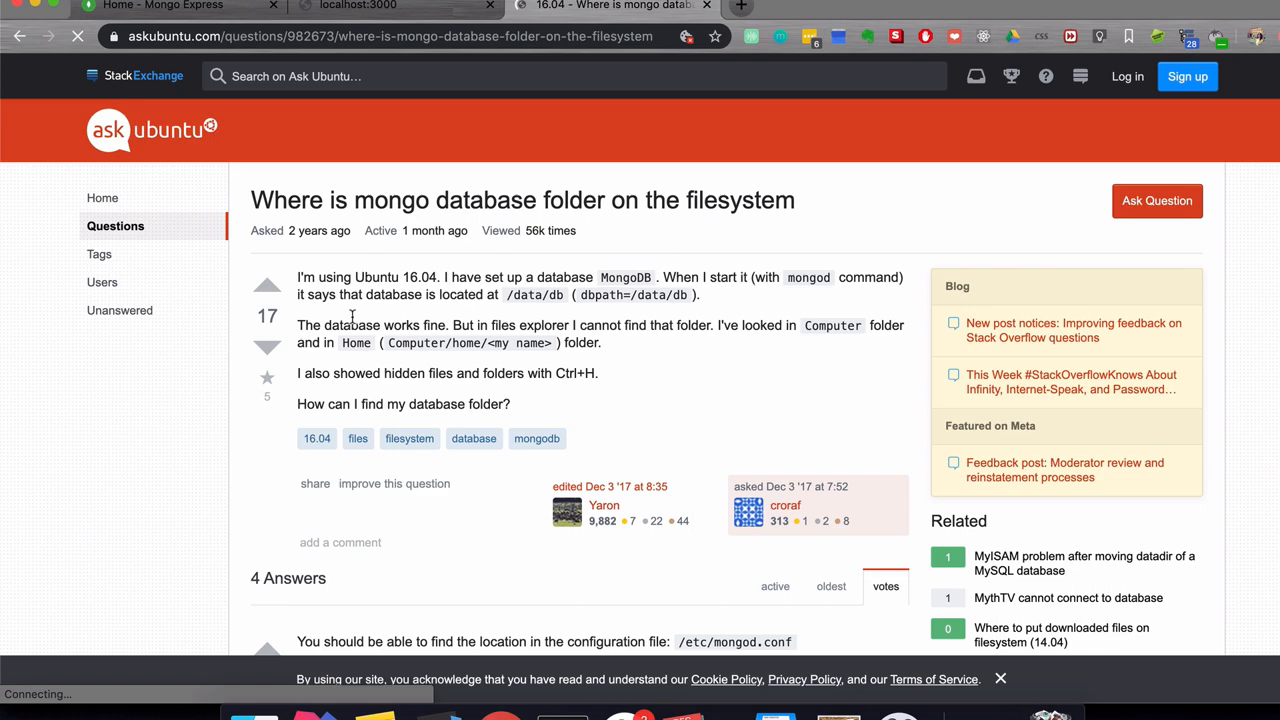
scroll("down", 3)
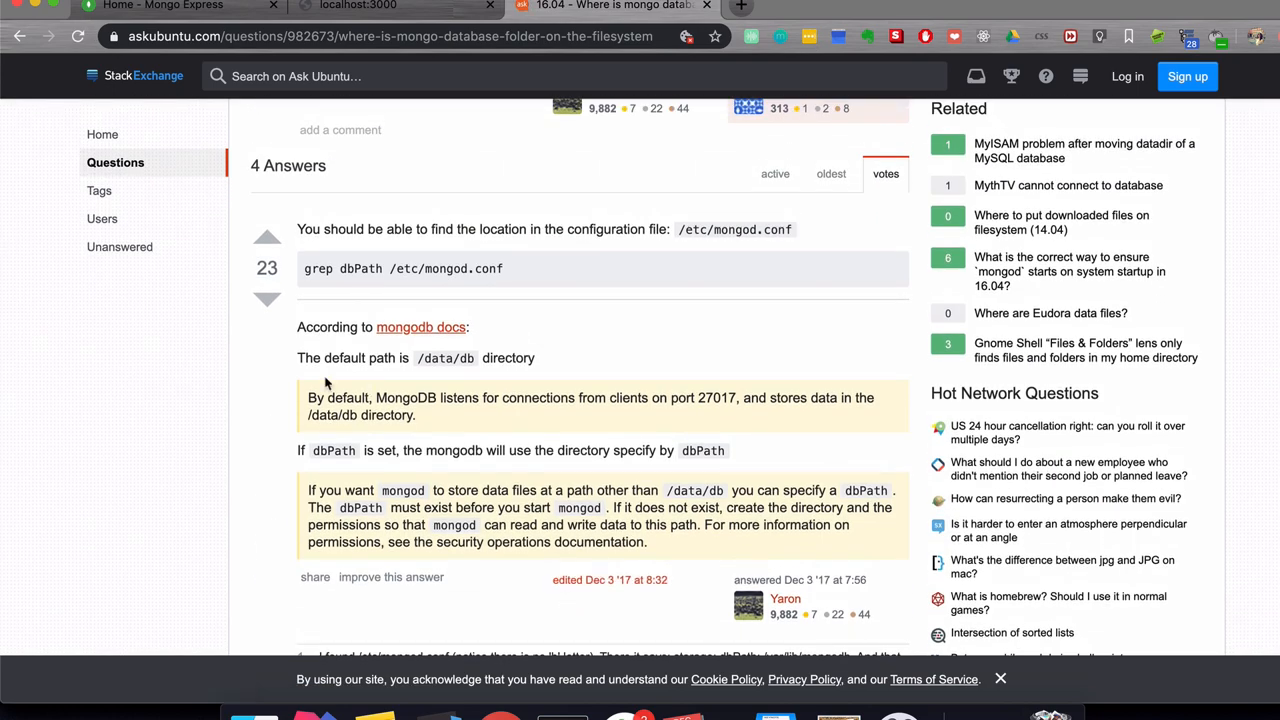
mouse_move(358, 357)
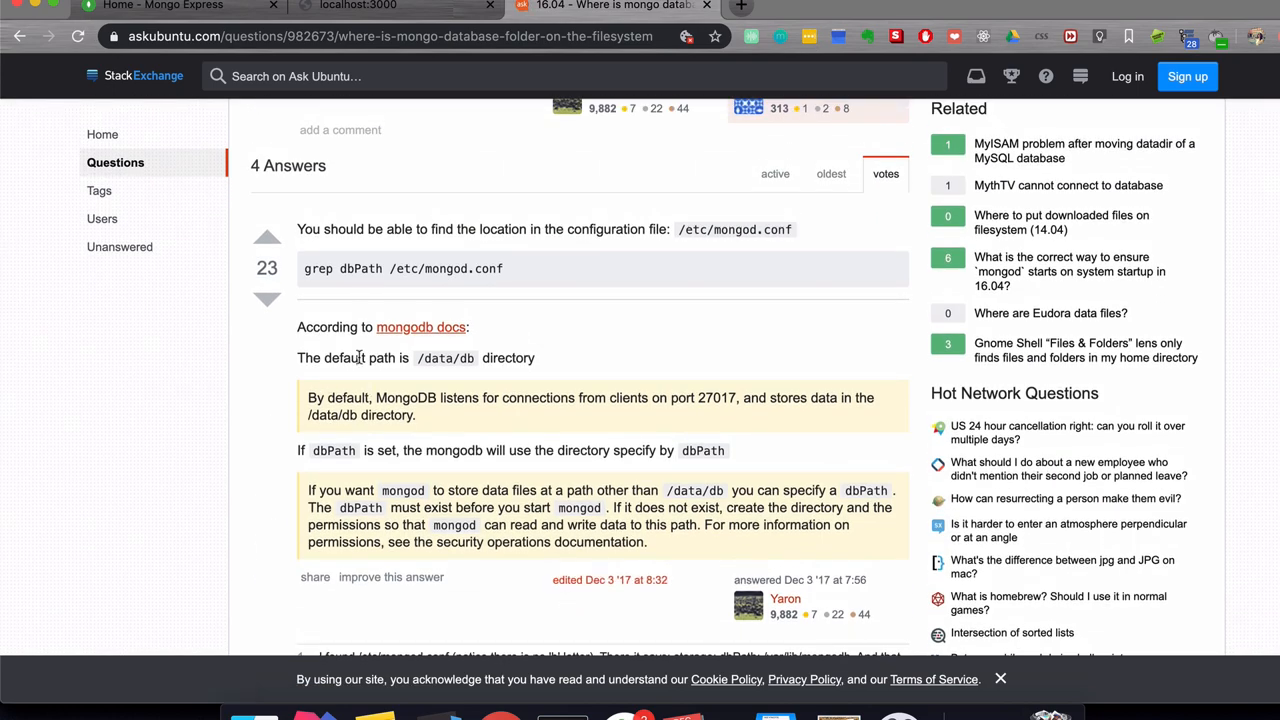
double_click(445, 358)
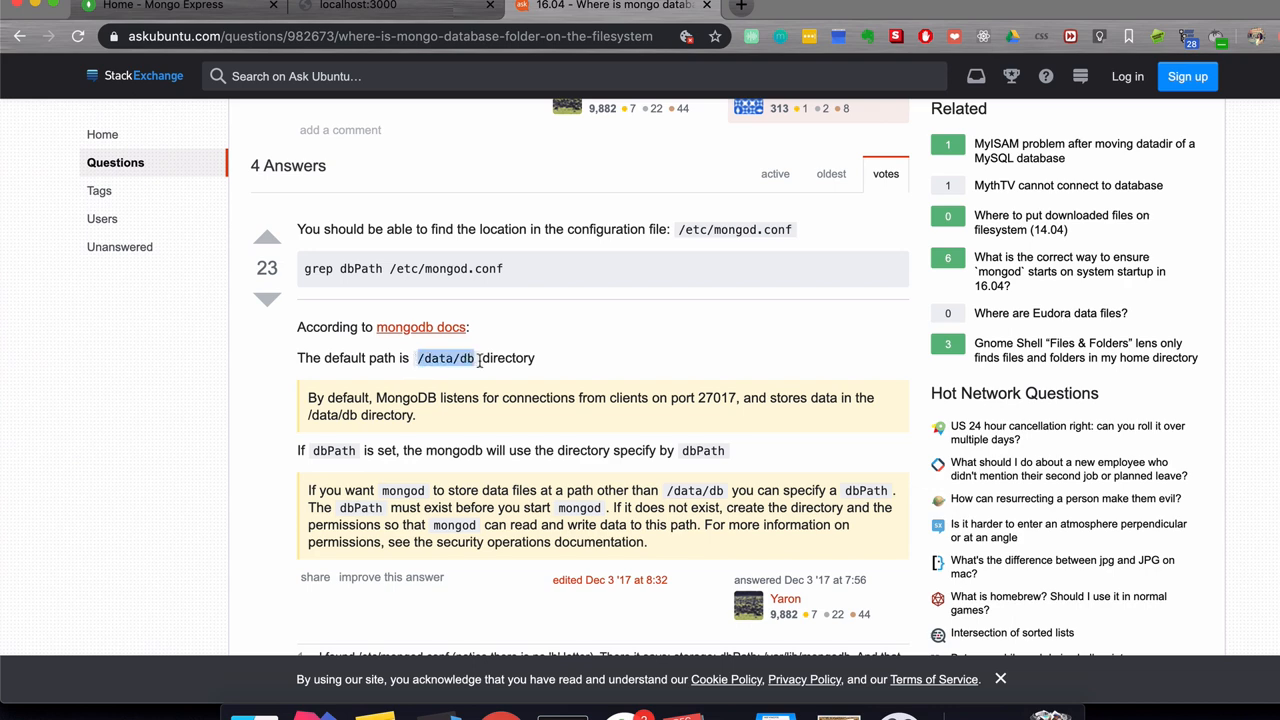
mouse_move(600, 580)
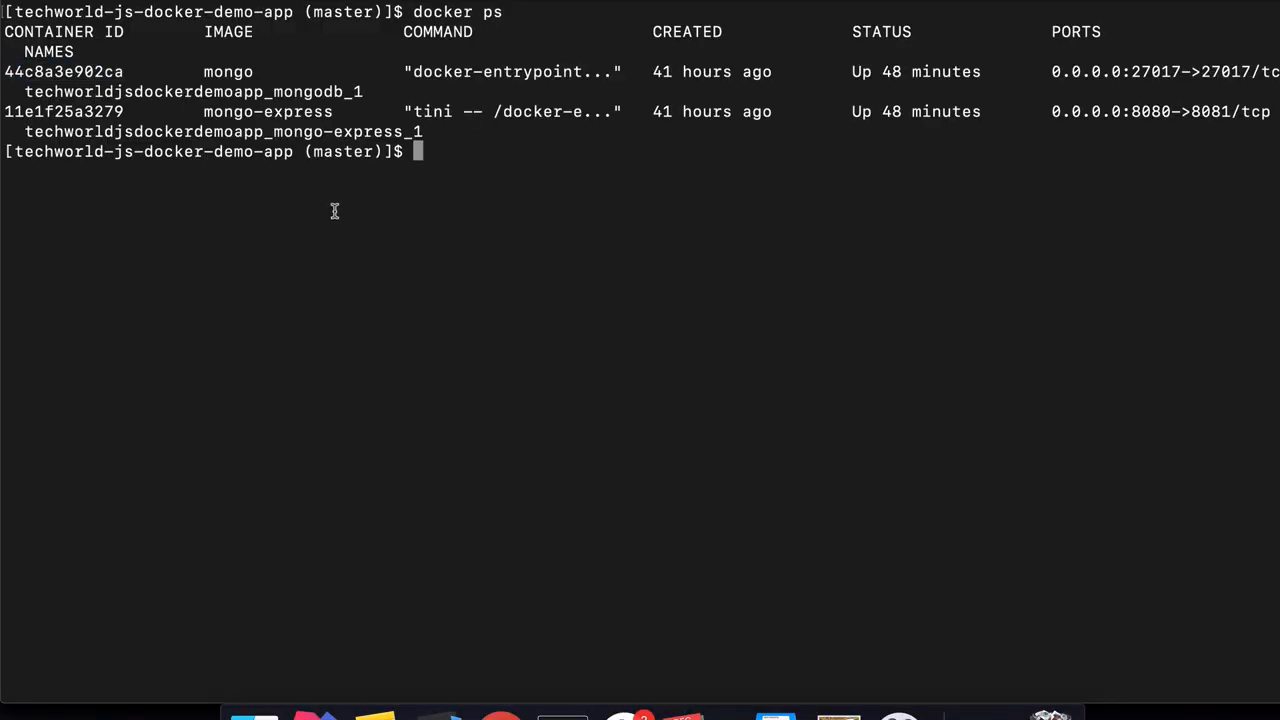
Open a shell in container 44c8a3e902ca with 'docker exec -it ... sh'.
type("docker exec .i")
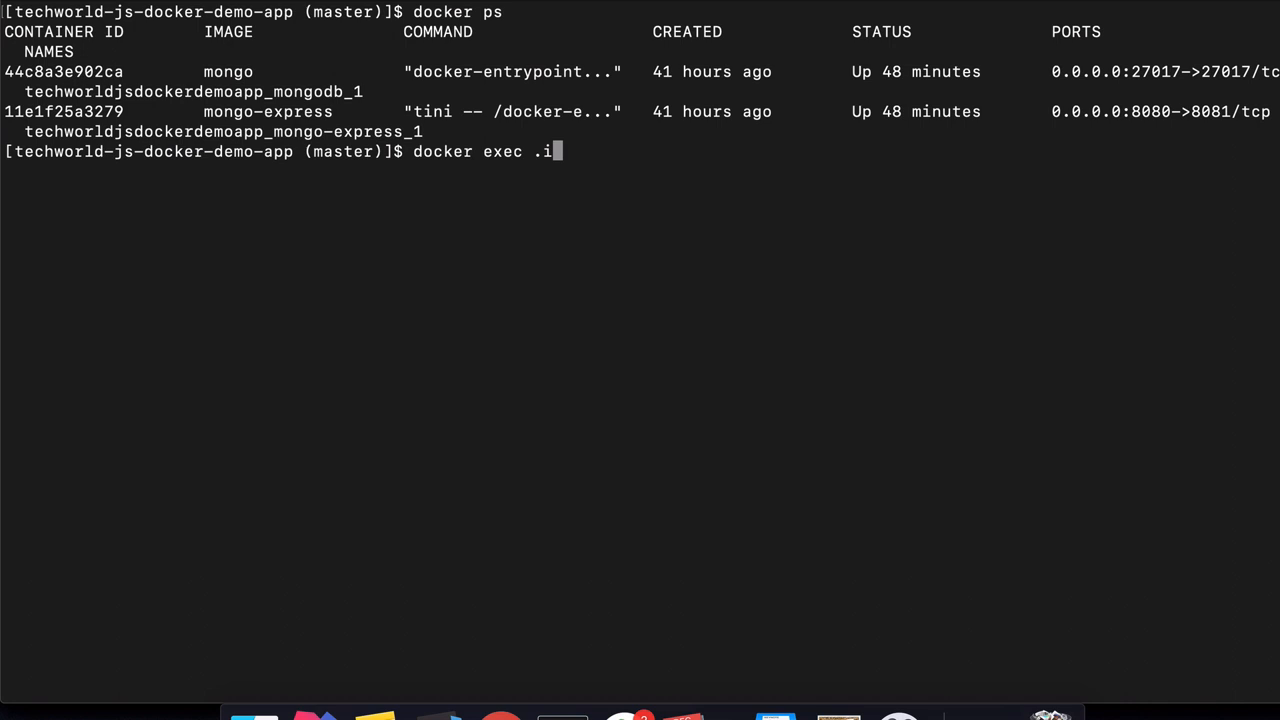
type("t 44c8a3e902ca")
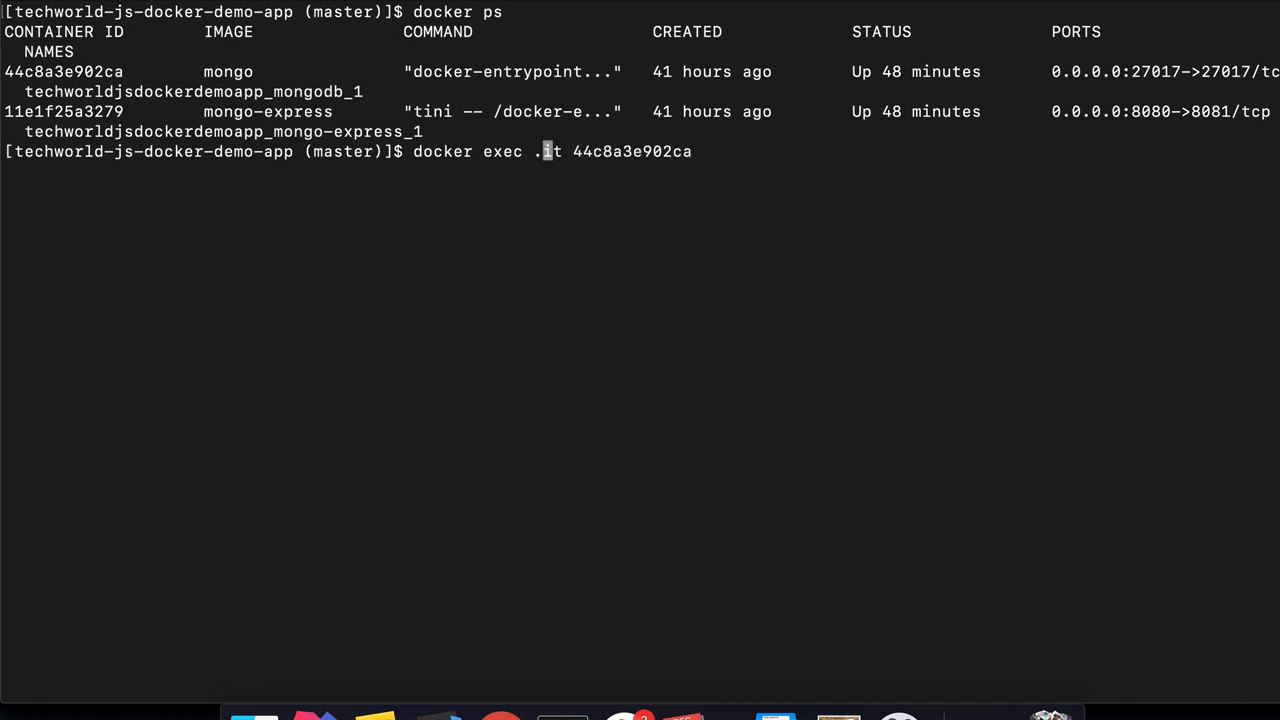
type("it")
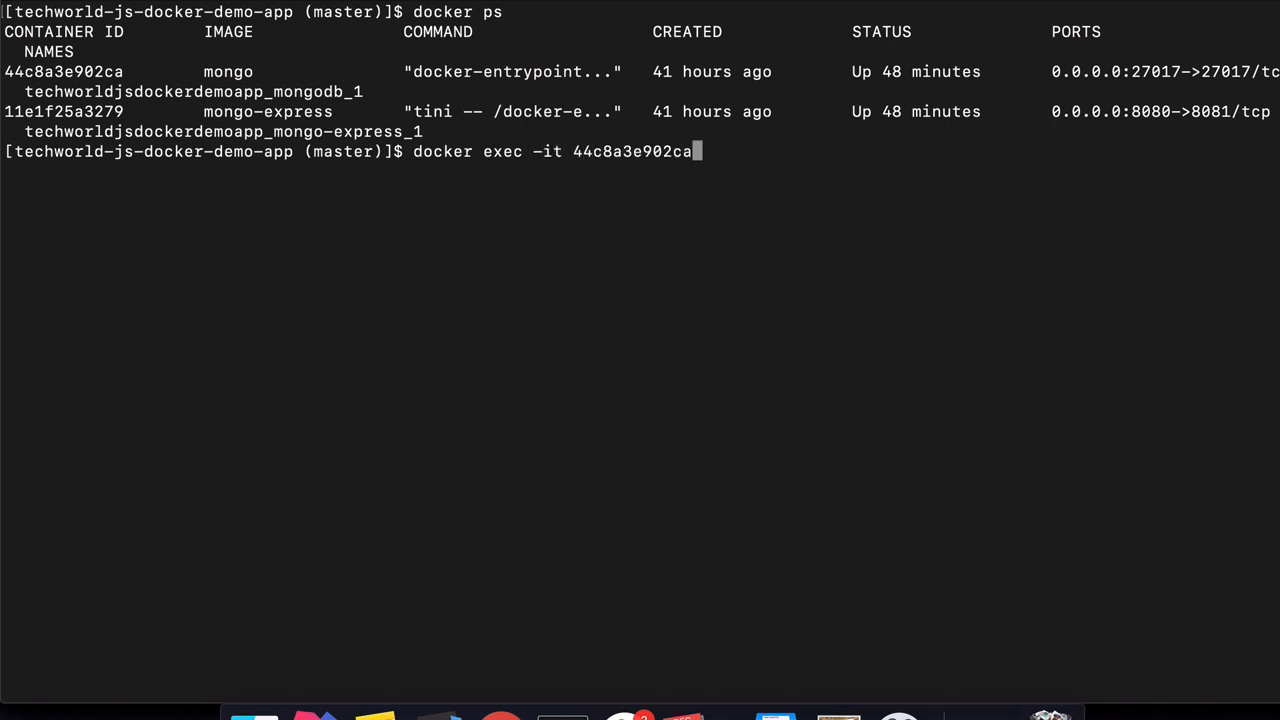
type("sh")
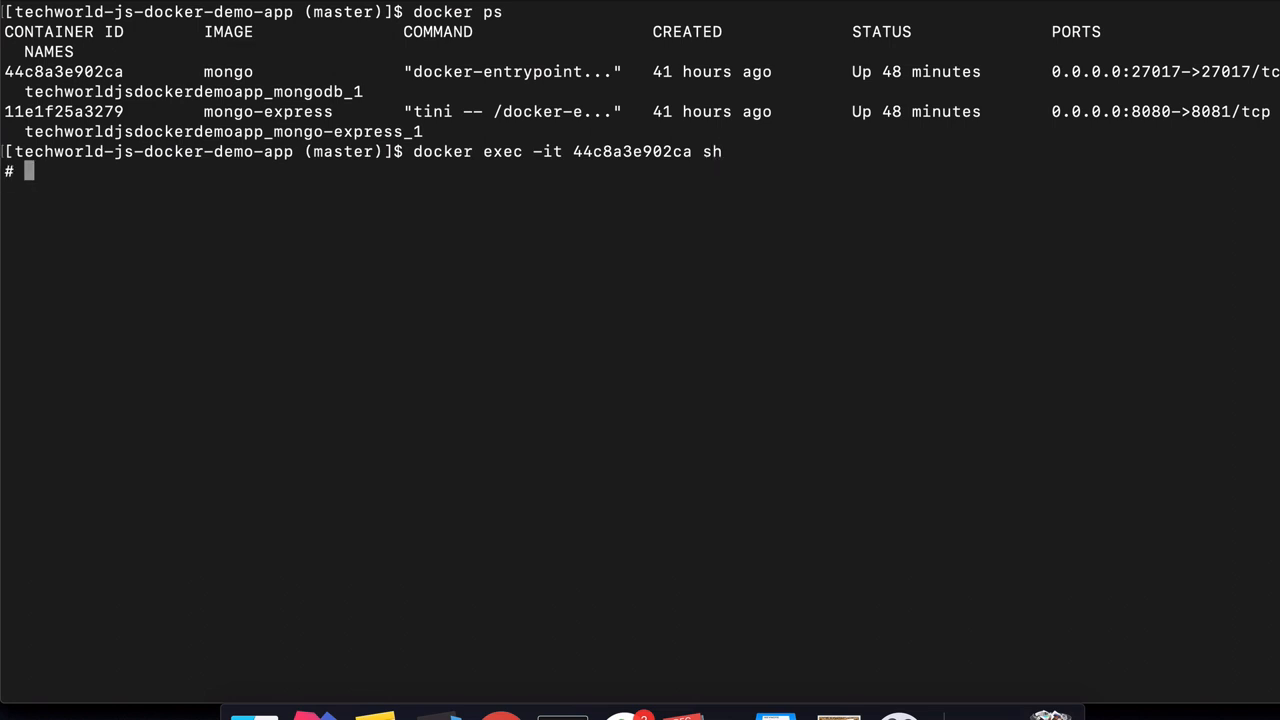
List /data/db to see the WiredTiger data files, then exit the container.
type("ls /")
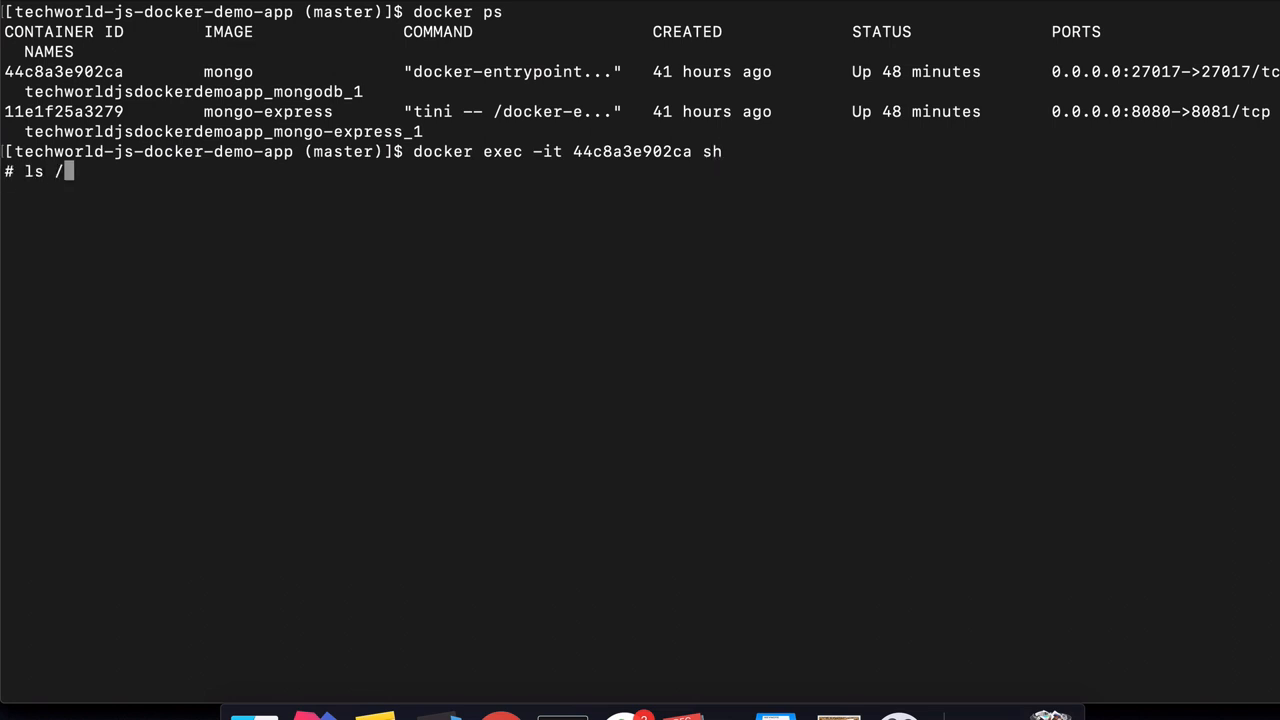
type("data/db")
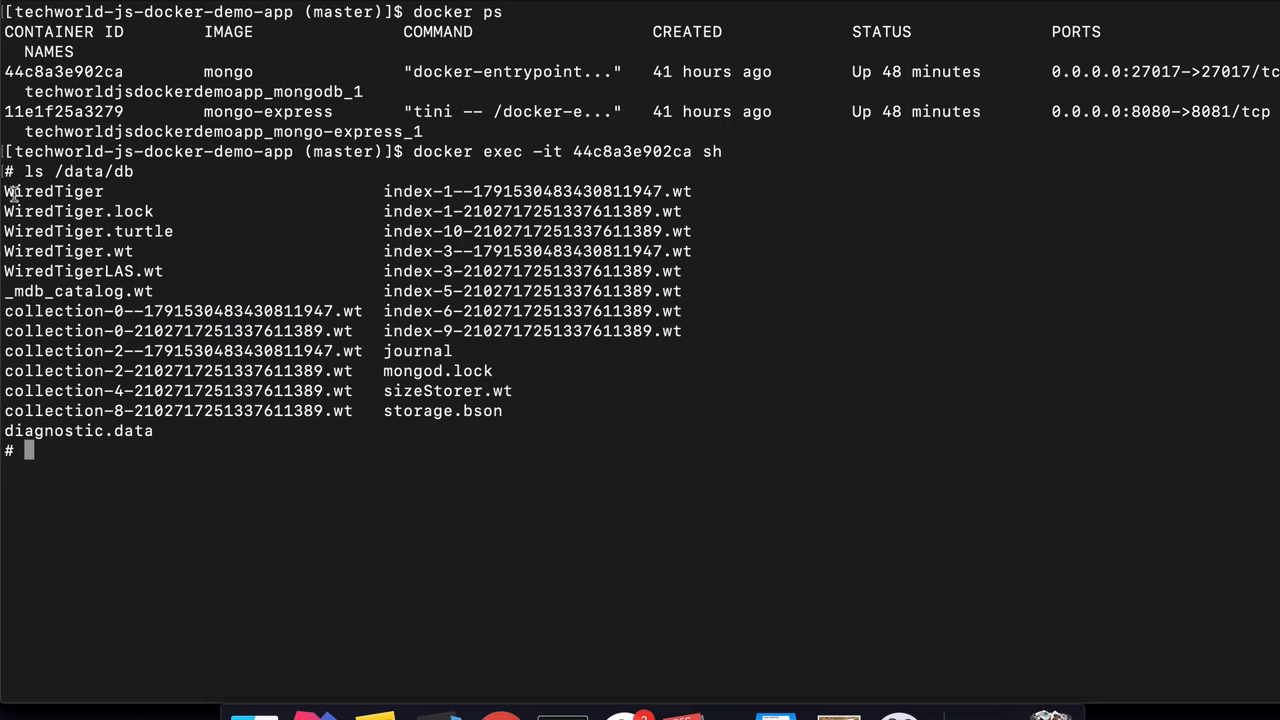
mouse_move(513, 387)
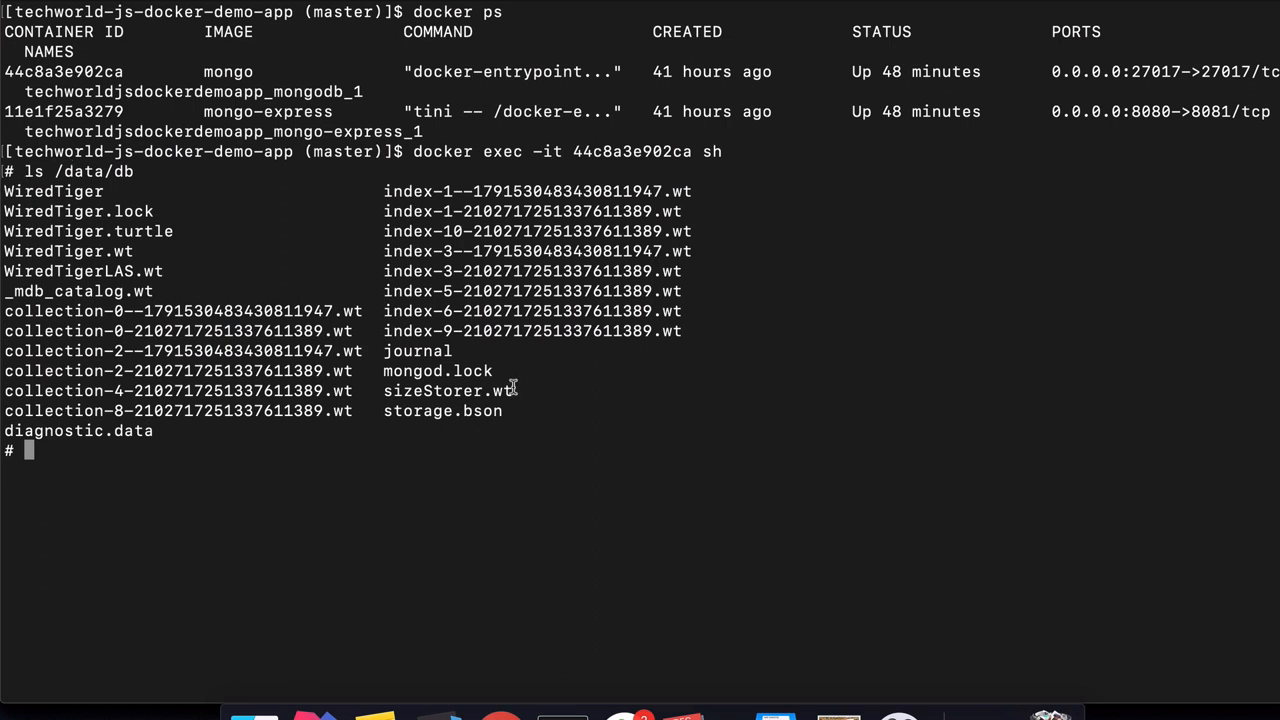
mouse_move(466, 388)
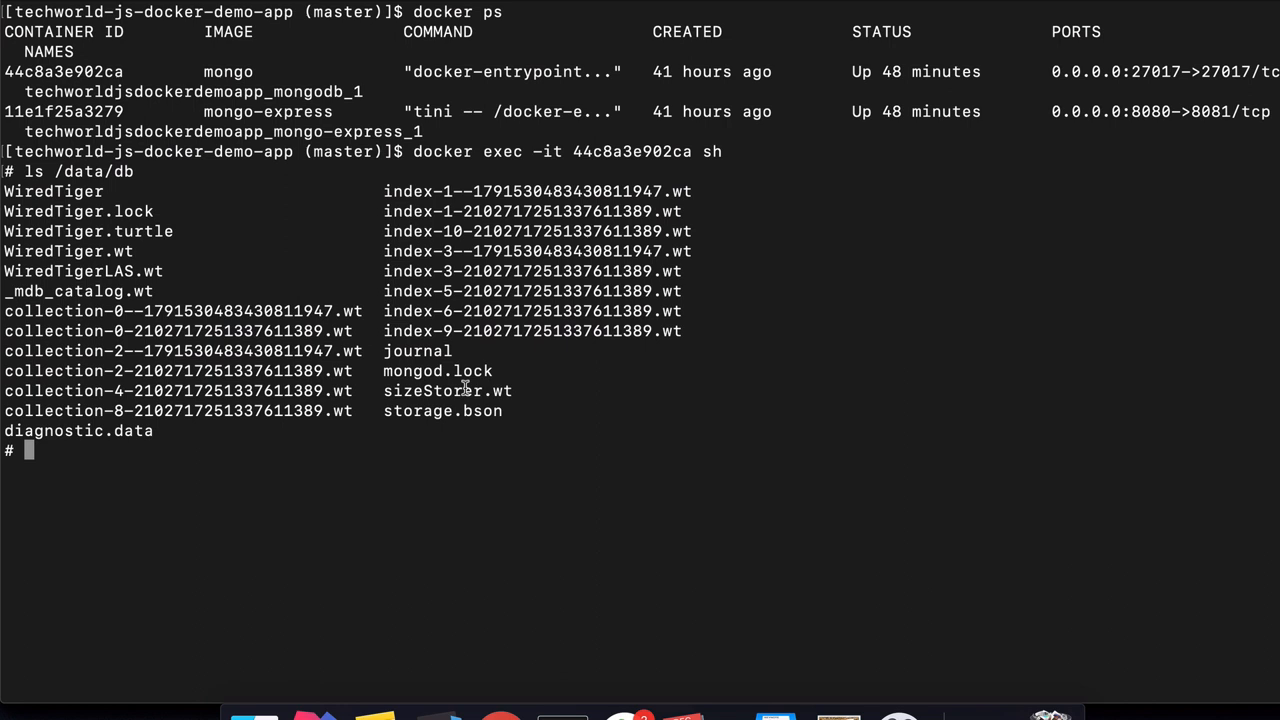
mouse_move(420, 300)
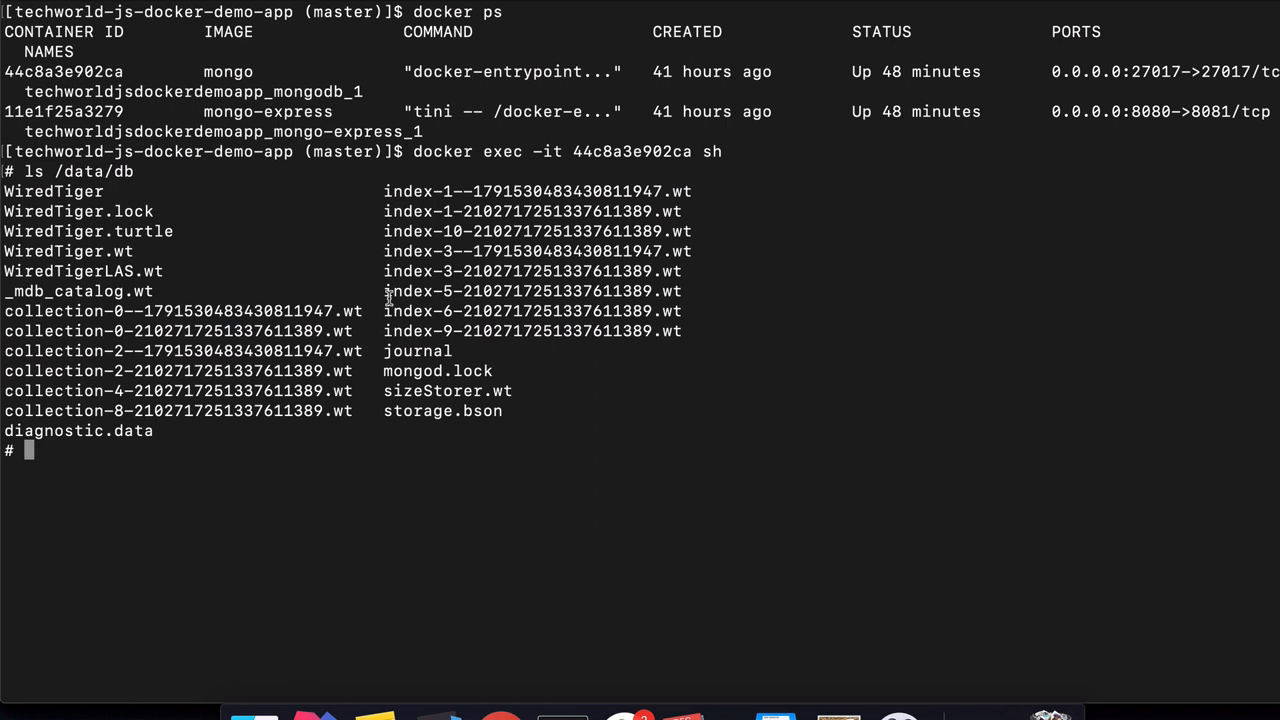
type("exit")
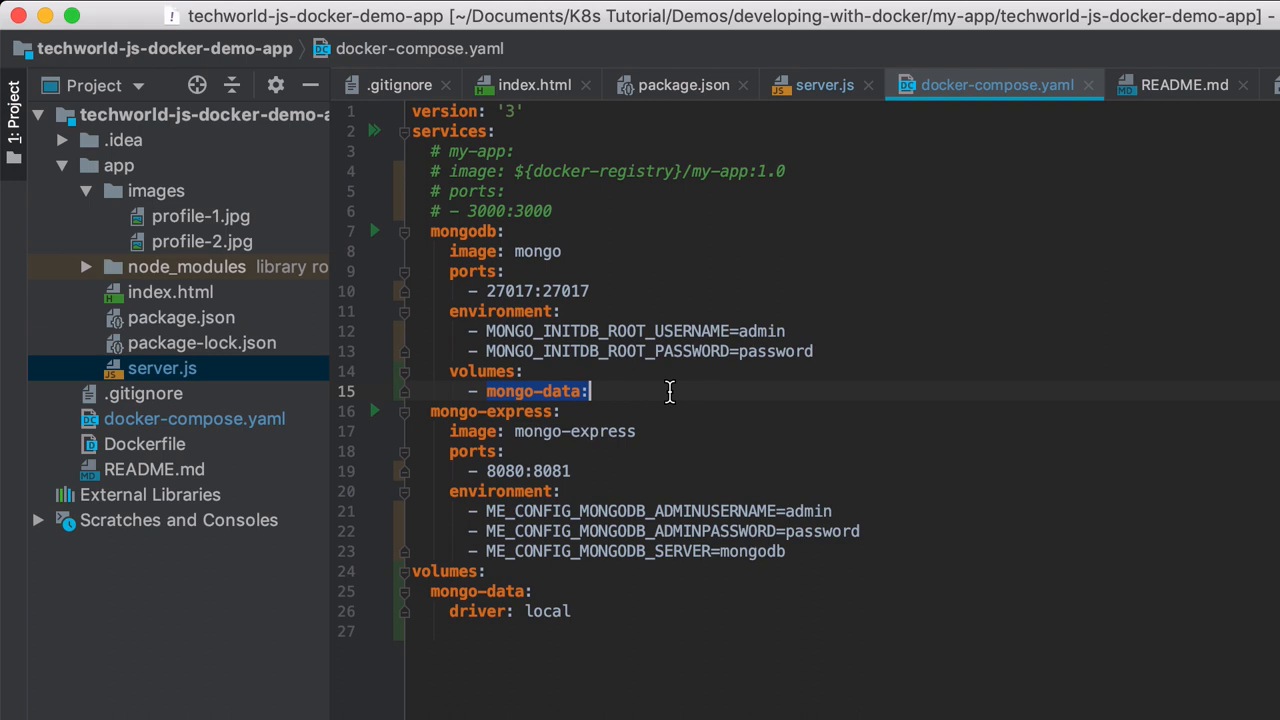
Append :/data/db to the mongodb service's mongo-data volume entry in docker-compose.yaml.
double_click(535, 391)
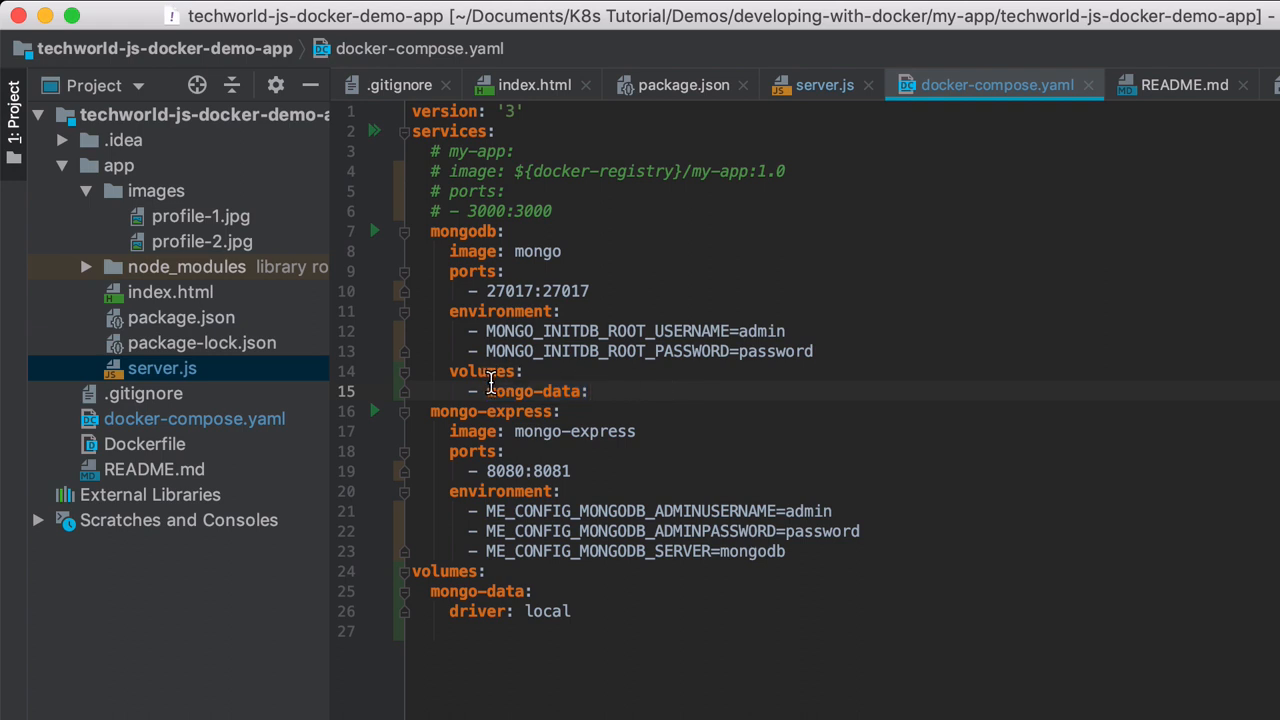
mouse_move(689, 379)
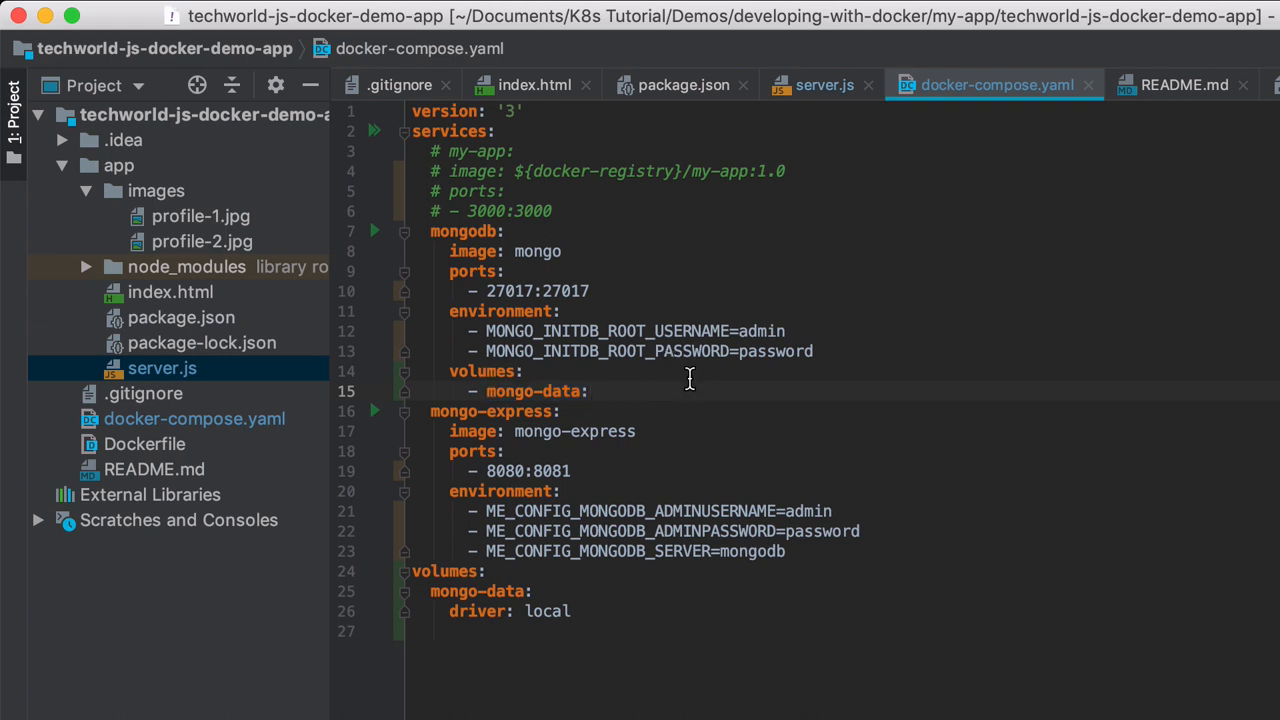
type(":/data")
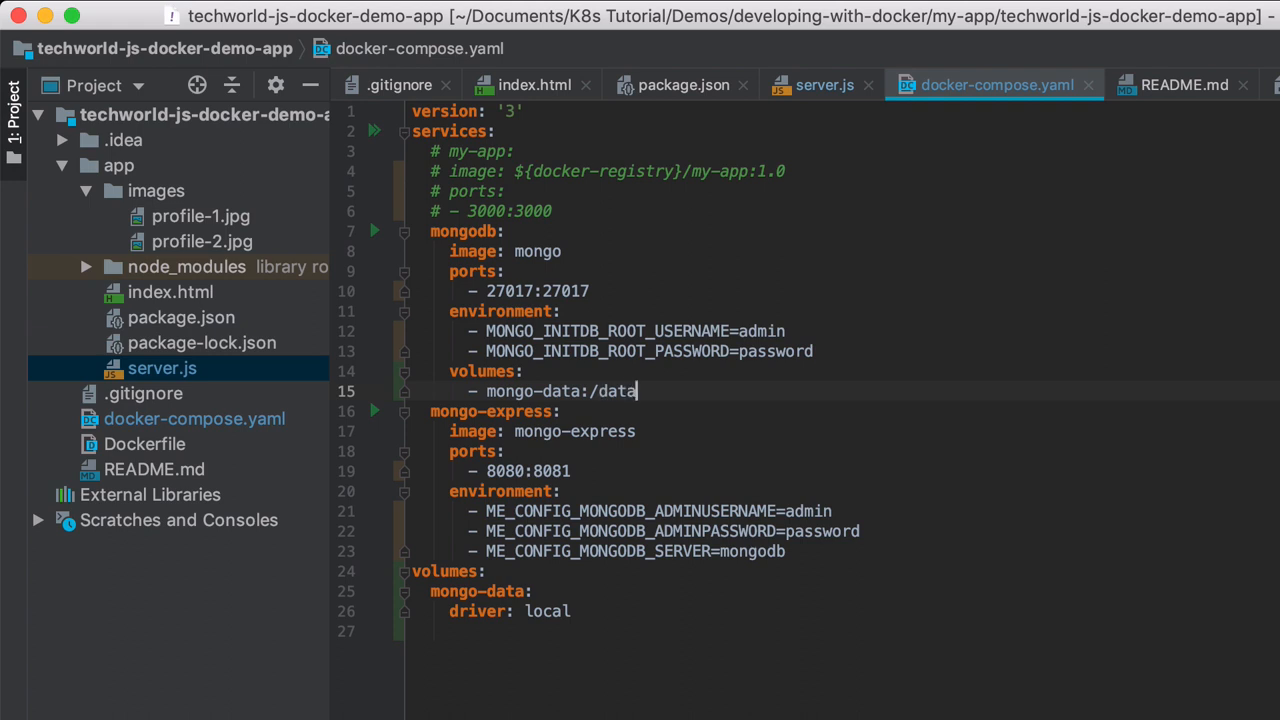
type("/db")
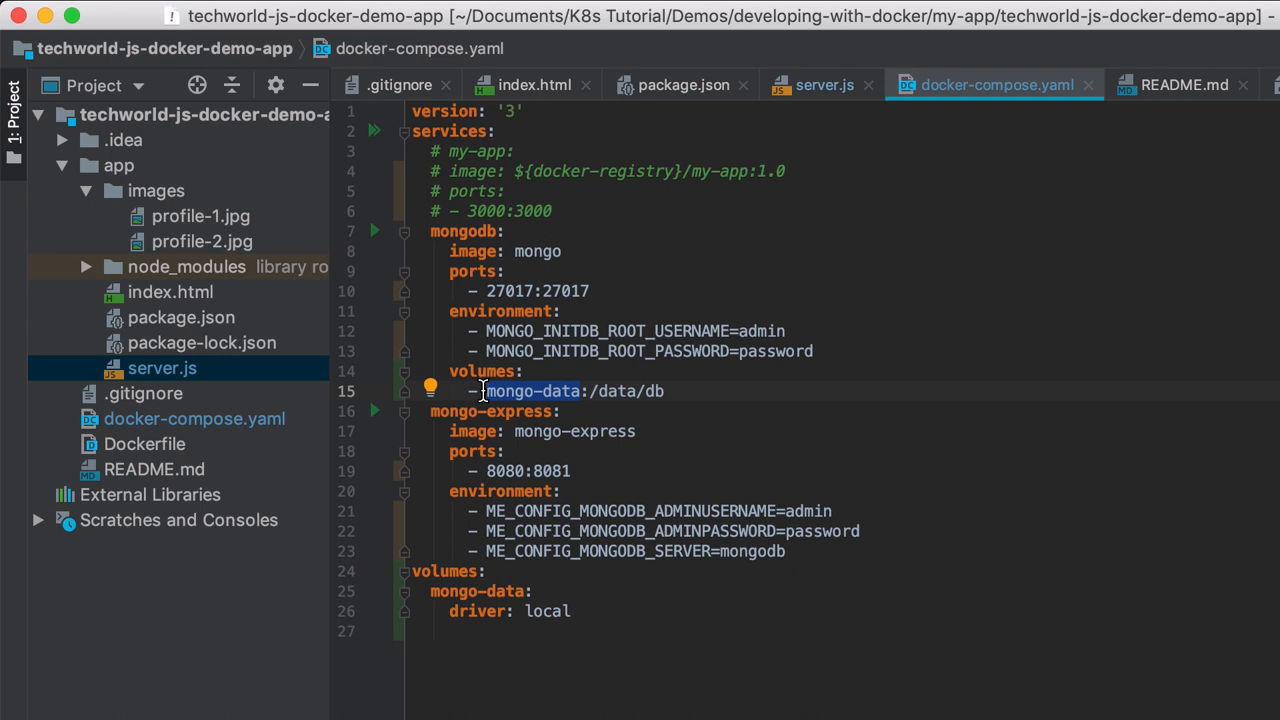
mouse_move(484, 395)
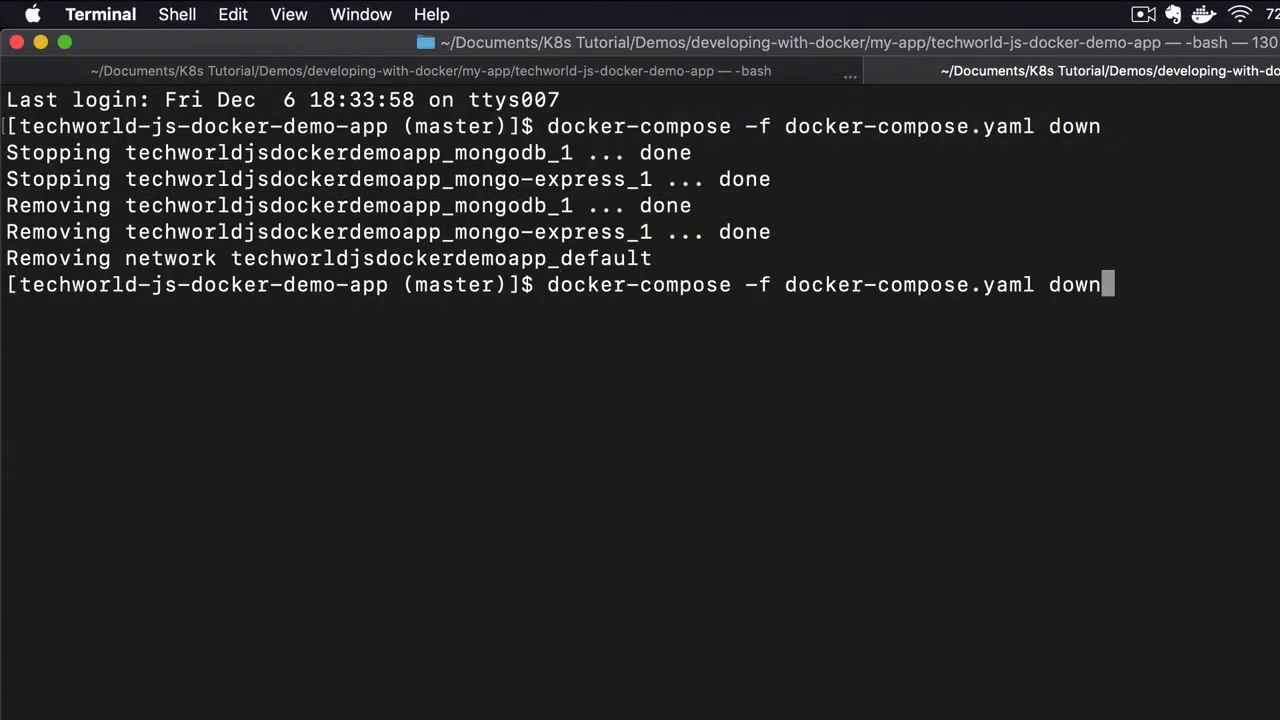
Edit the Terminal command line to run docker-compose -f docker-compose.yaml down.
key("Backspace")
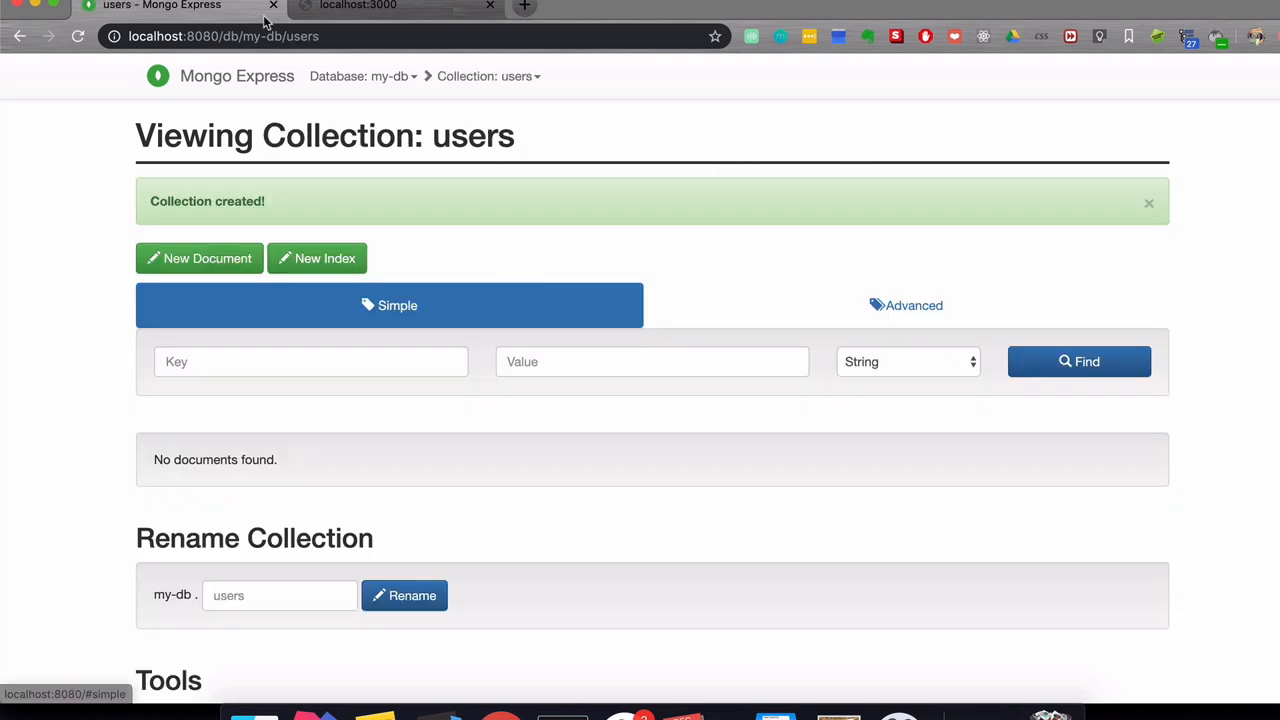
left_click(357, 6)
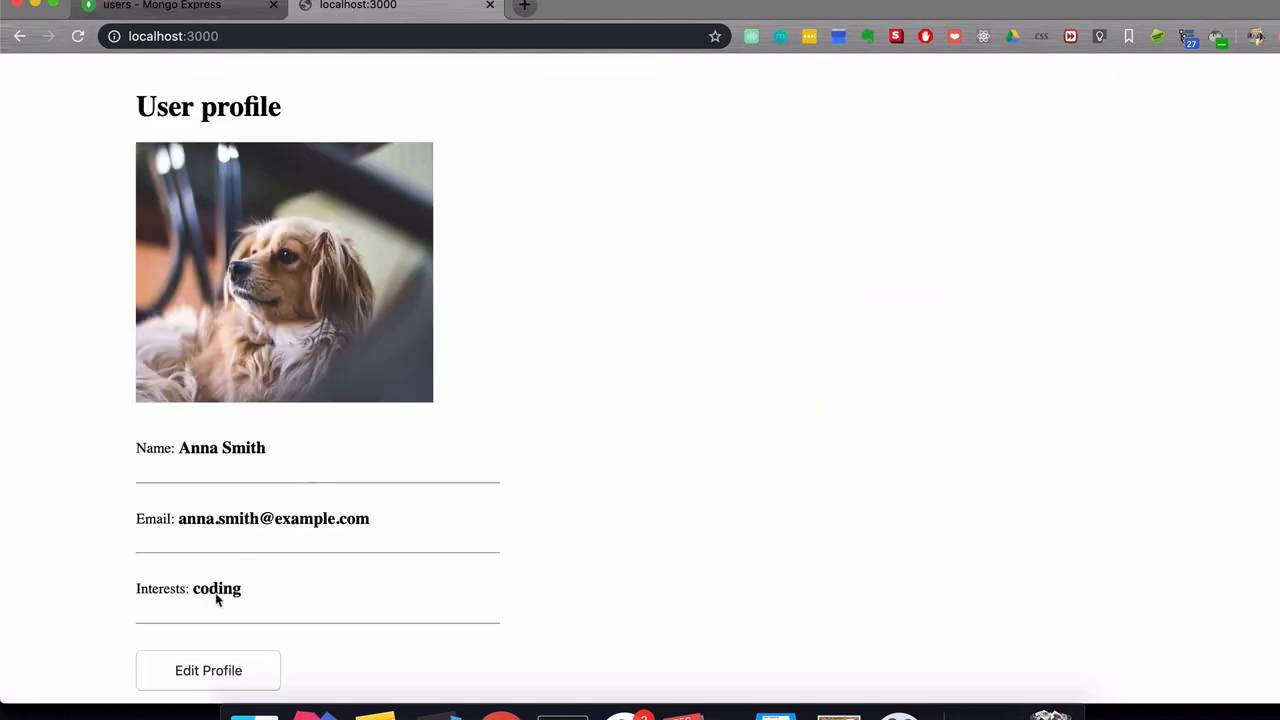
type("Anna Jones")
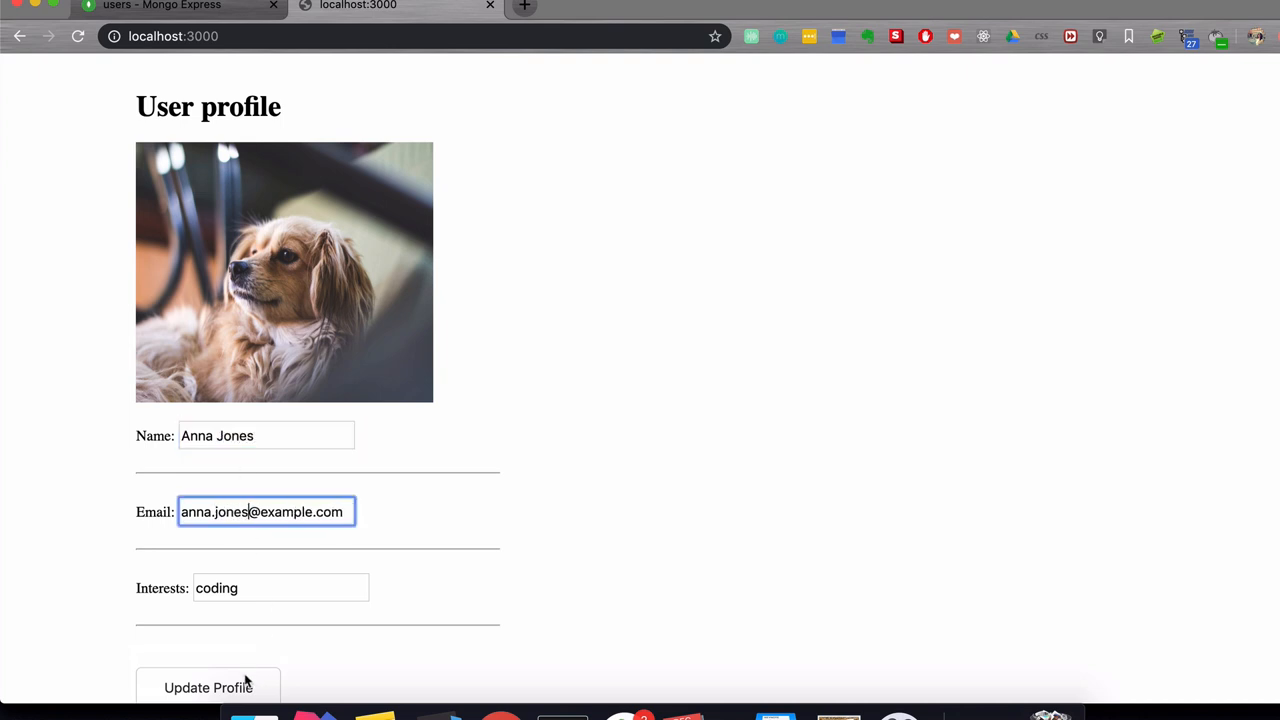
type(", travel")
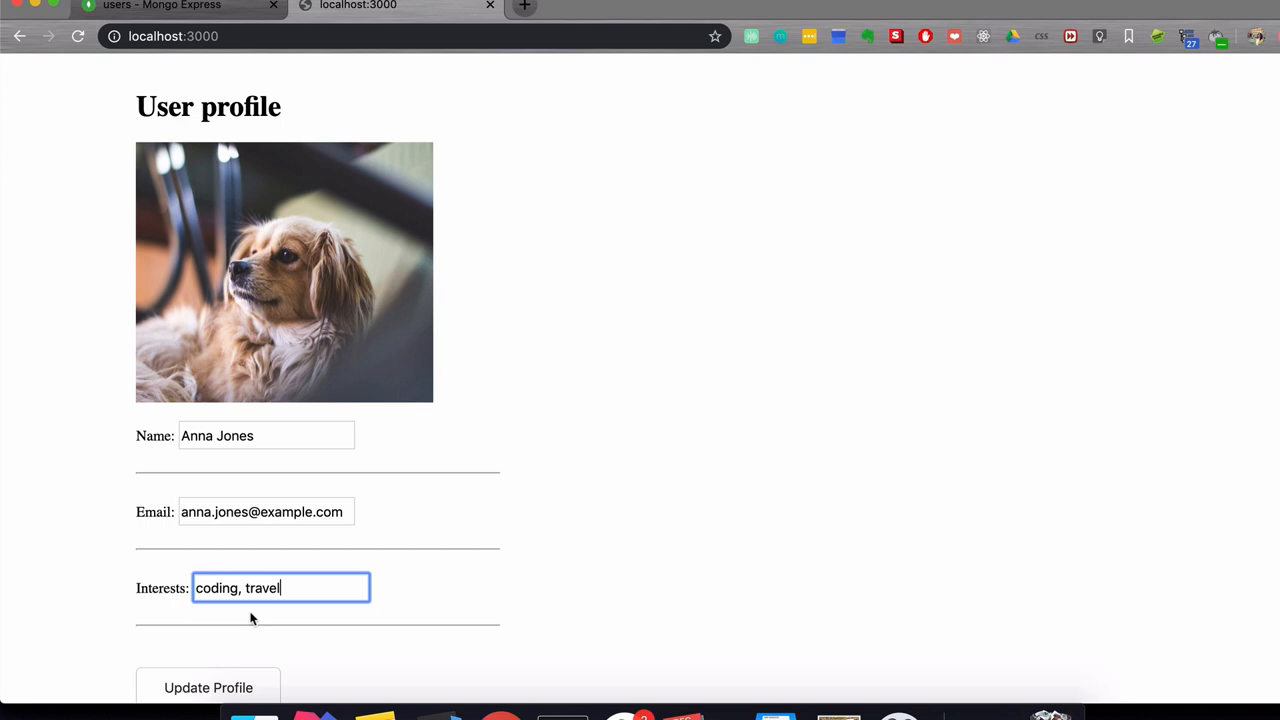
left_click(208, 687)
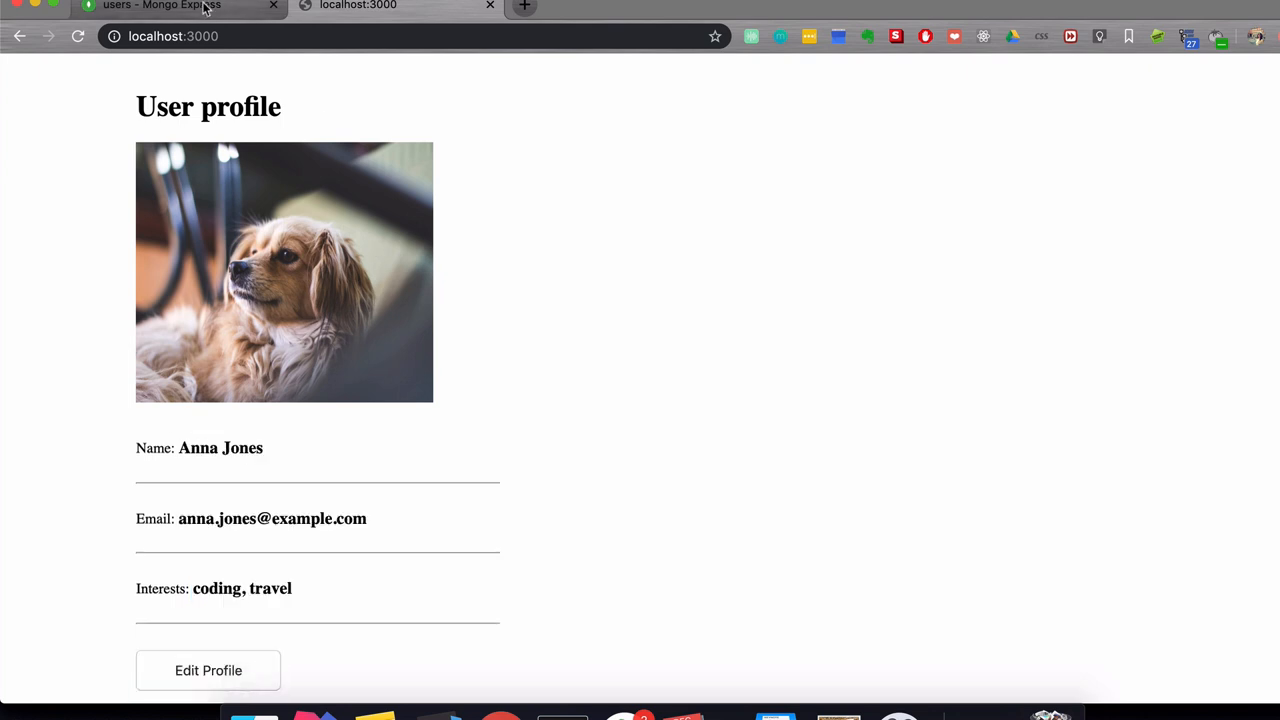
Inspect the updated user document in Mongo Express, then run docker-compose -f docker-compose.yaml up.
left_click(160, 6)
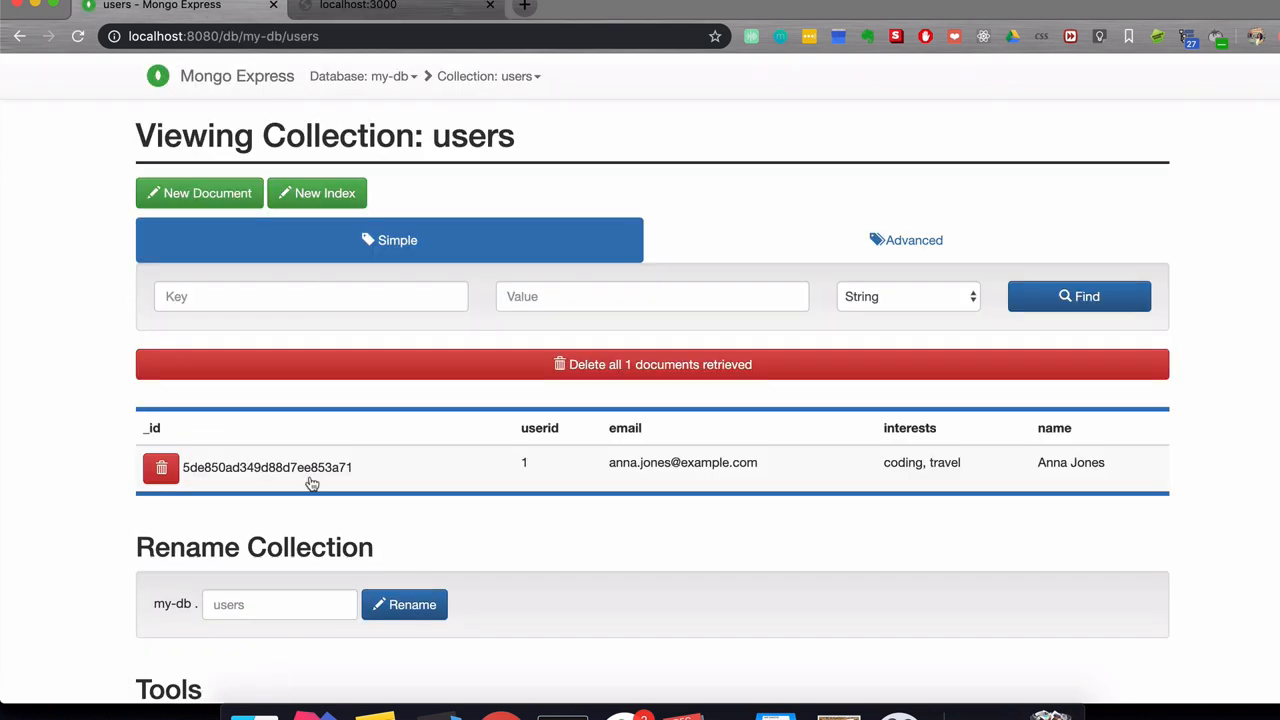
left_click(267, 467)
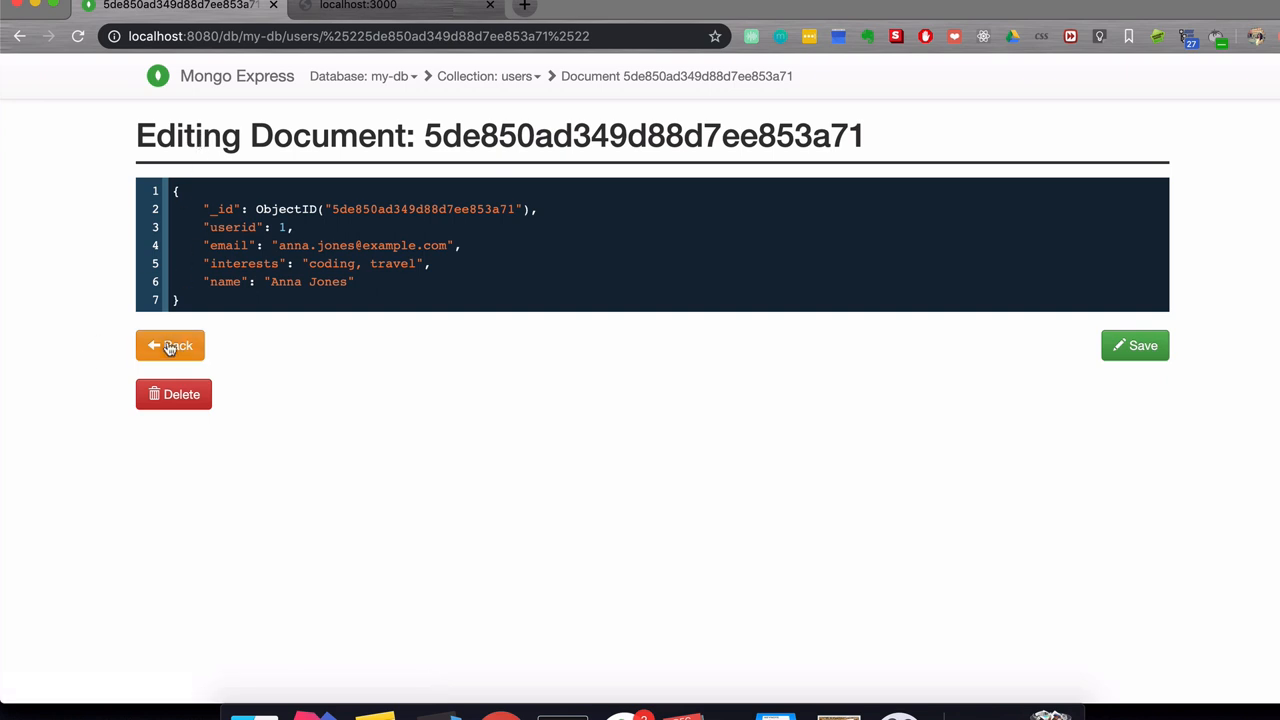
left_click(170, 345)
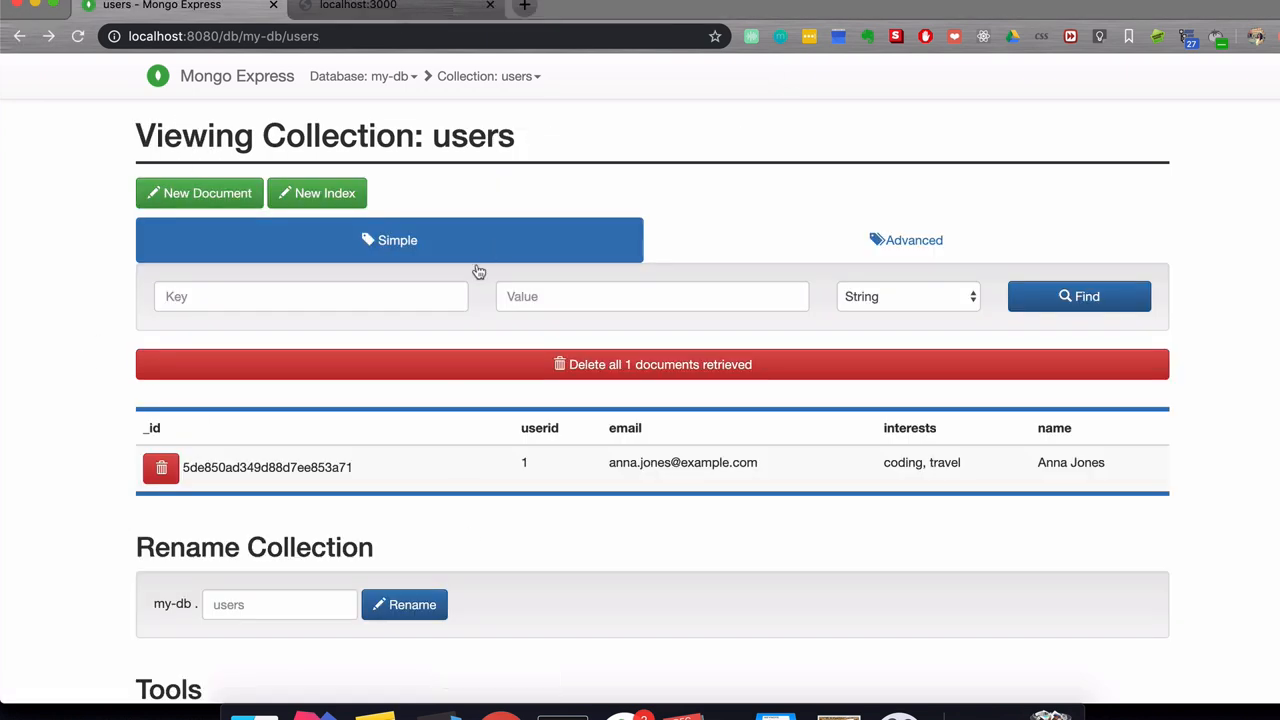
mouse_move(562, 710)
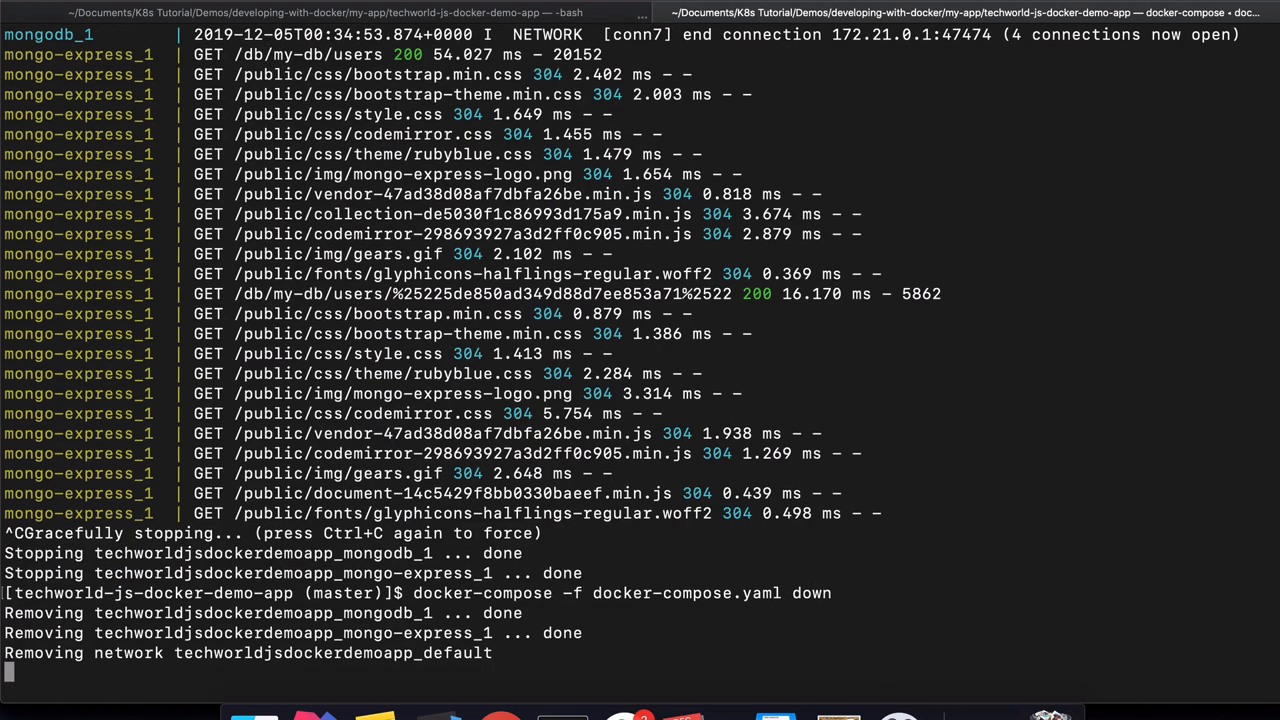
type("docker-compose -f docker-compose.yaml up")
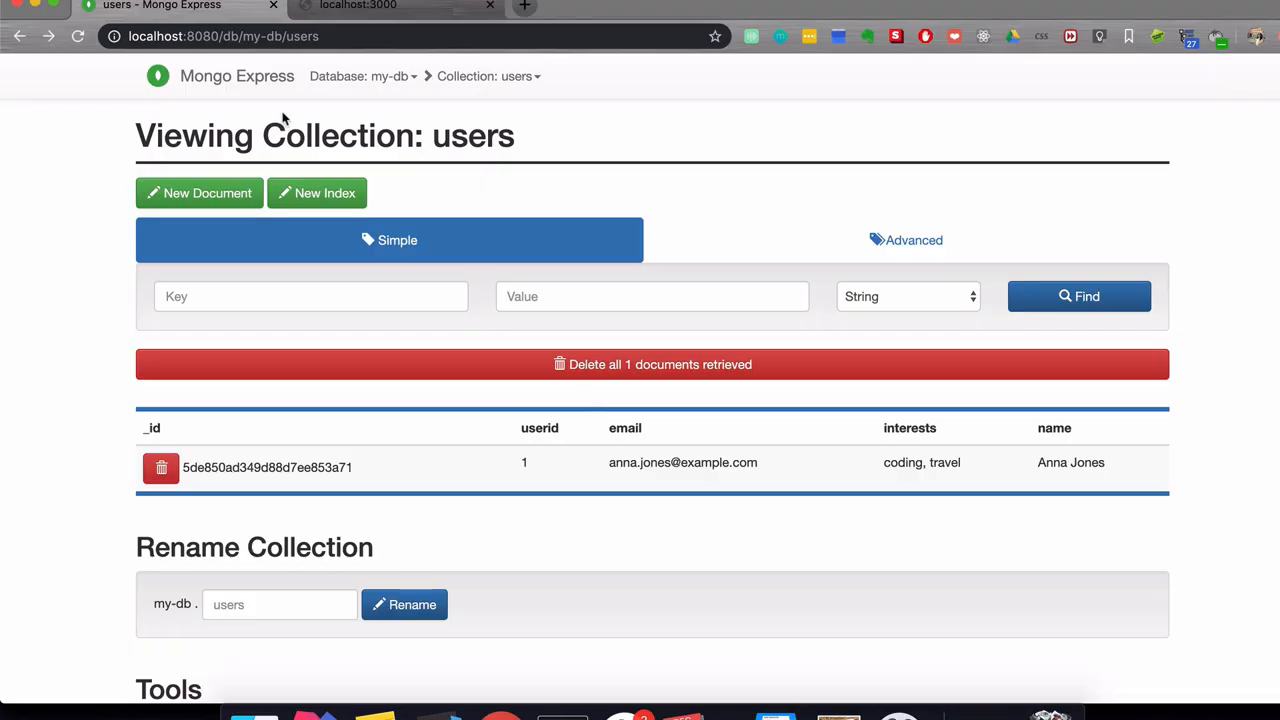
Go to Database: my-db to view its delete_me and users collections.
left_click(237, 76)
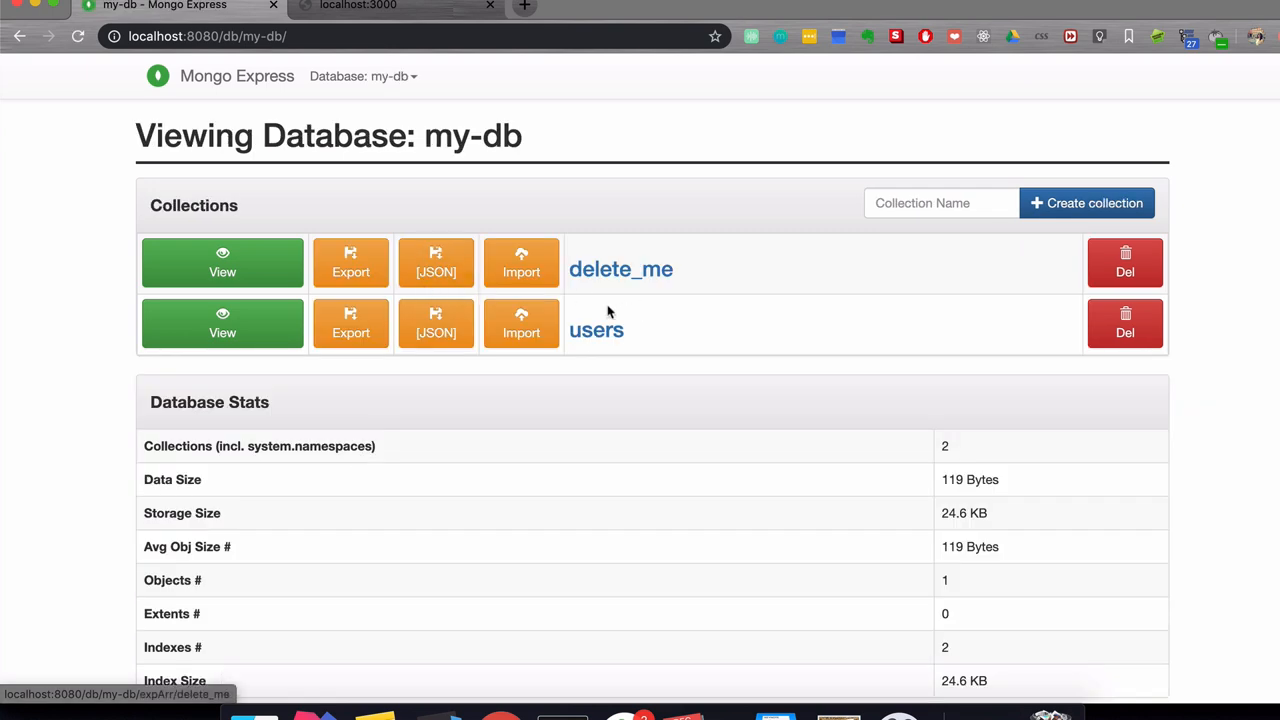
left_click(222, 323)
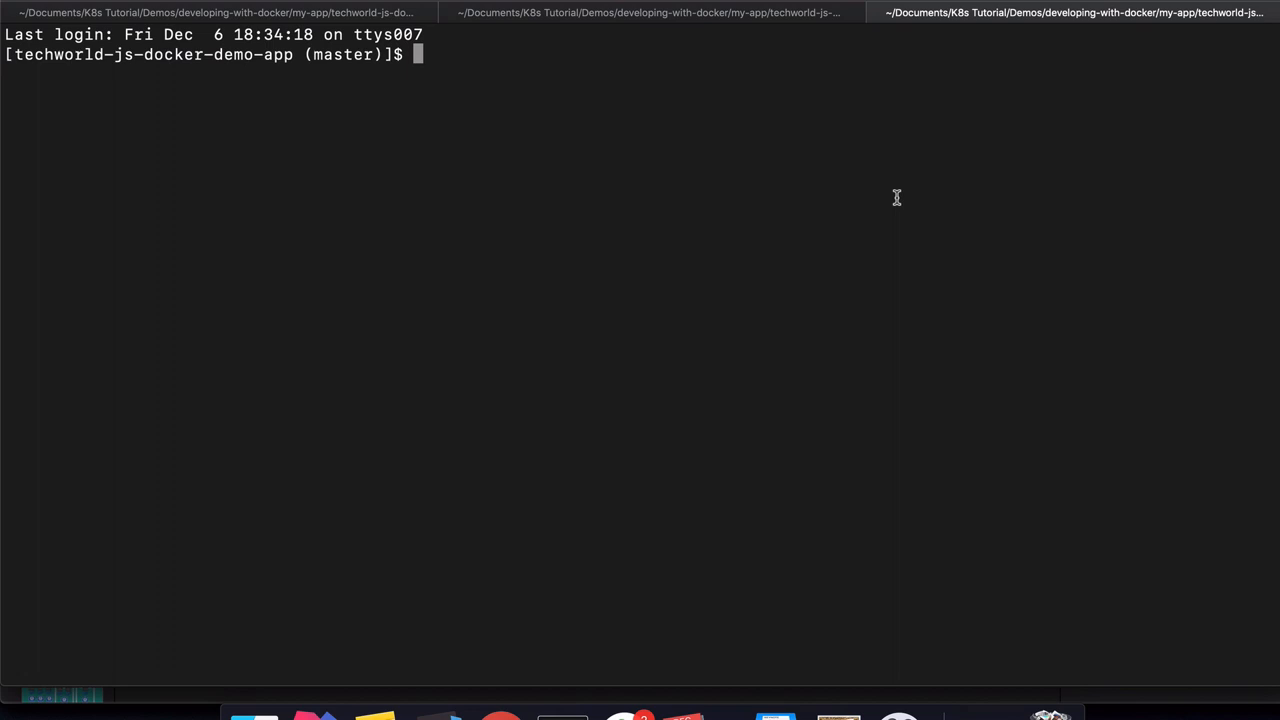
Confirm /var/lib/docker is absent on the Mac, then screen into the Docker VM's tty.
type("ls")
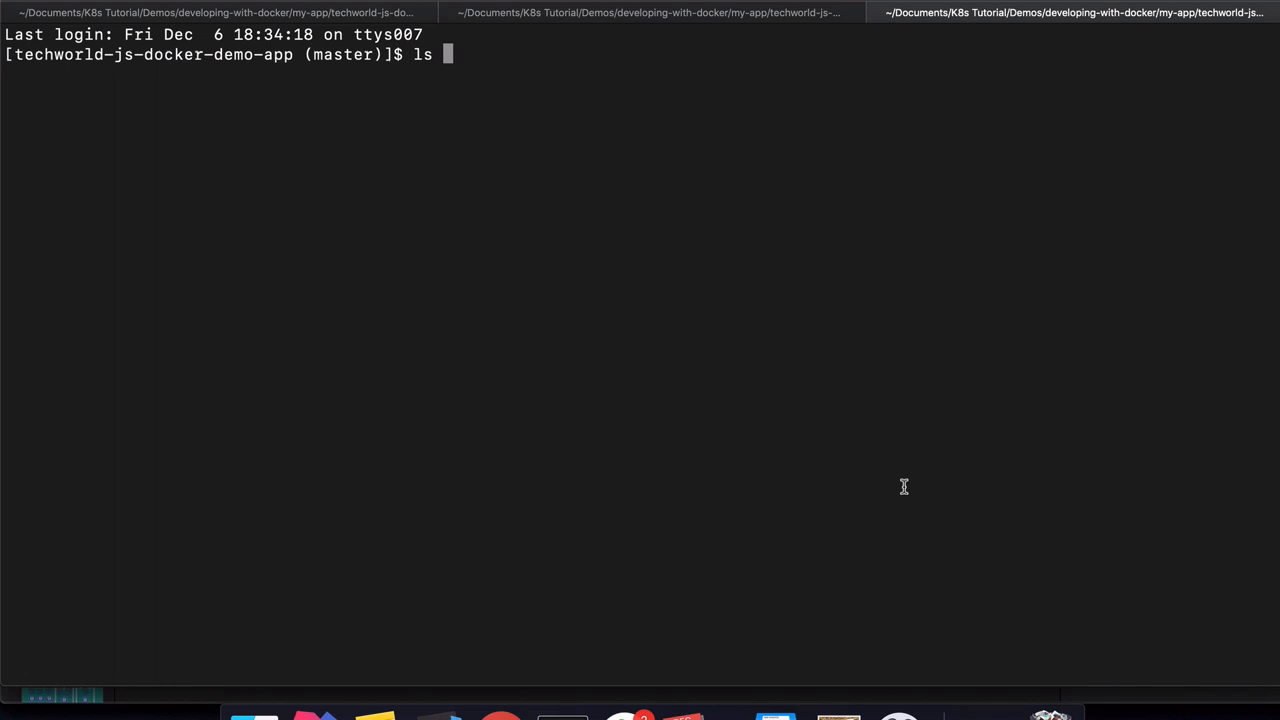
type("/var/")
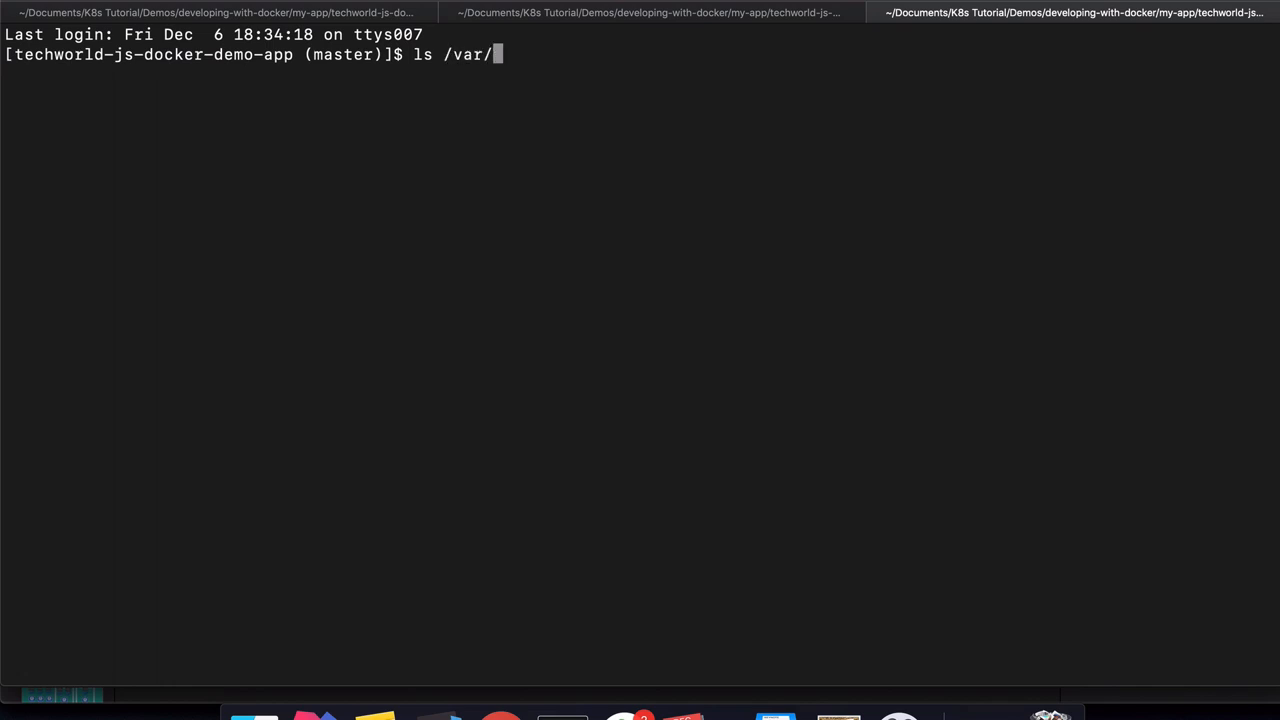
type("lib/docker")
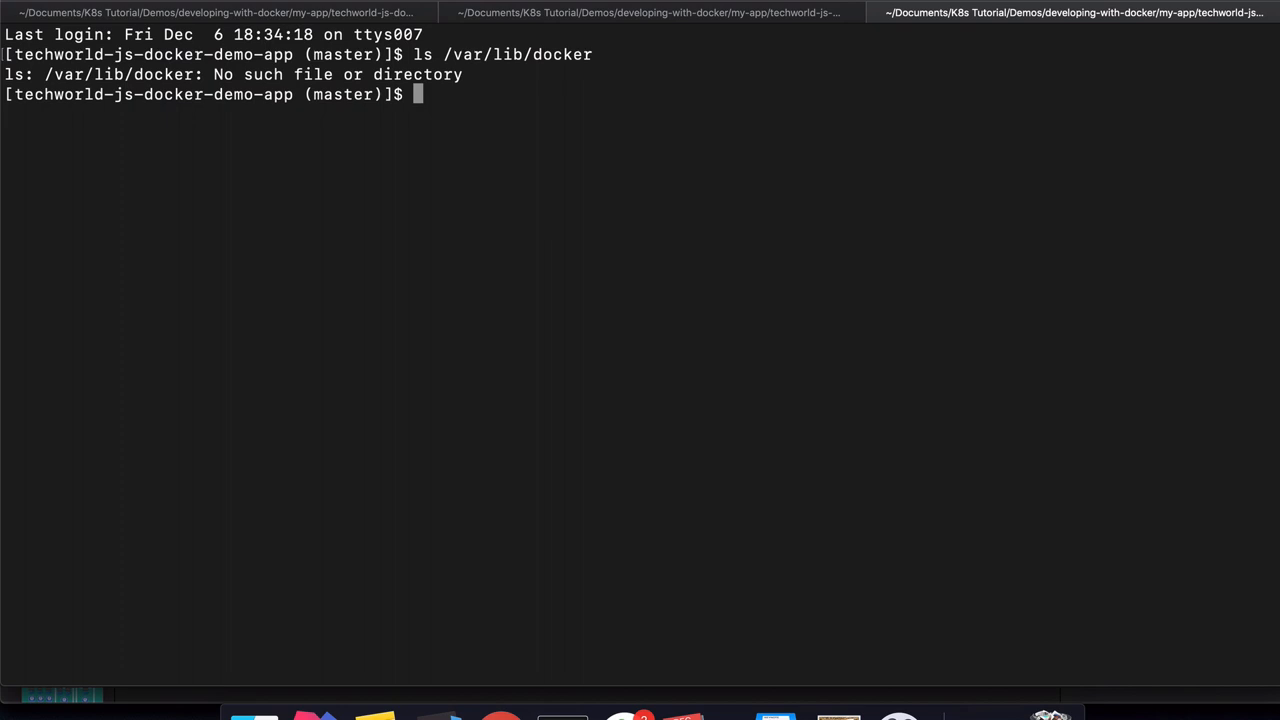
mouse_move(411, 55)
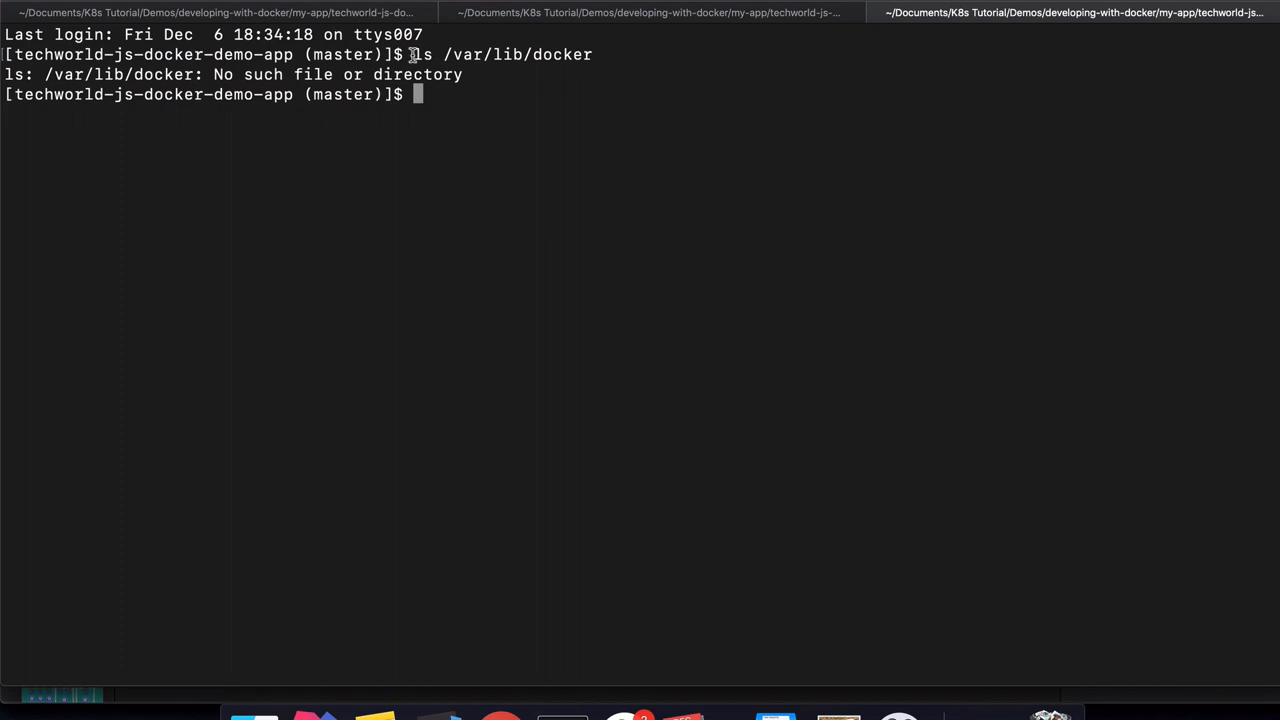
left_click_drag(412, 54, 592, 54)
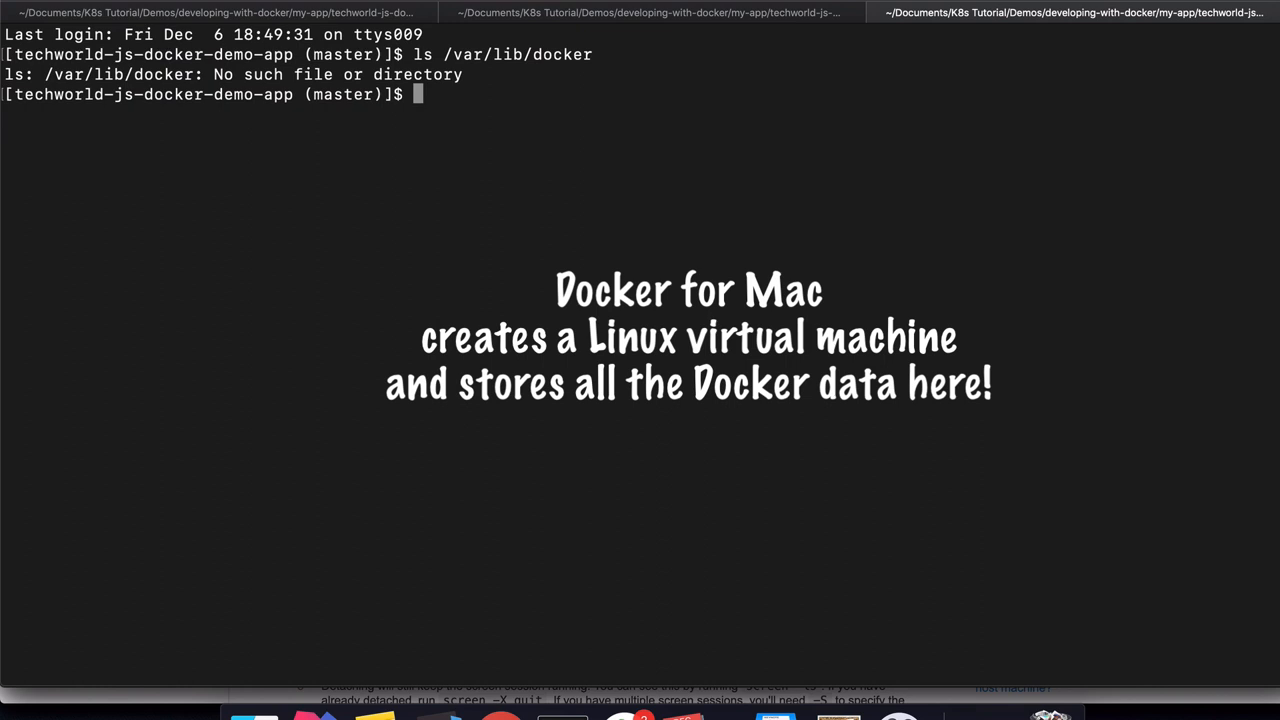
type("screen ~/Library/Containers/com.docker.docker/Data/com.docker.driver.amd64-linux/tty")
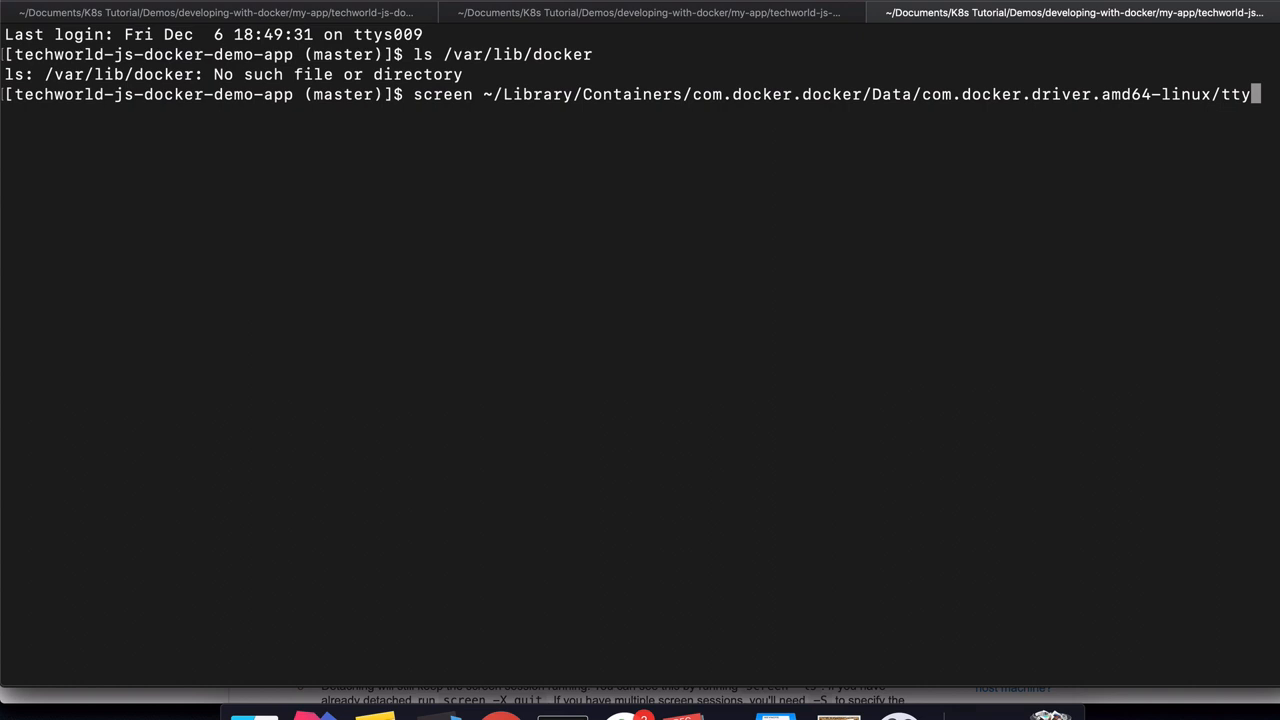
mouse_move(1207, 100)
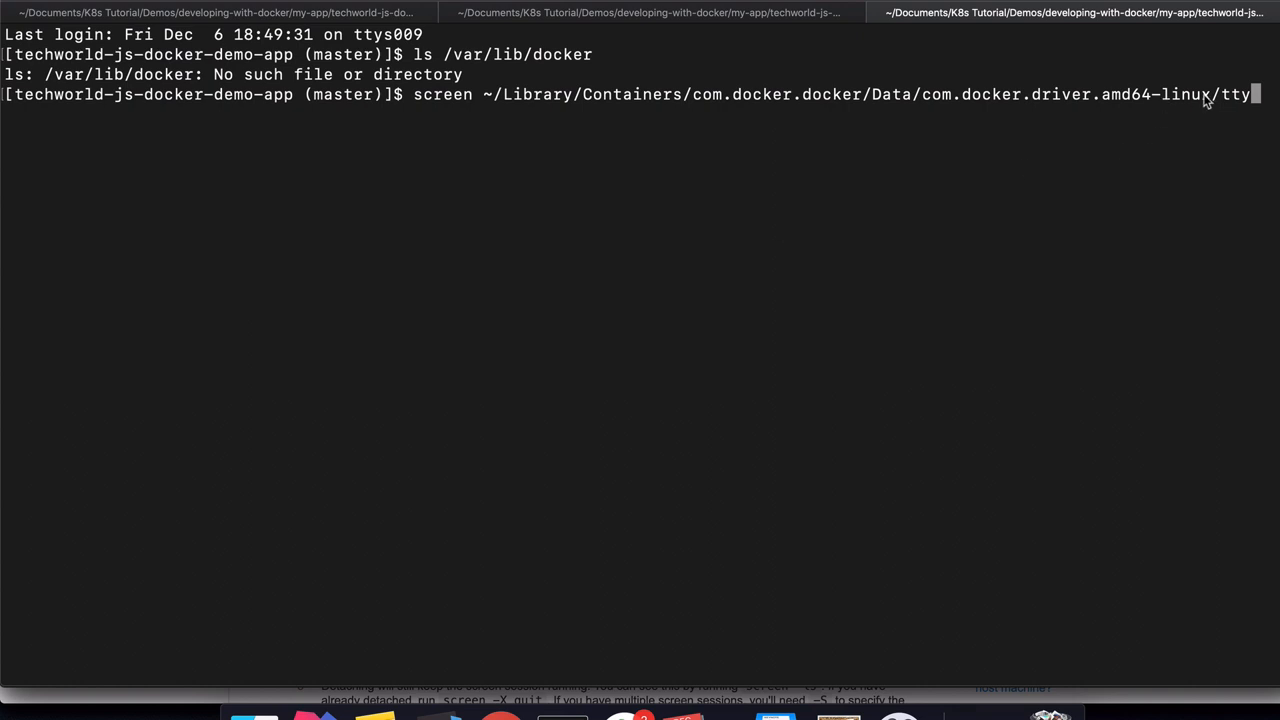
mouse_move(1212, 100)
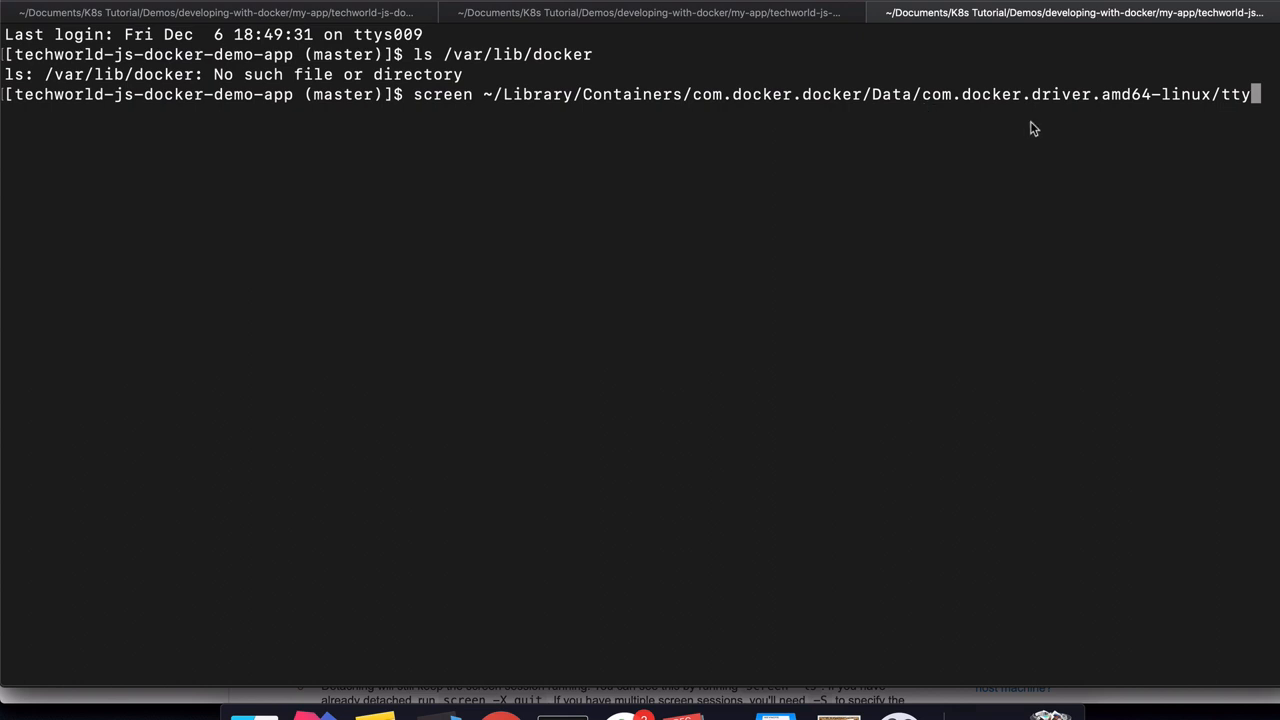
mouse_move(1075, 128)
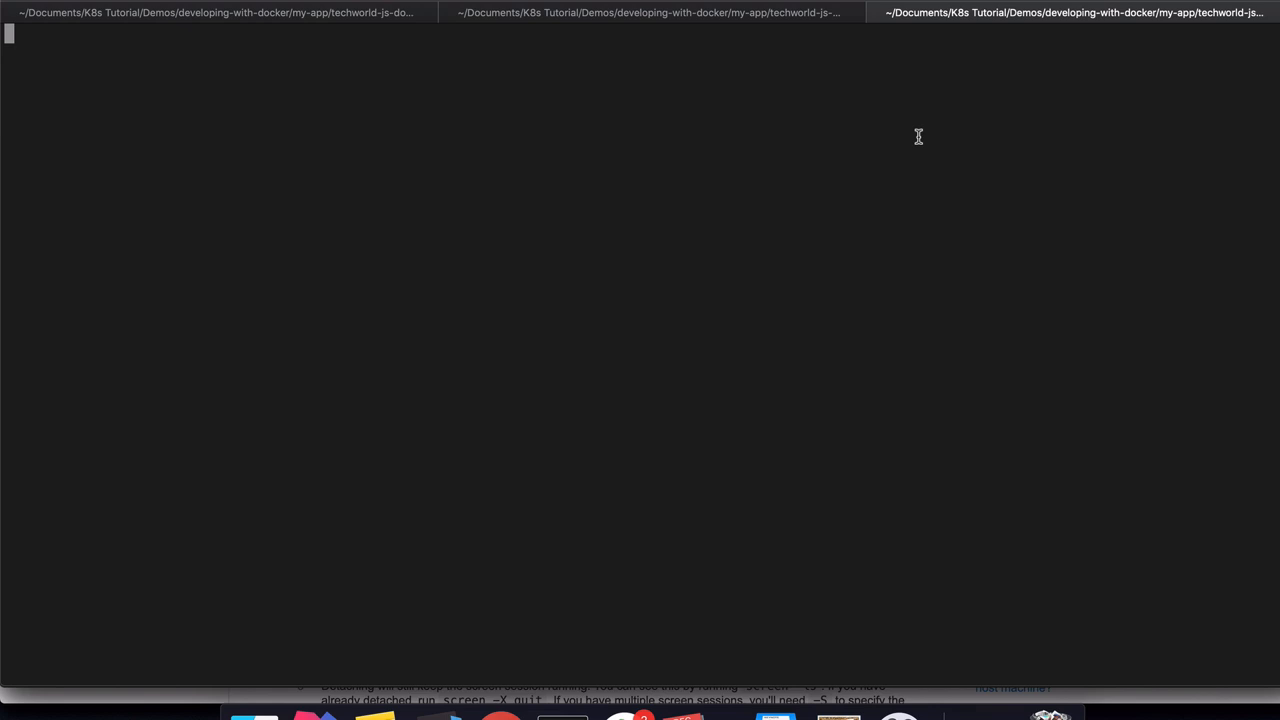
List the VM root, then /var/lib/docker and its volumes folder.
type("ls")
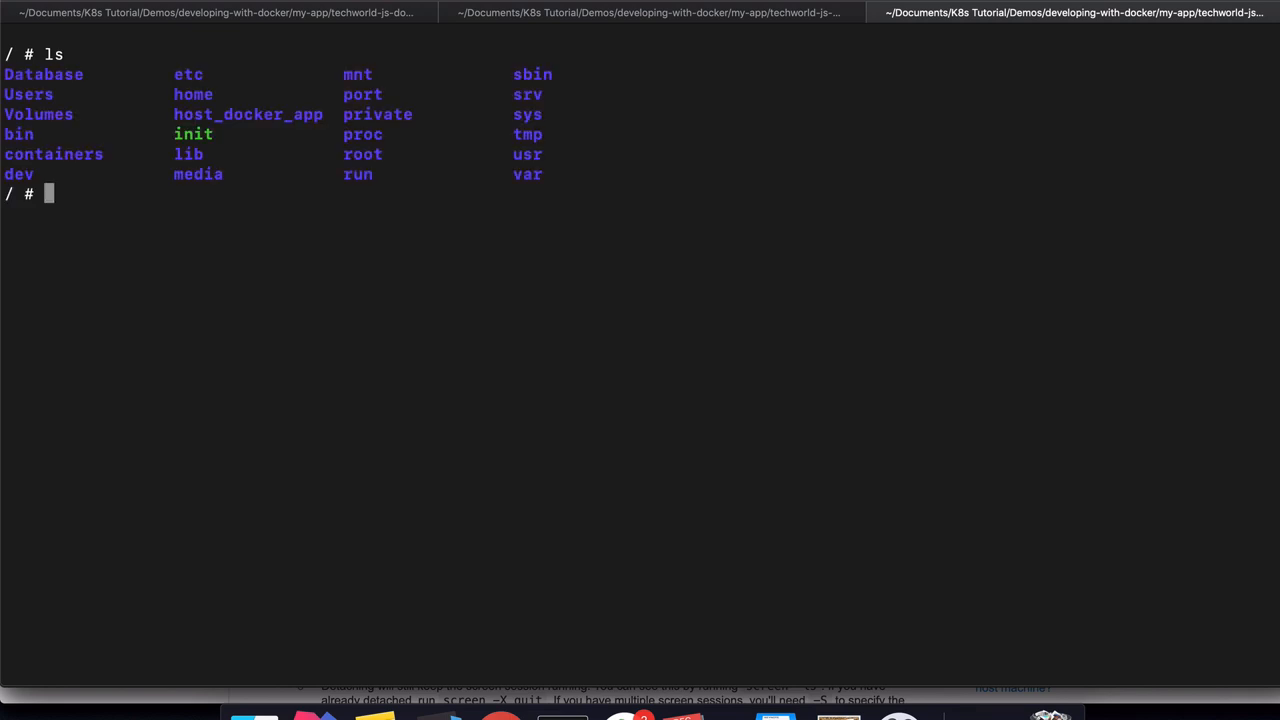
mouse_move(625, 227)
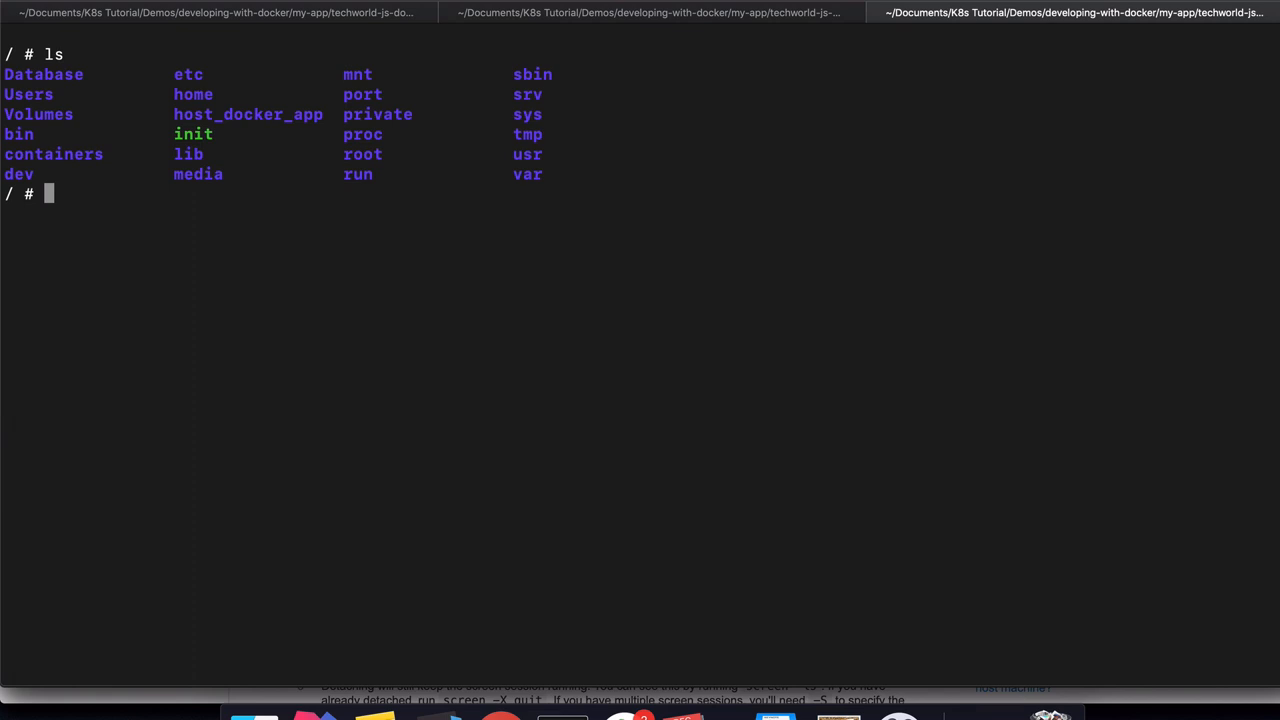
type("ls")
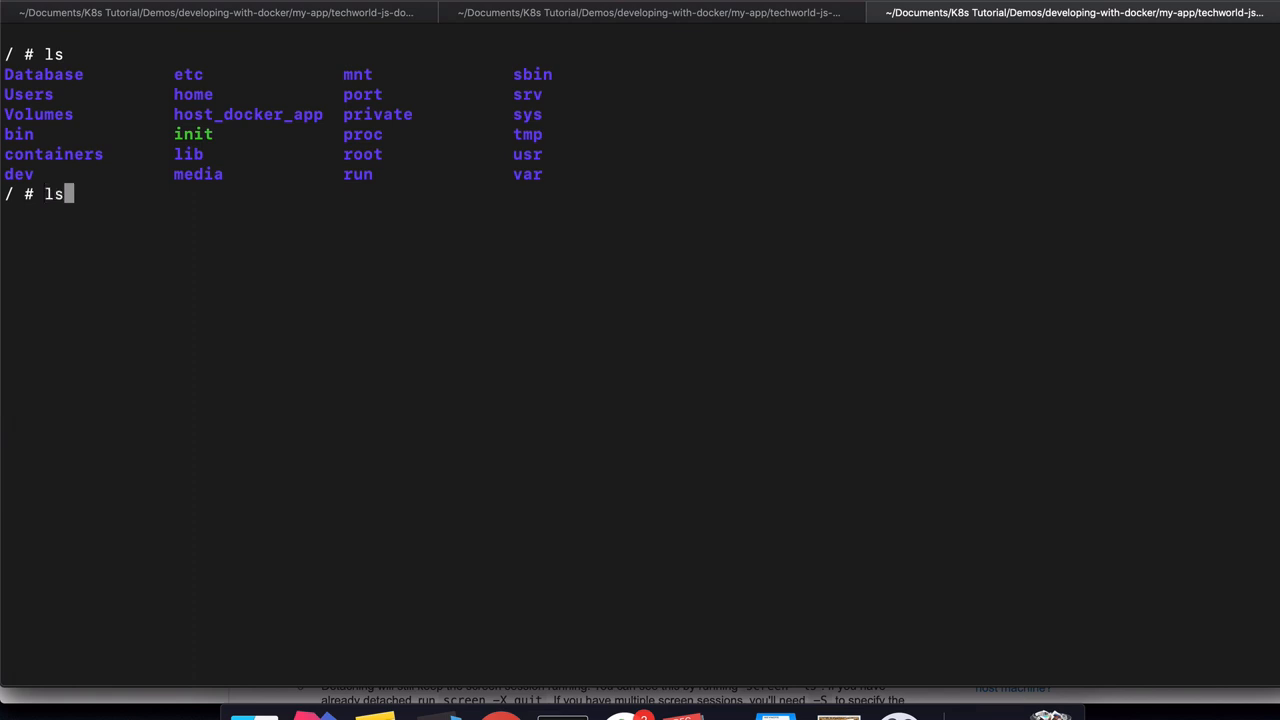
type("/var")
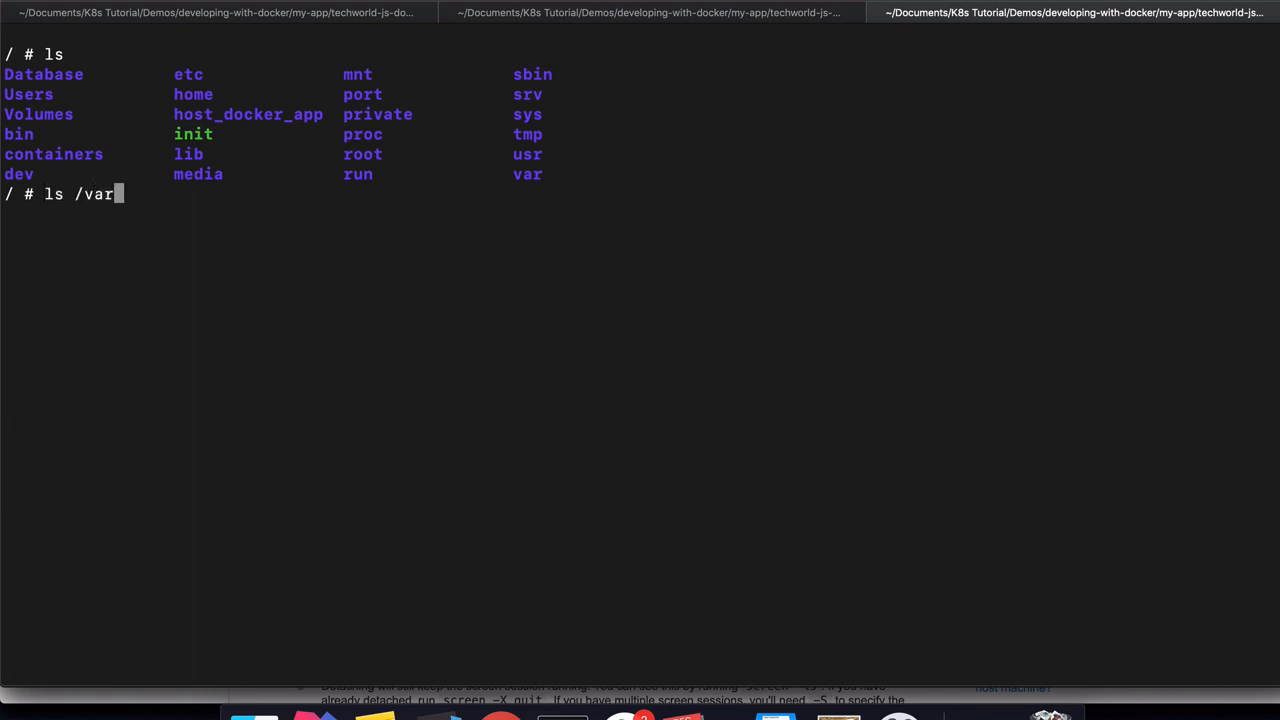
type("/lib/docker")
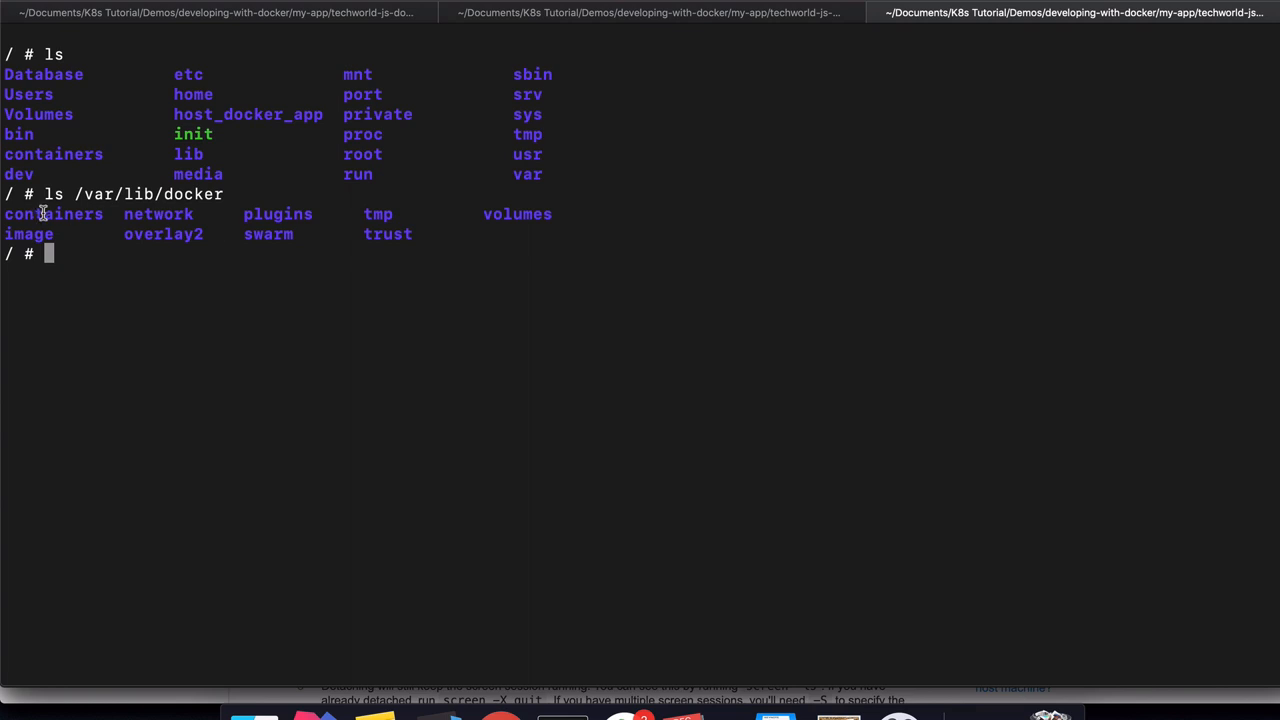
double_click(53, 213)
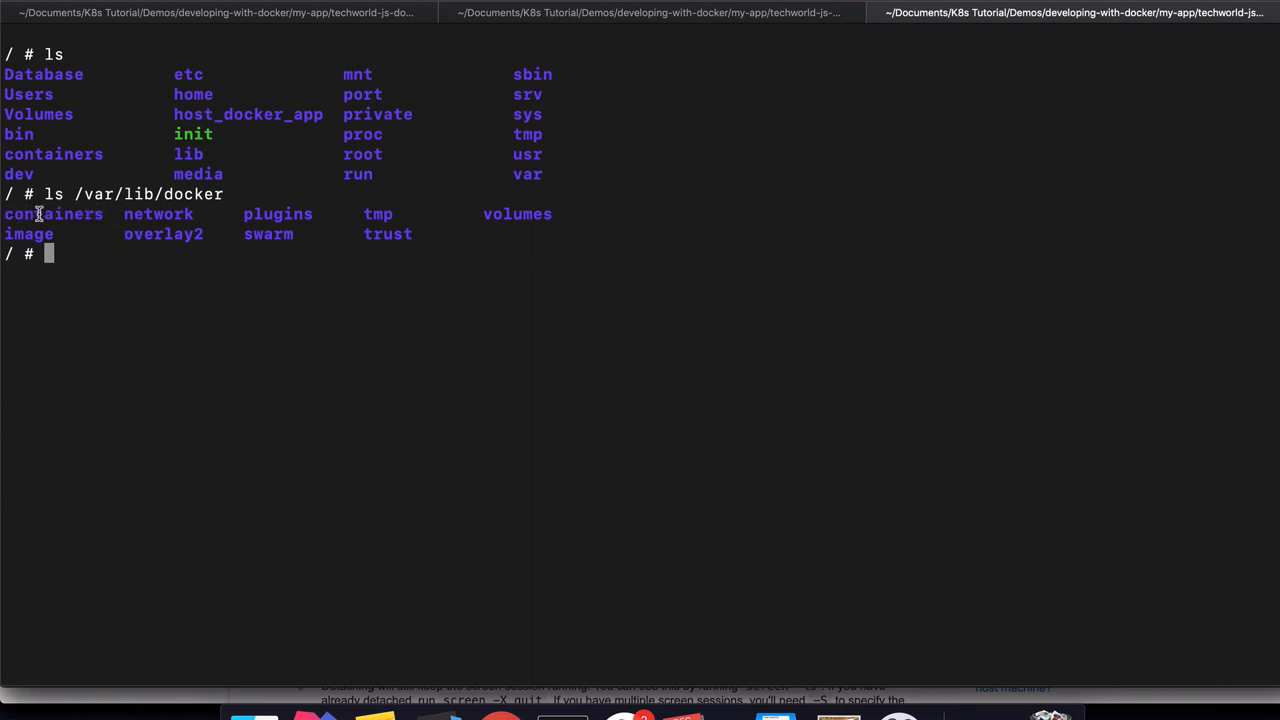
double_click(517, 213)
type("ls /var/lib/docker/volumes/")
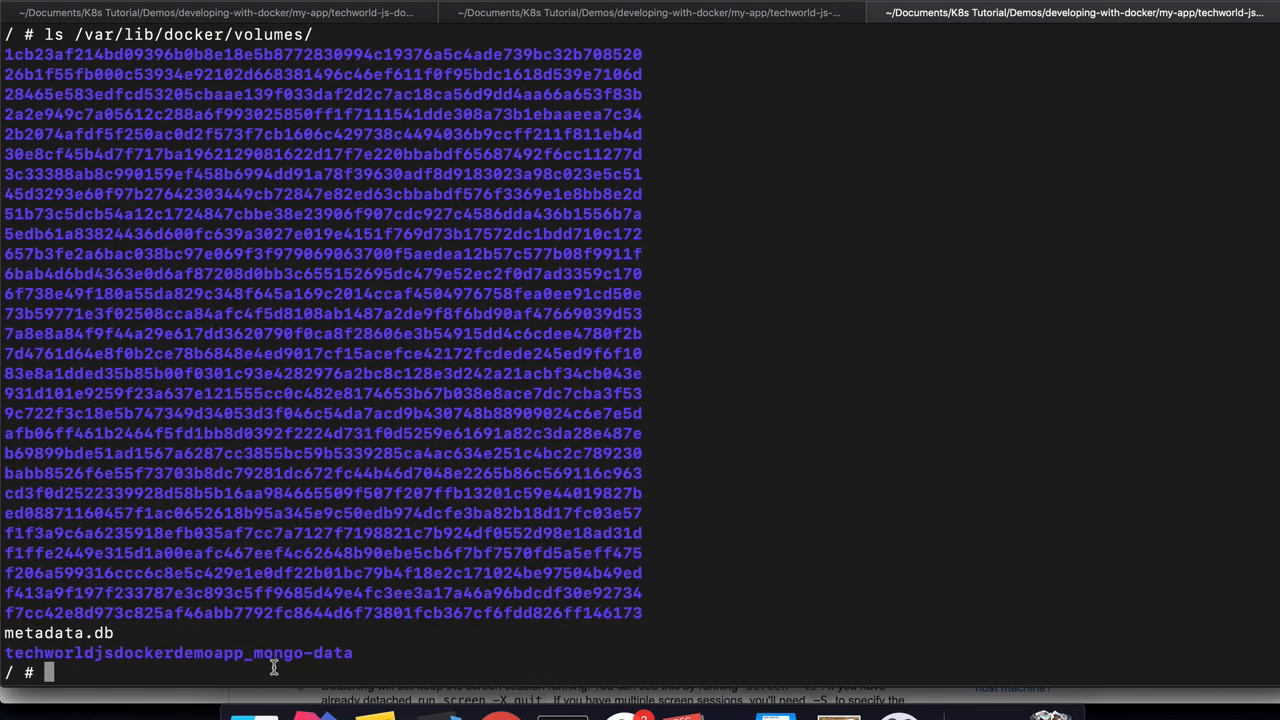
mouse_move(350, 177)
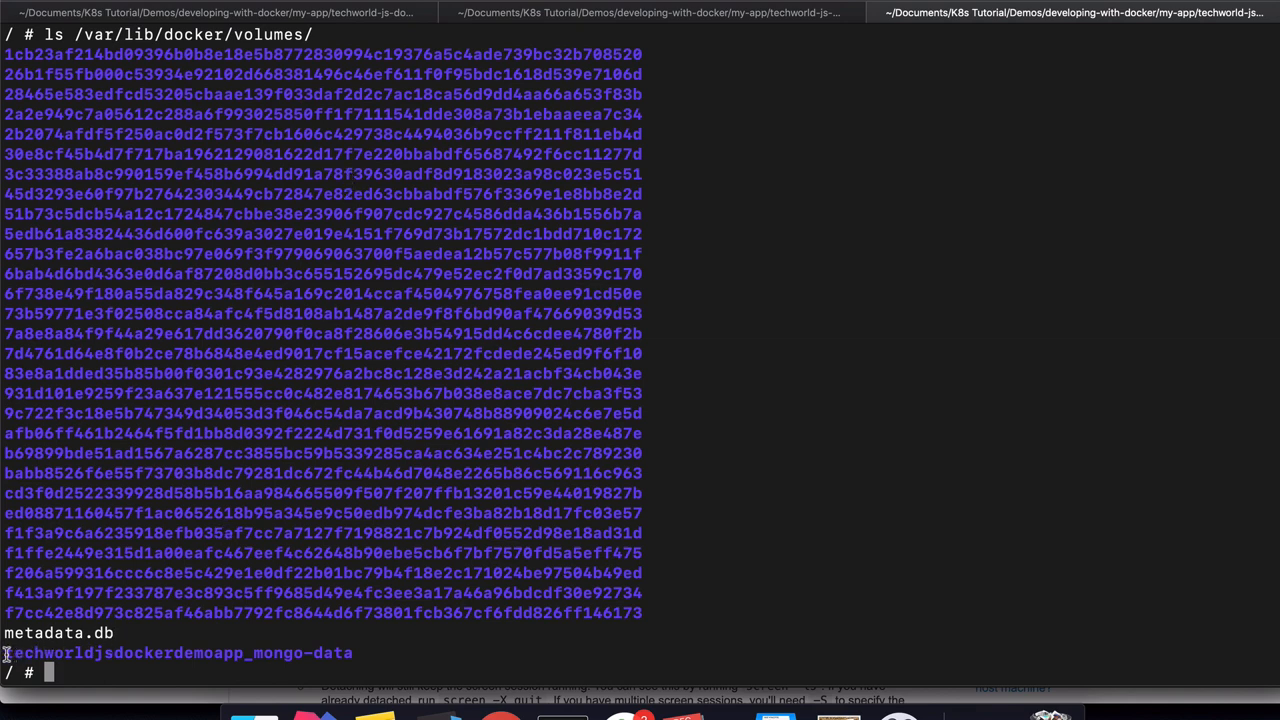
Match the mongo-data volume's techworldjsdockerdemoapp prefix against container names in the docker-compose log.
left_click_drag(5, 652, 352, 652)
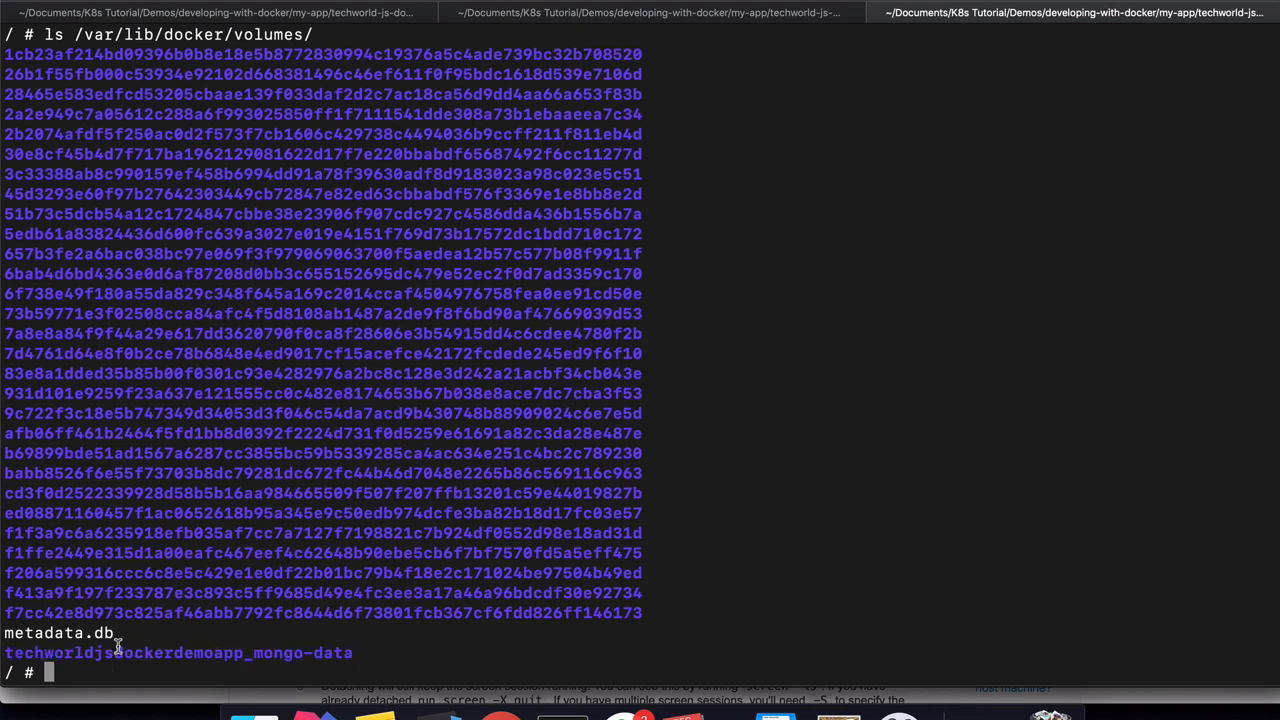
mouse_move(245, 646)
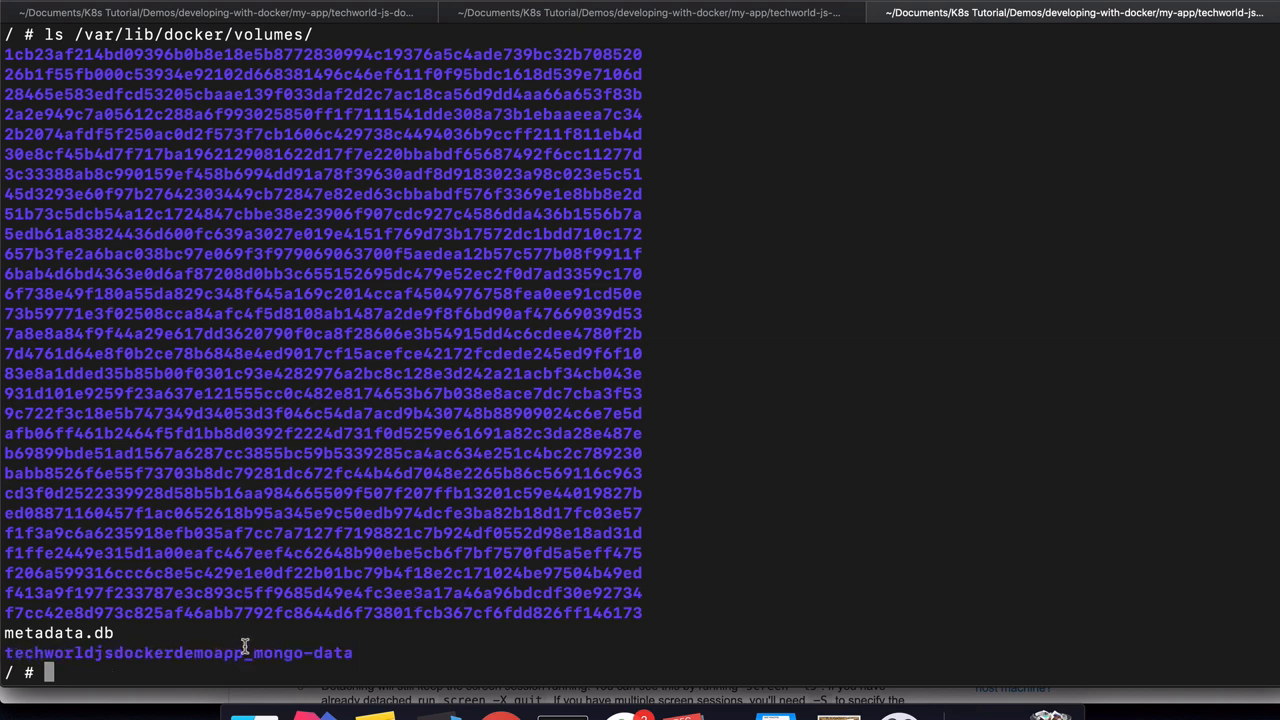
mouse_move(583, 18)
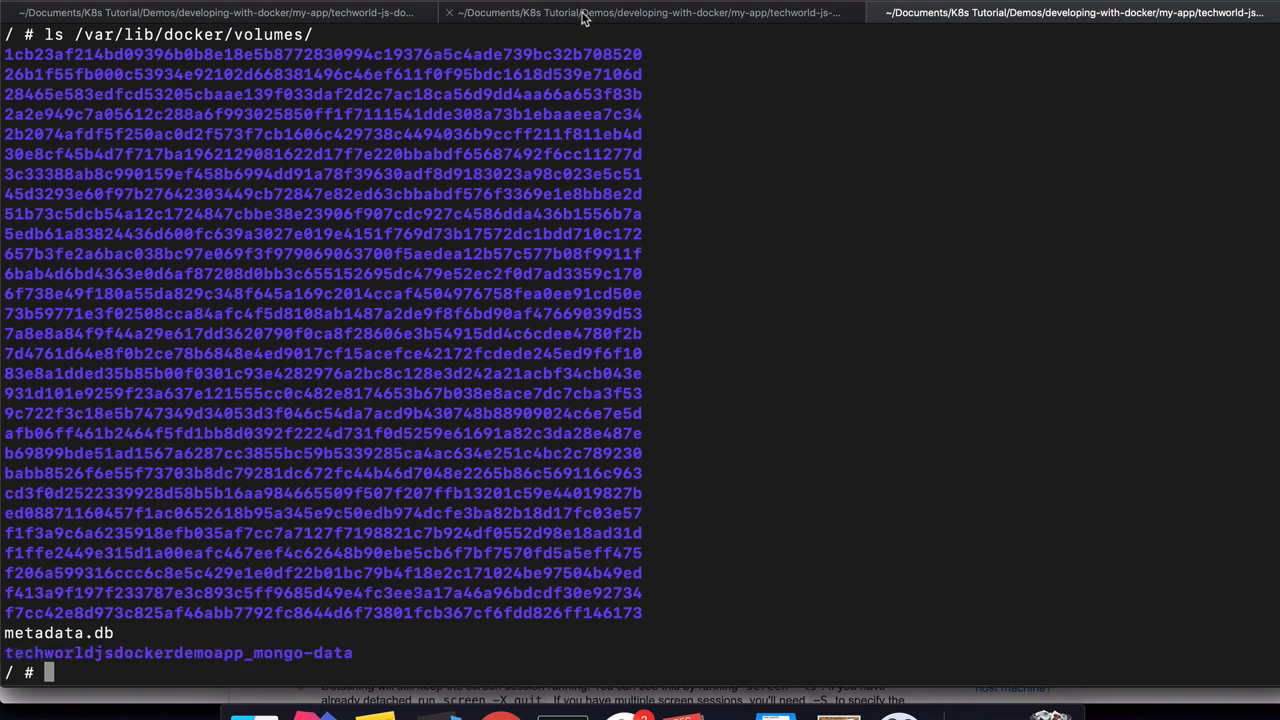
left_click(645, 12)
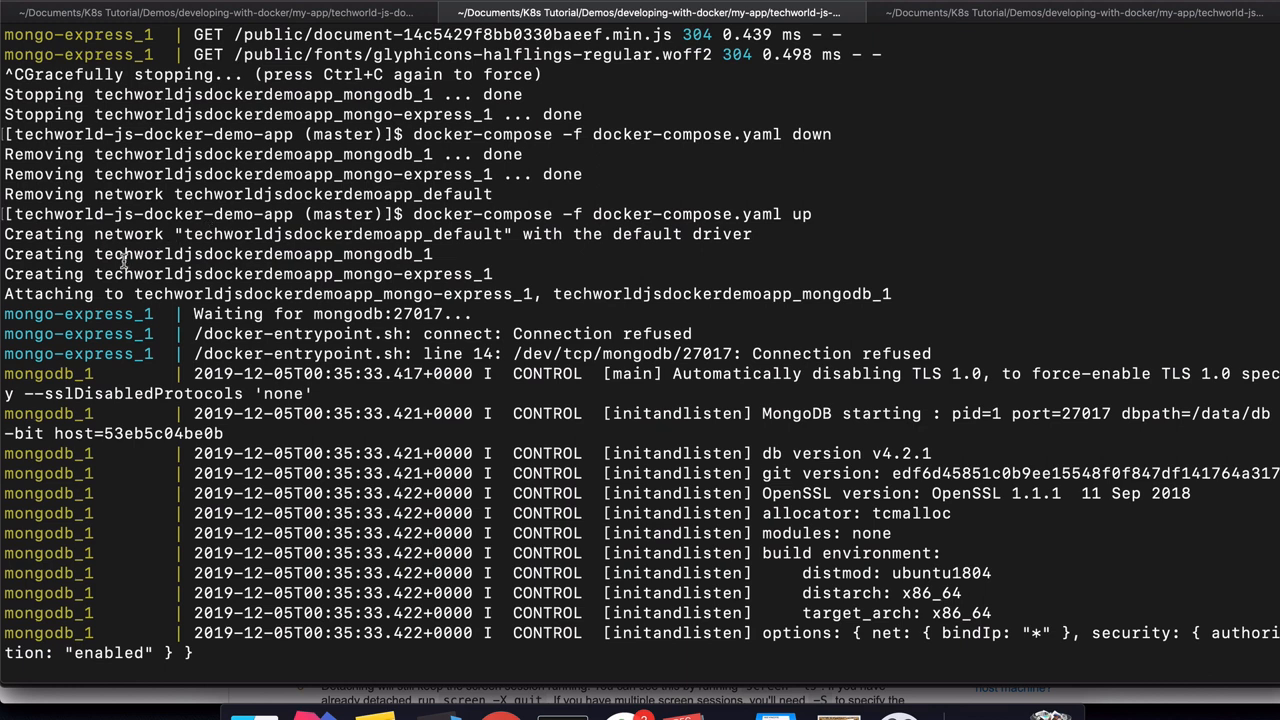
double_click(213, 254)
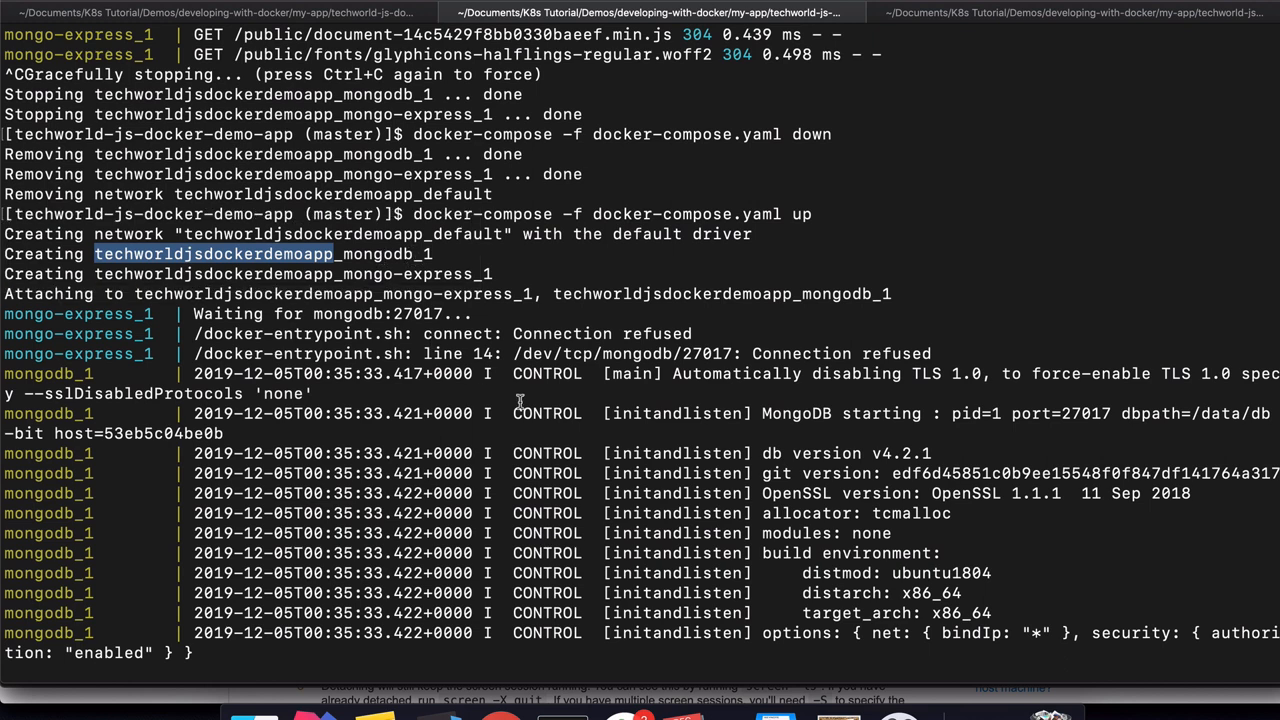
mouse_move(515, 480)
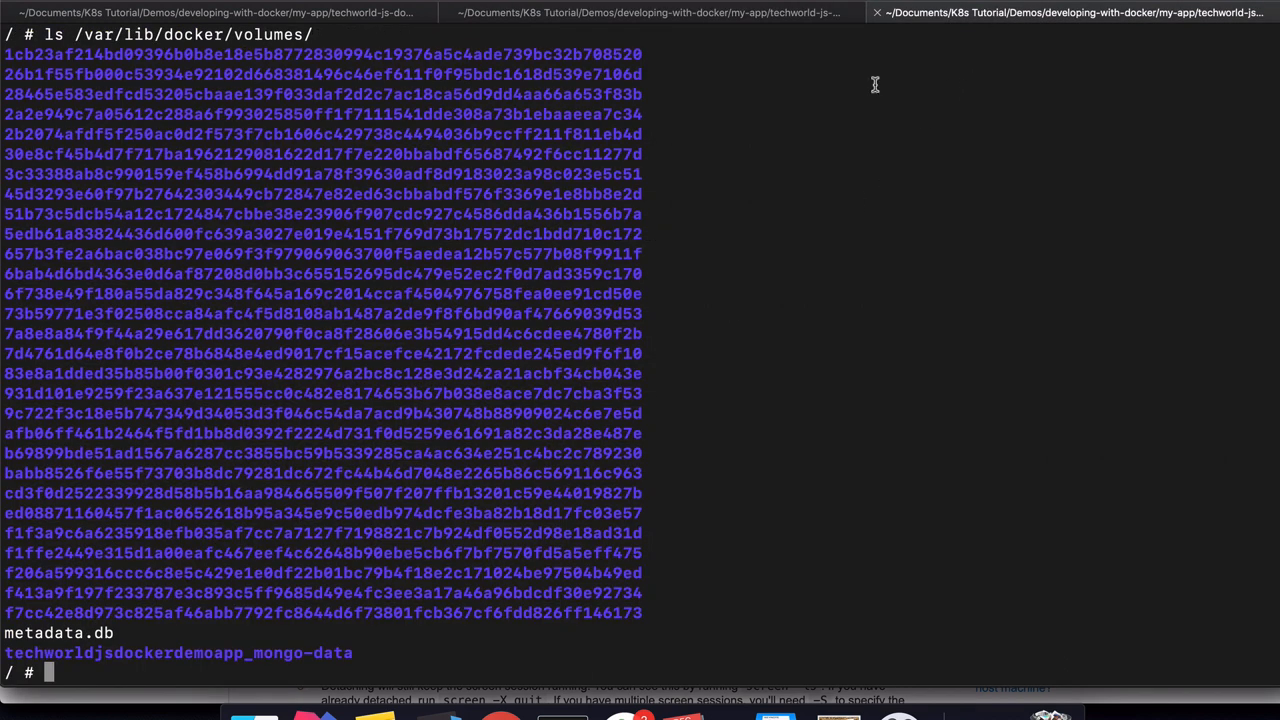
double_click(305, 652)
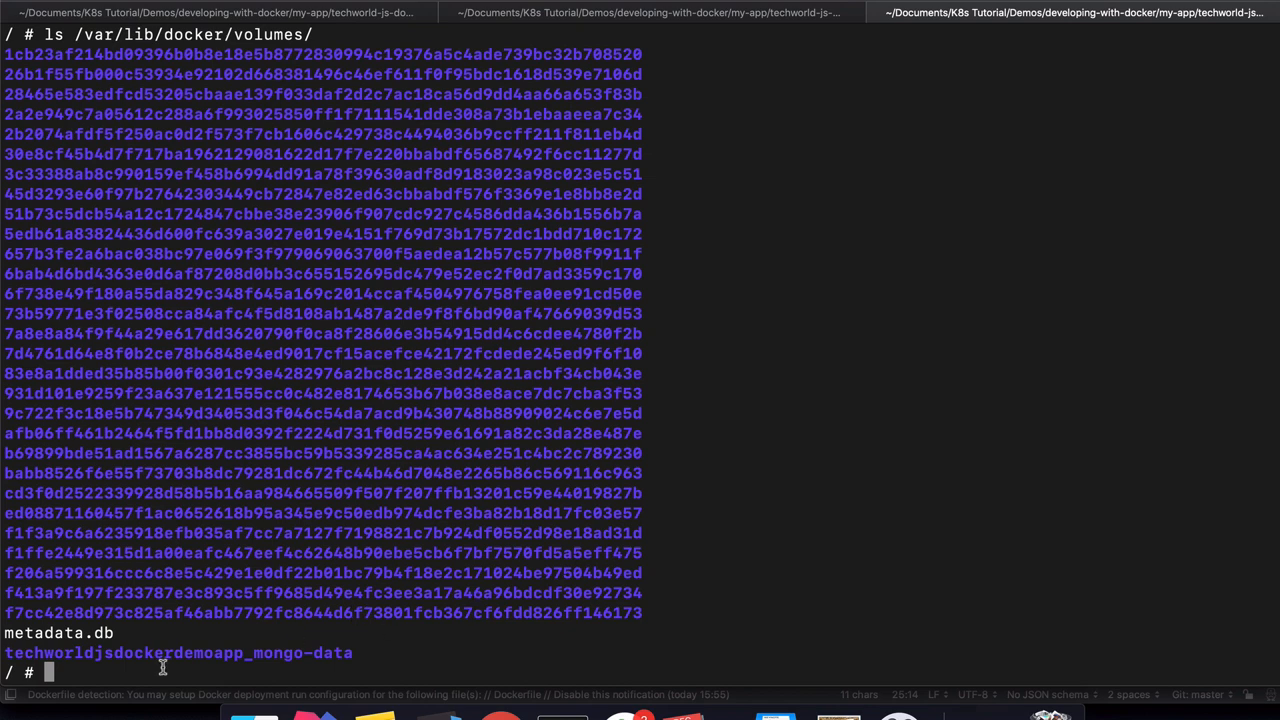
List /var/lib/docker/volumes/techworldjsdockerdemoapp_mongo-data/_data, showing WiredTiger files and journal.
type("ls /var/lib/docker/volumes/")
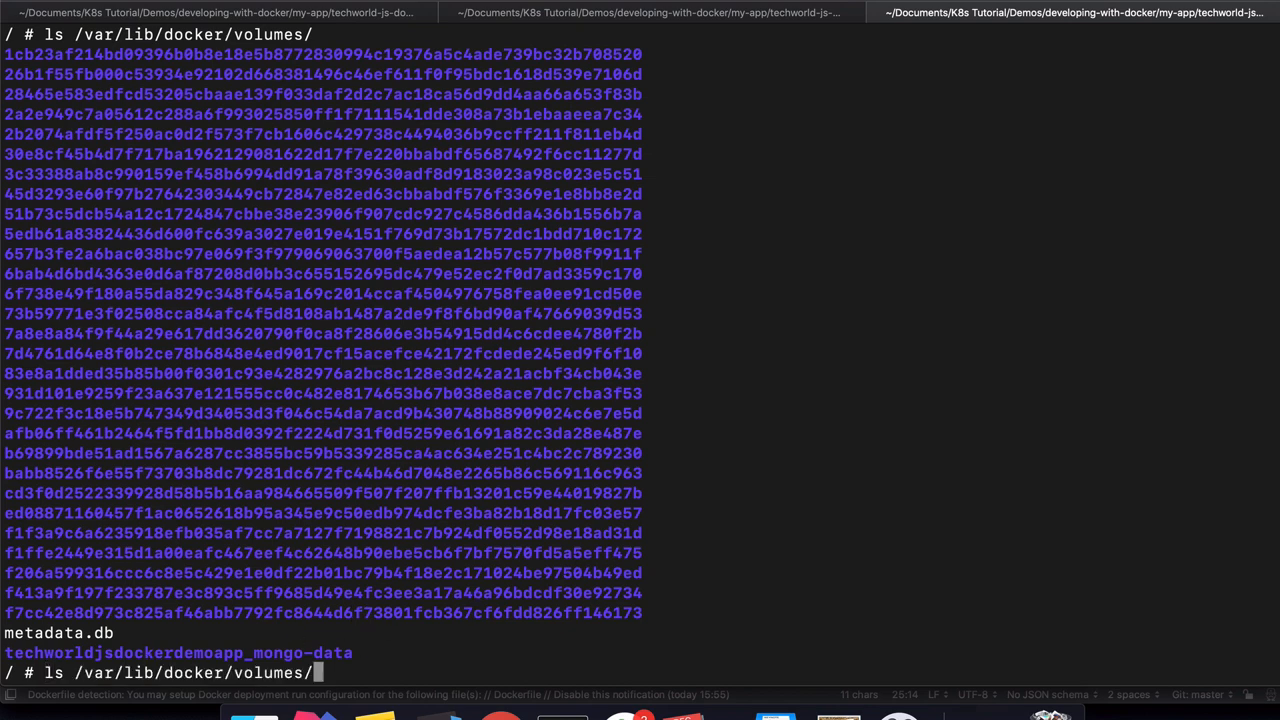
type("t")
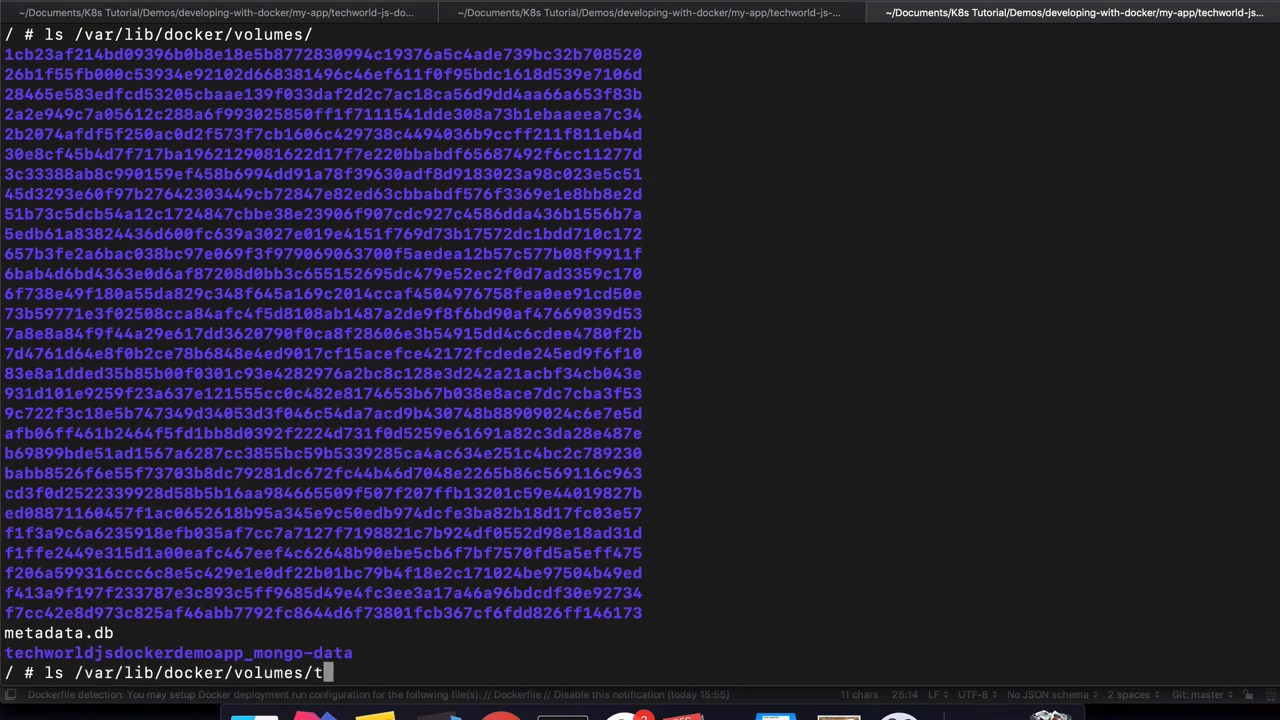
key("Enter")
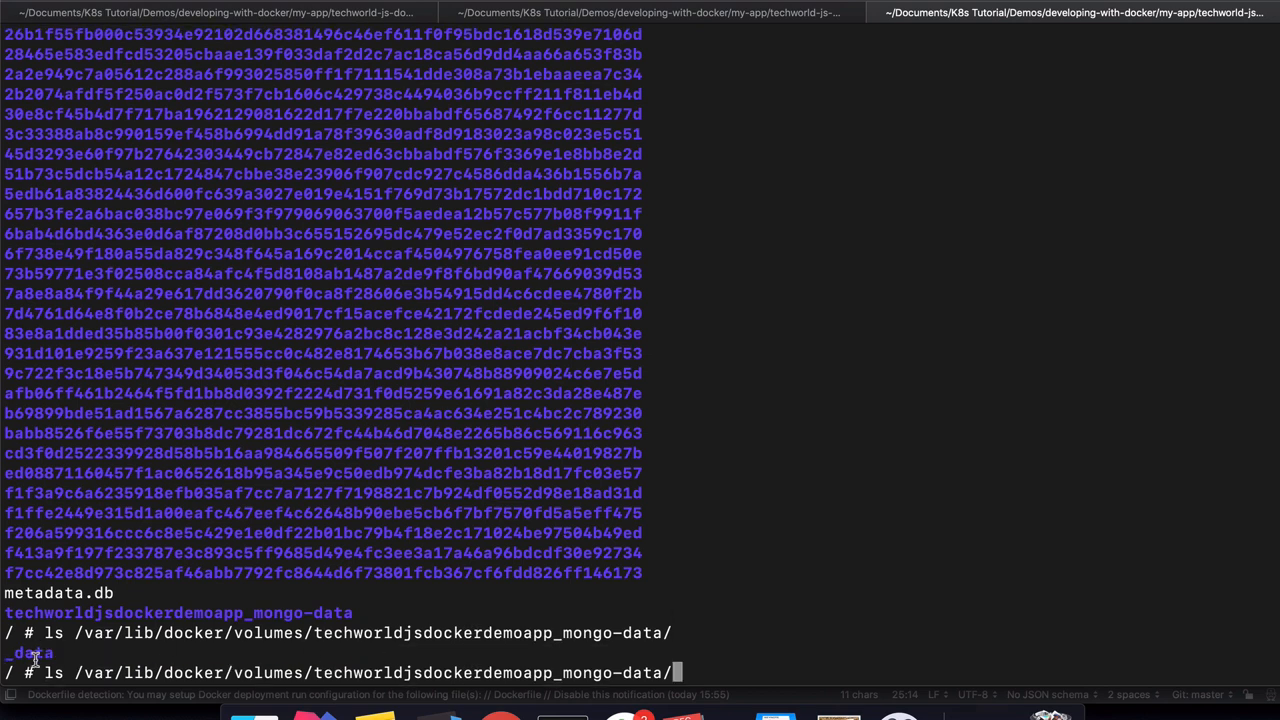
type("_data")
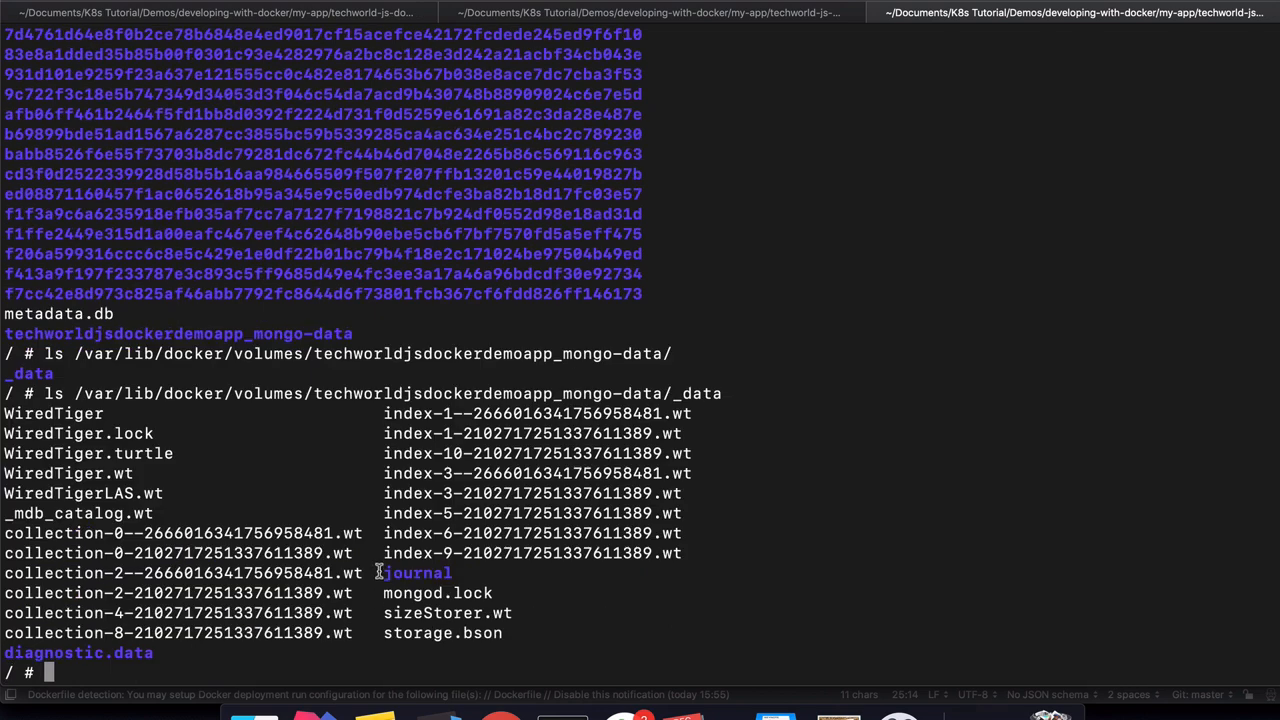
mouse_move(379, 513)
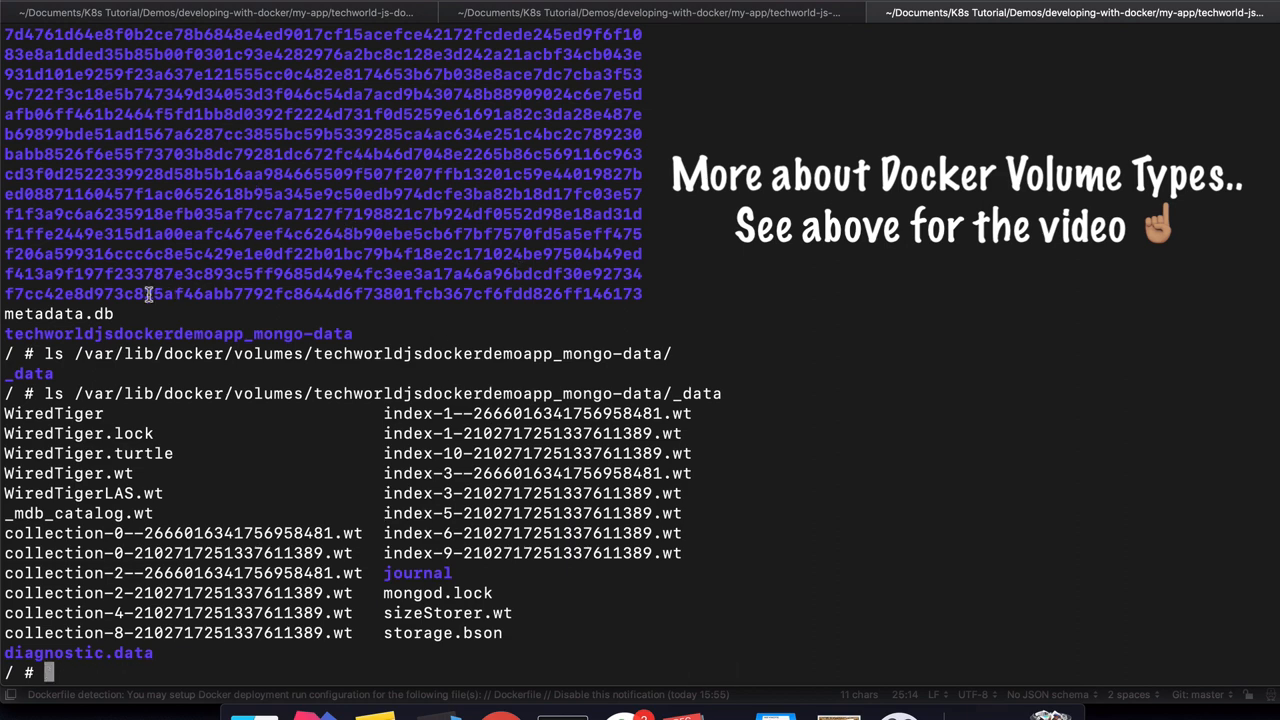
mouse_move(180, 393)
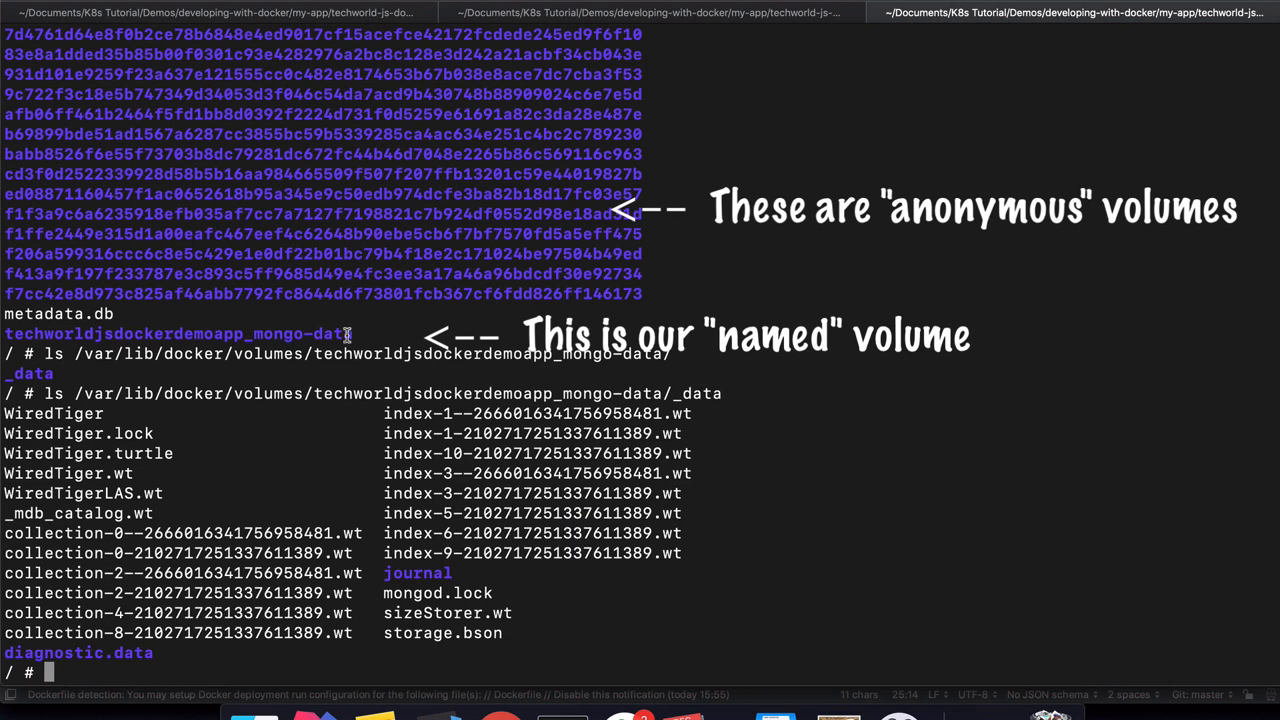
double_click(178, 334)
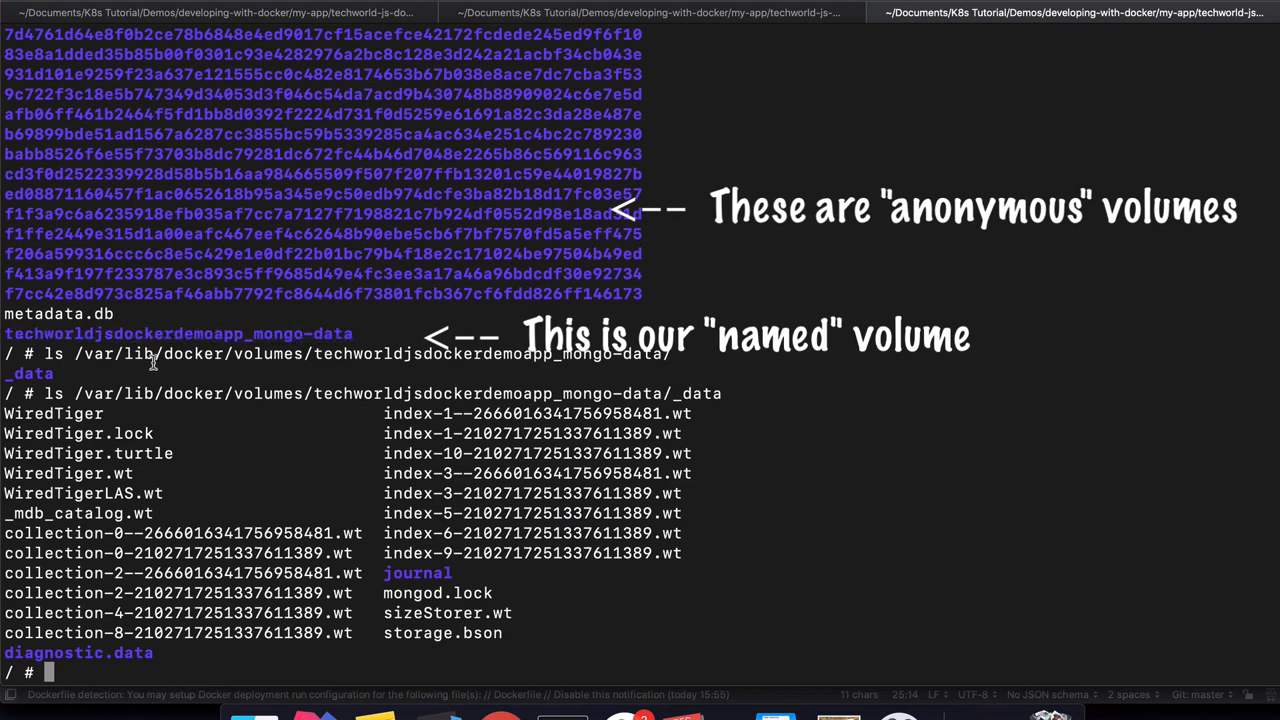
mouse_move(276, 280)
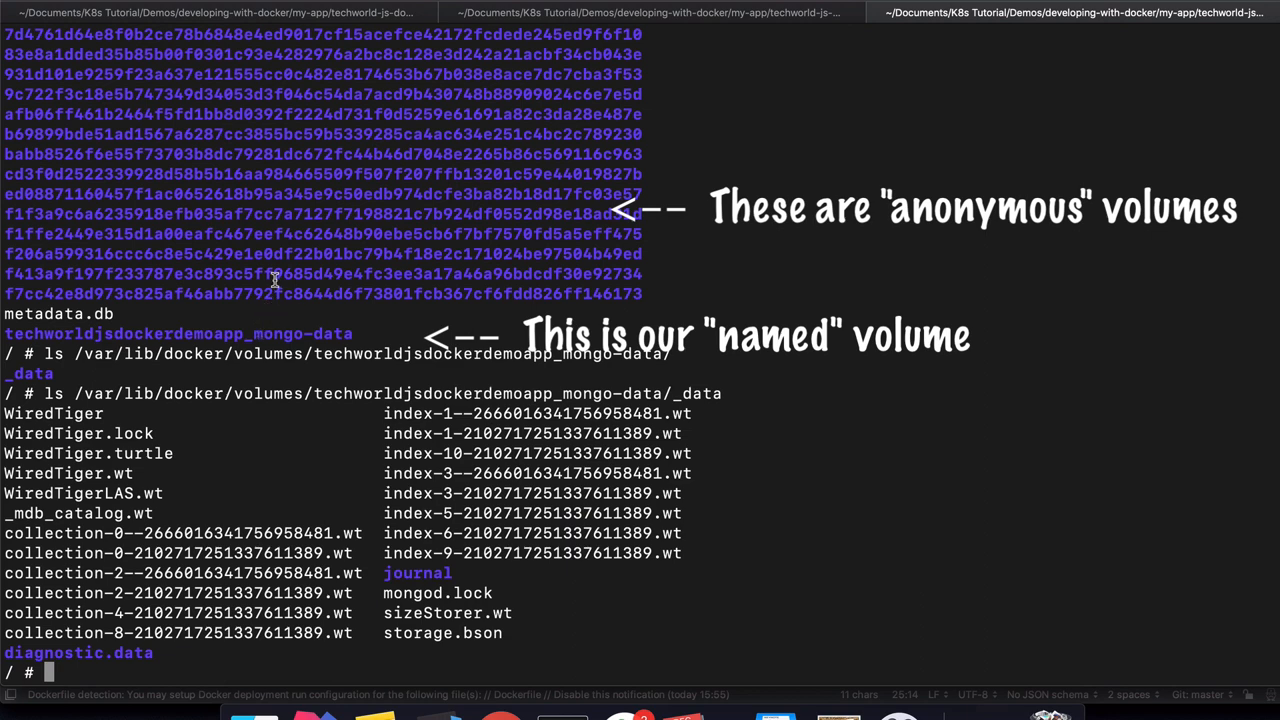
mouse_move(313, 447)
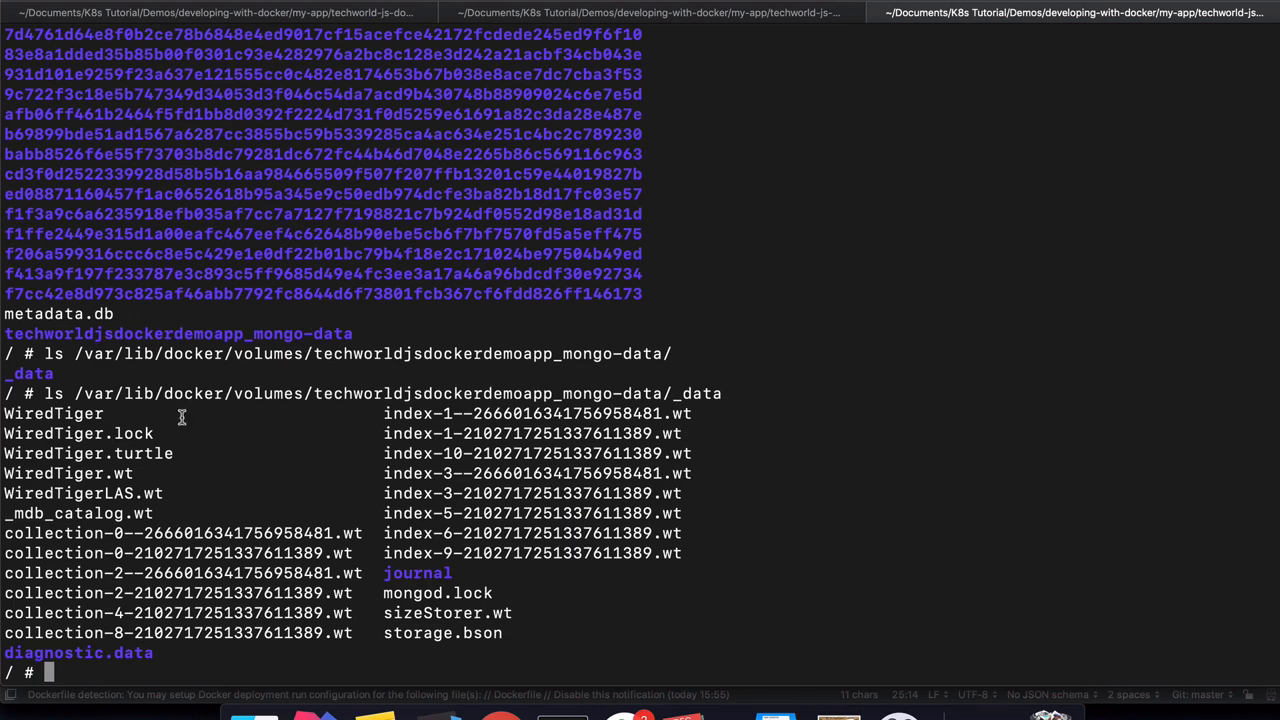
mouse_move(771, 418)
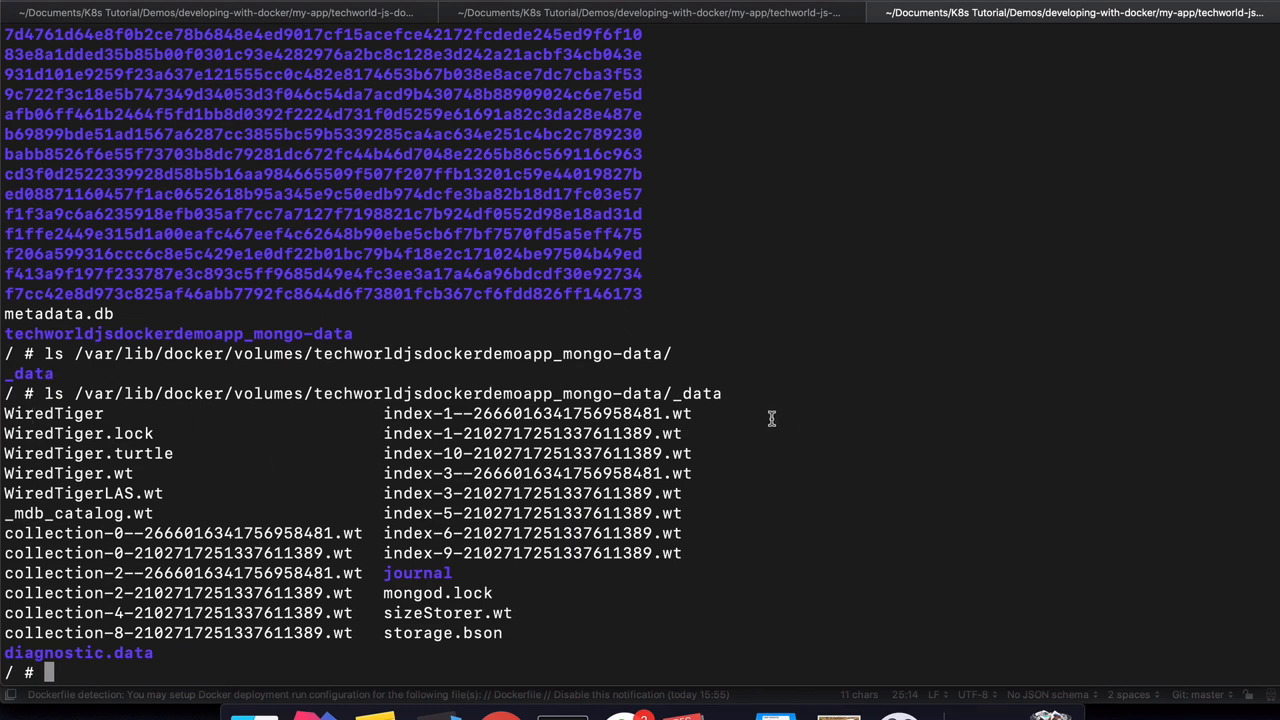
mouse_move(368, 580)
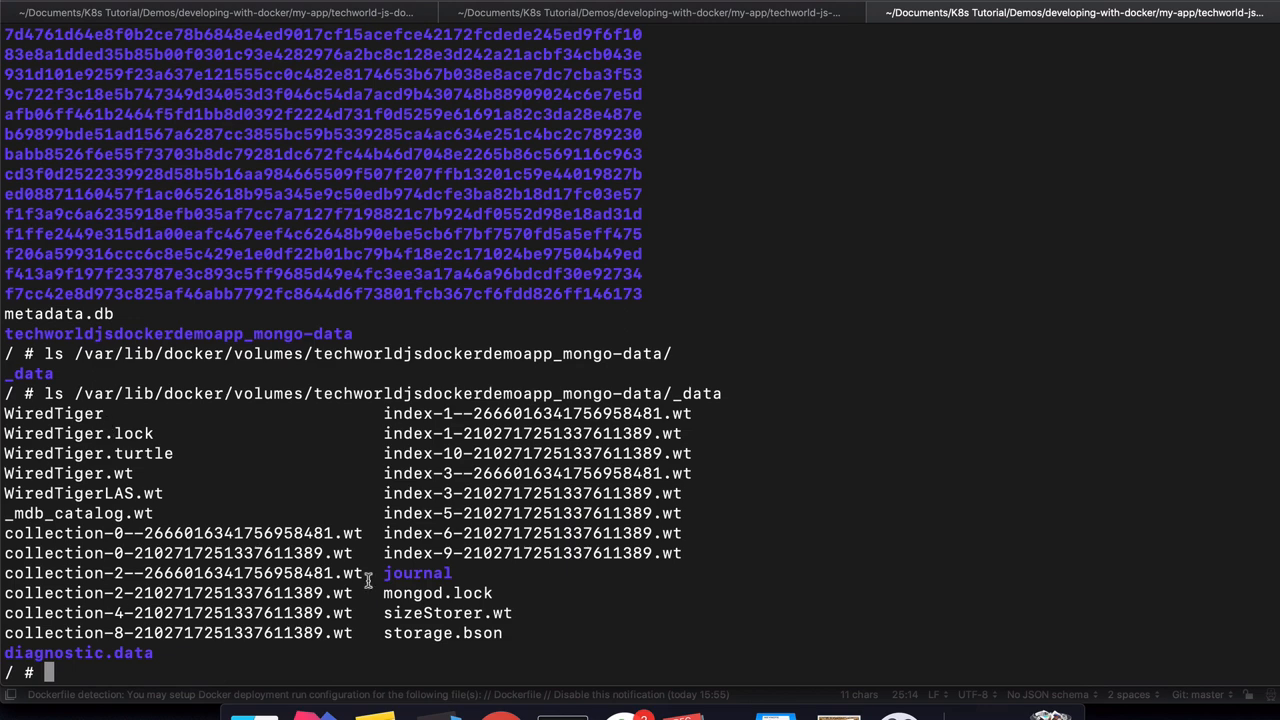
mouse_move(366, 479)
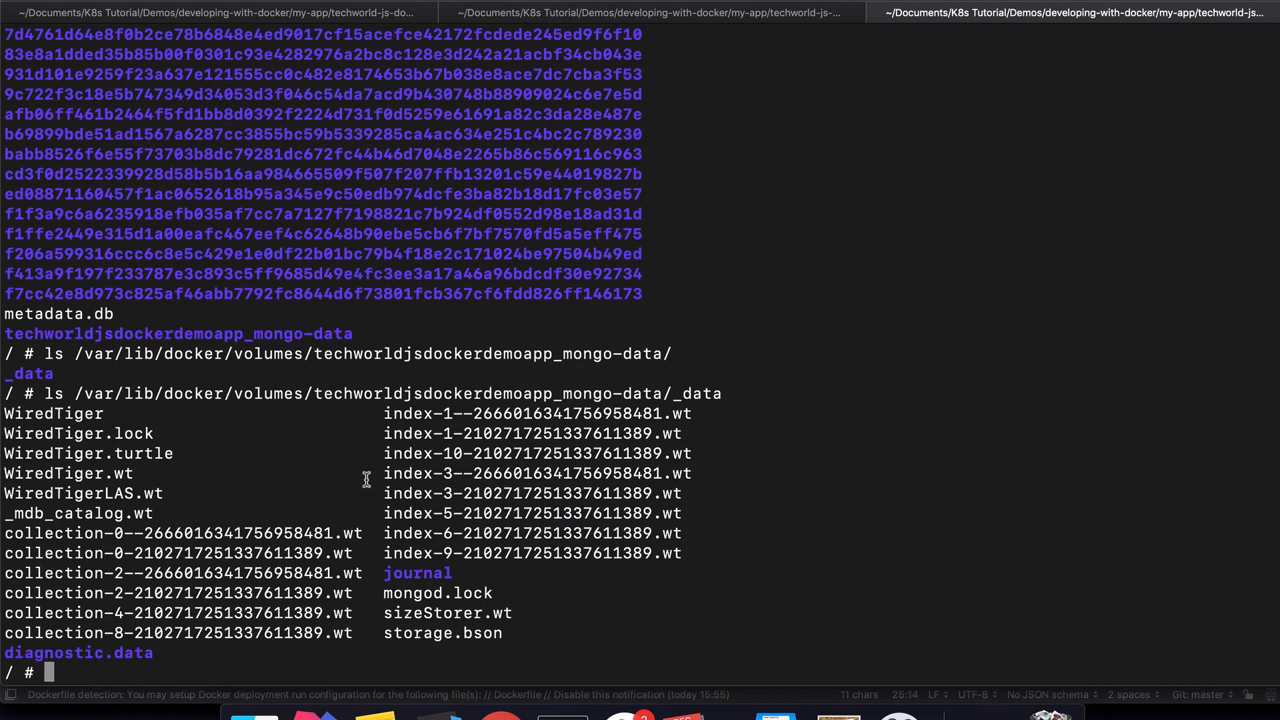
mouse_move(478, 445)
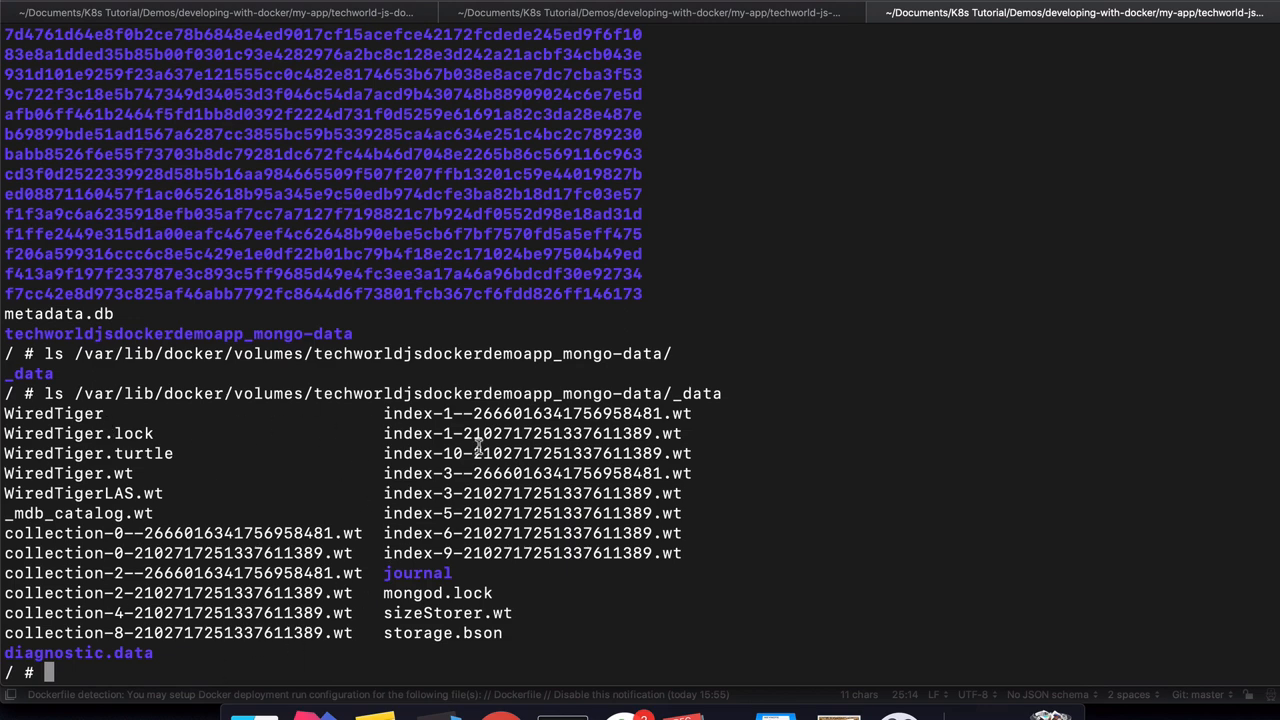
mouse_move(522, 468)
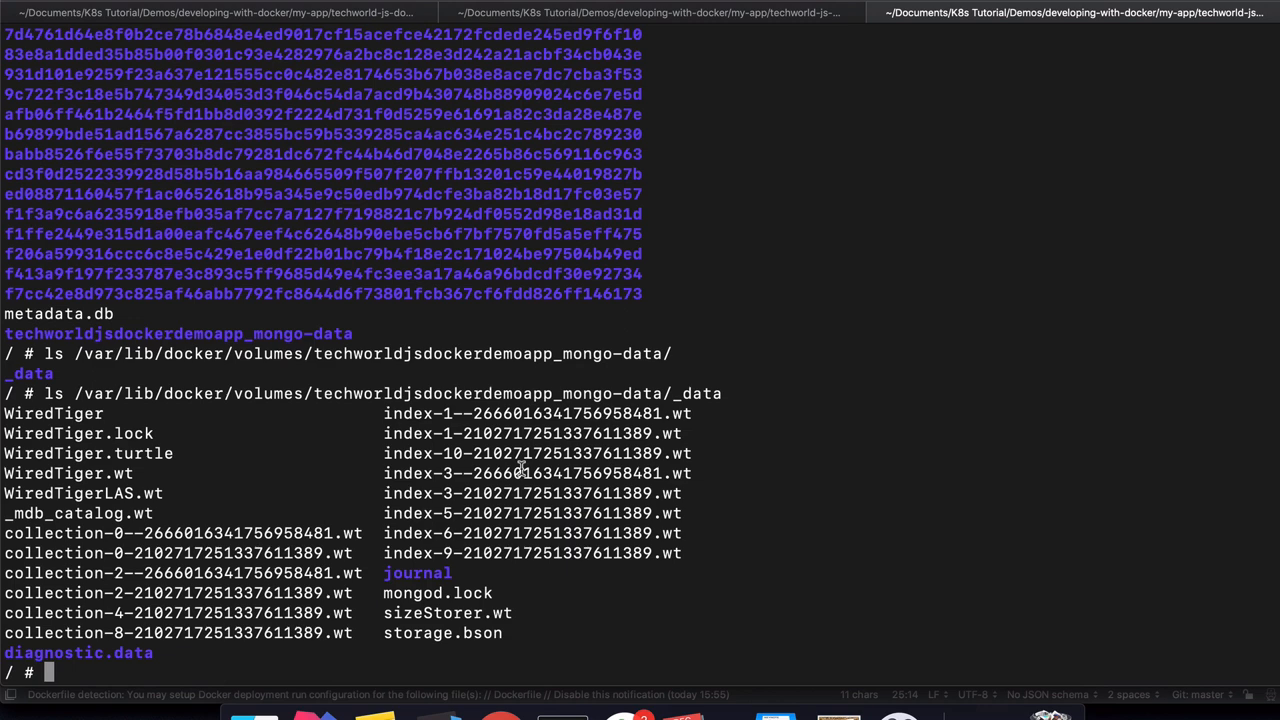
mouse_move(1275, 22)
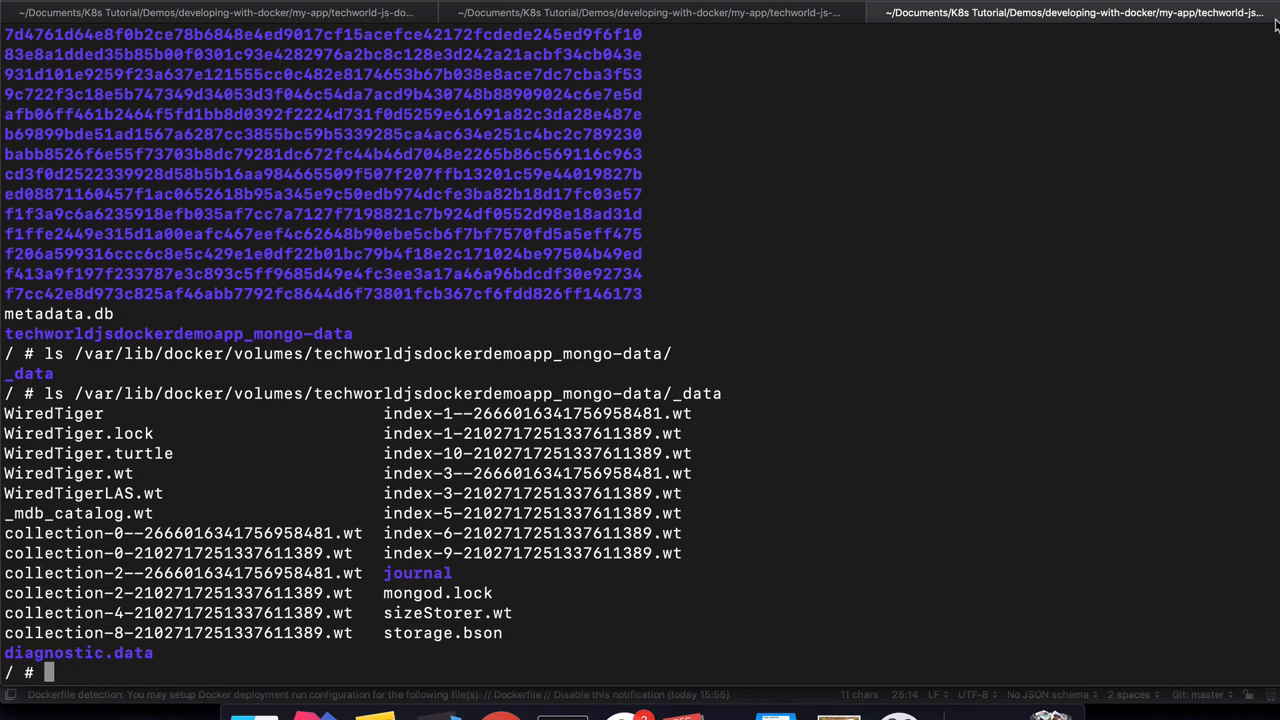
mouse_move(670, 392)
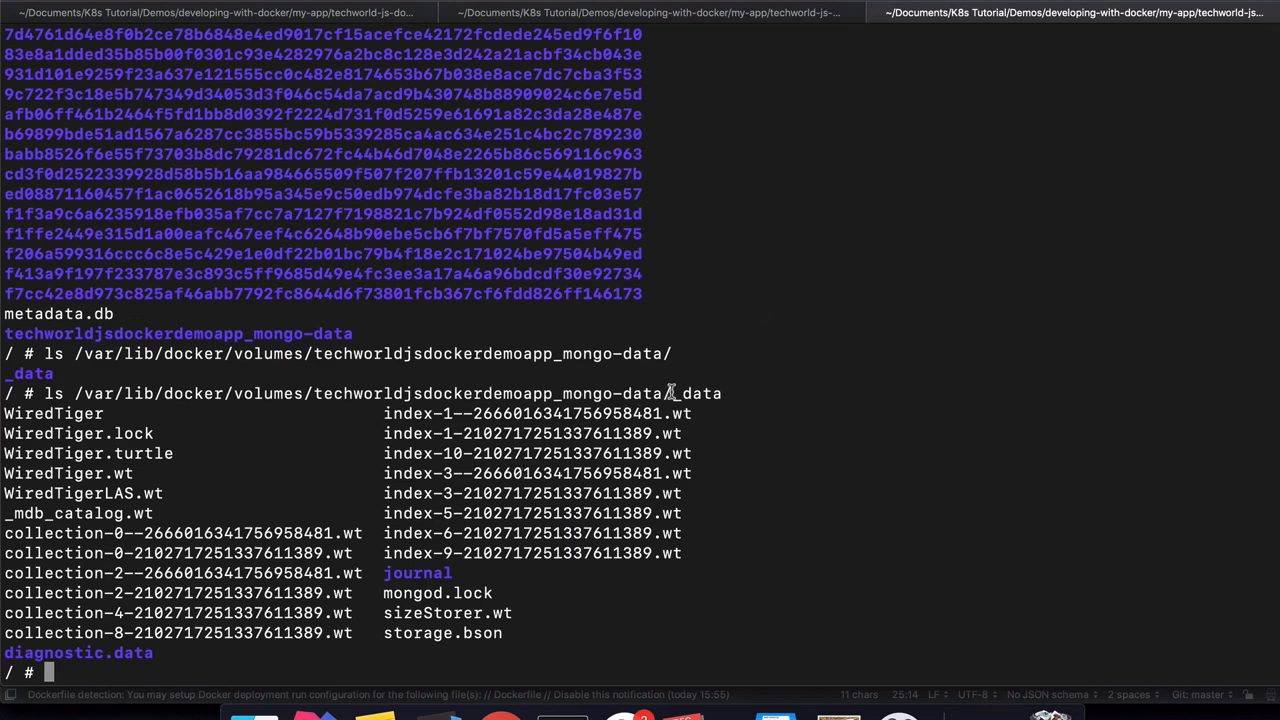
Review the mongo-data:/data/db mapping and list running containers with docker ps.
left_click_drag(75, 393, 720, 393)
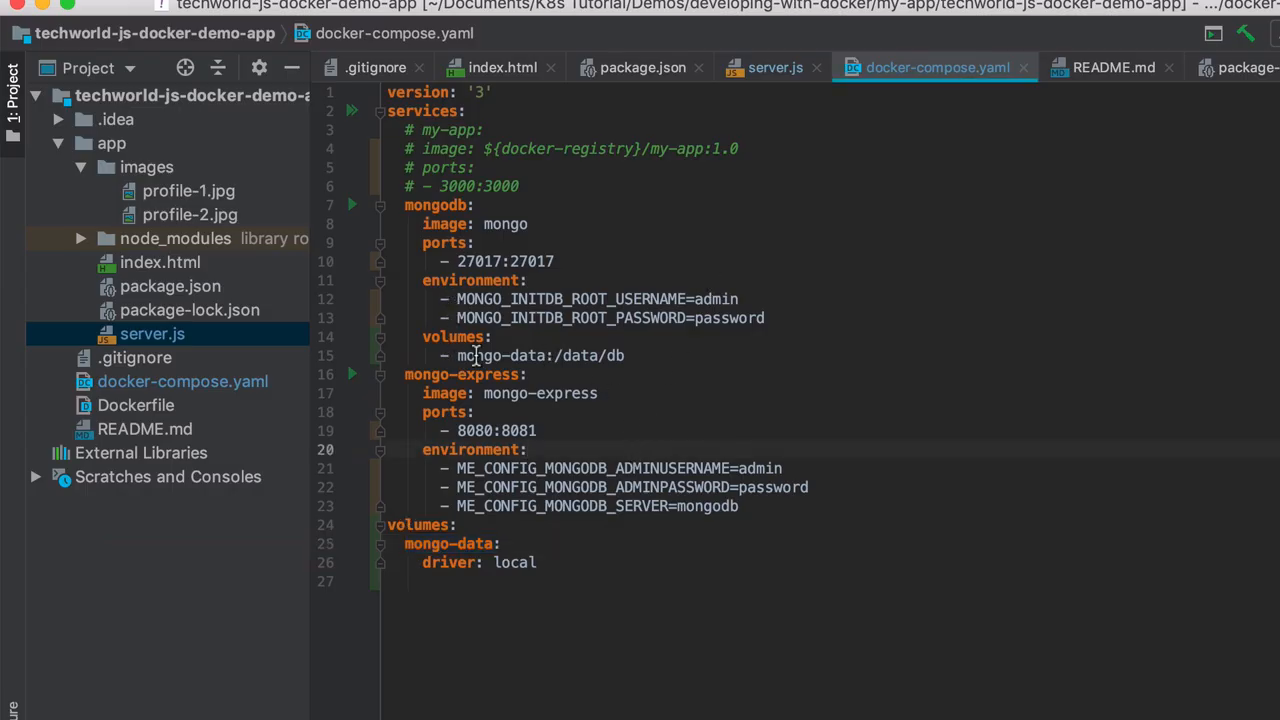
double_click(590, 355)
type("do")
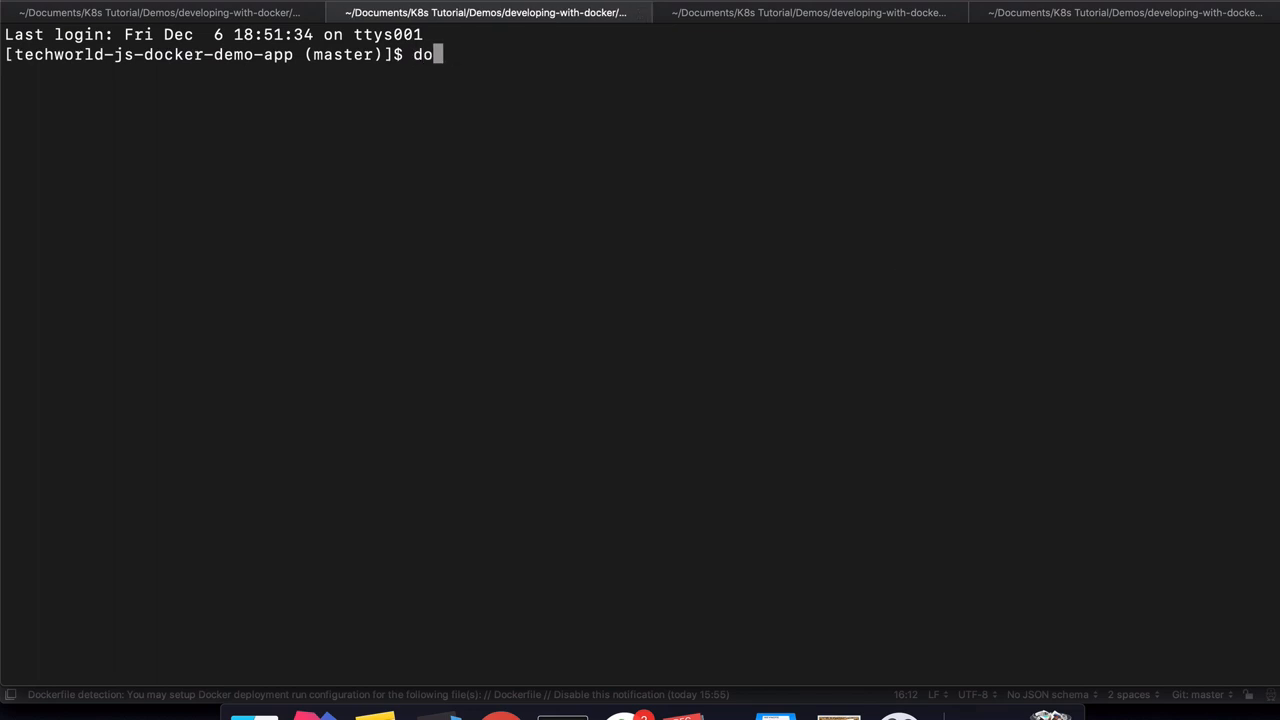
type("cker ps")
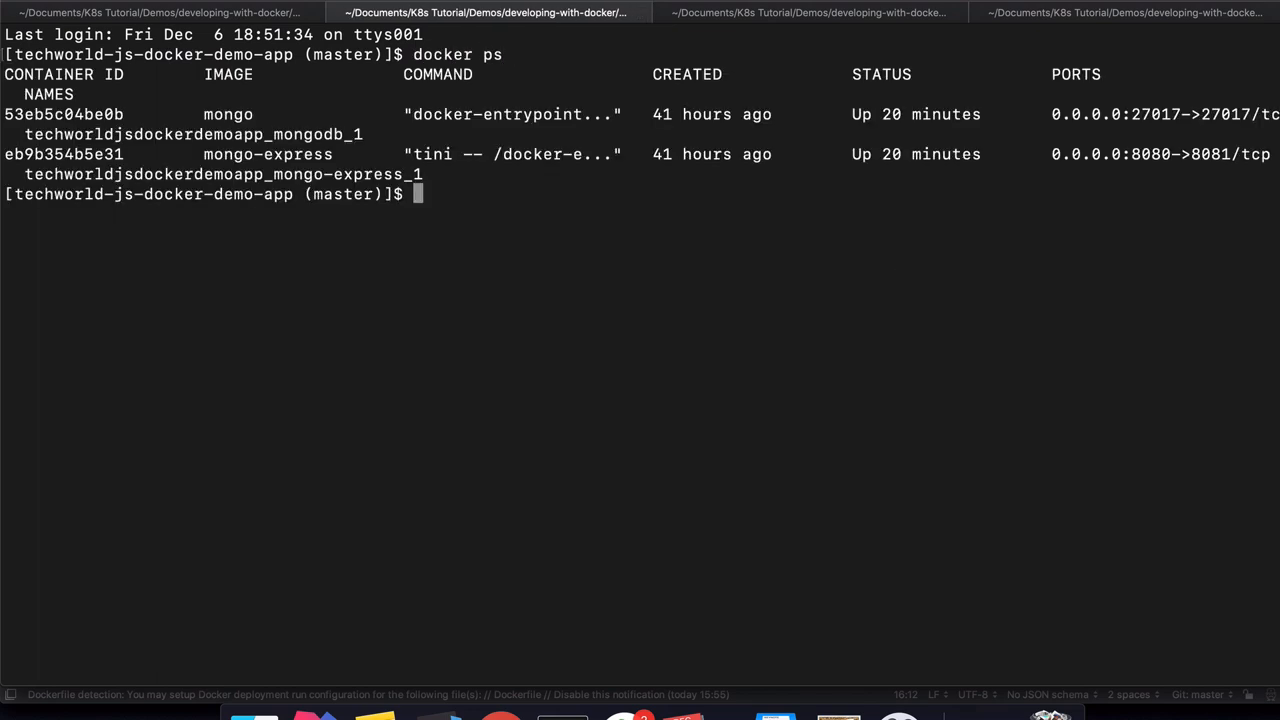
Open a shell in the mongo container with docker exec -it and list /data/db.
type("docker exec -it")
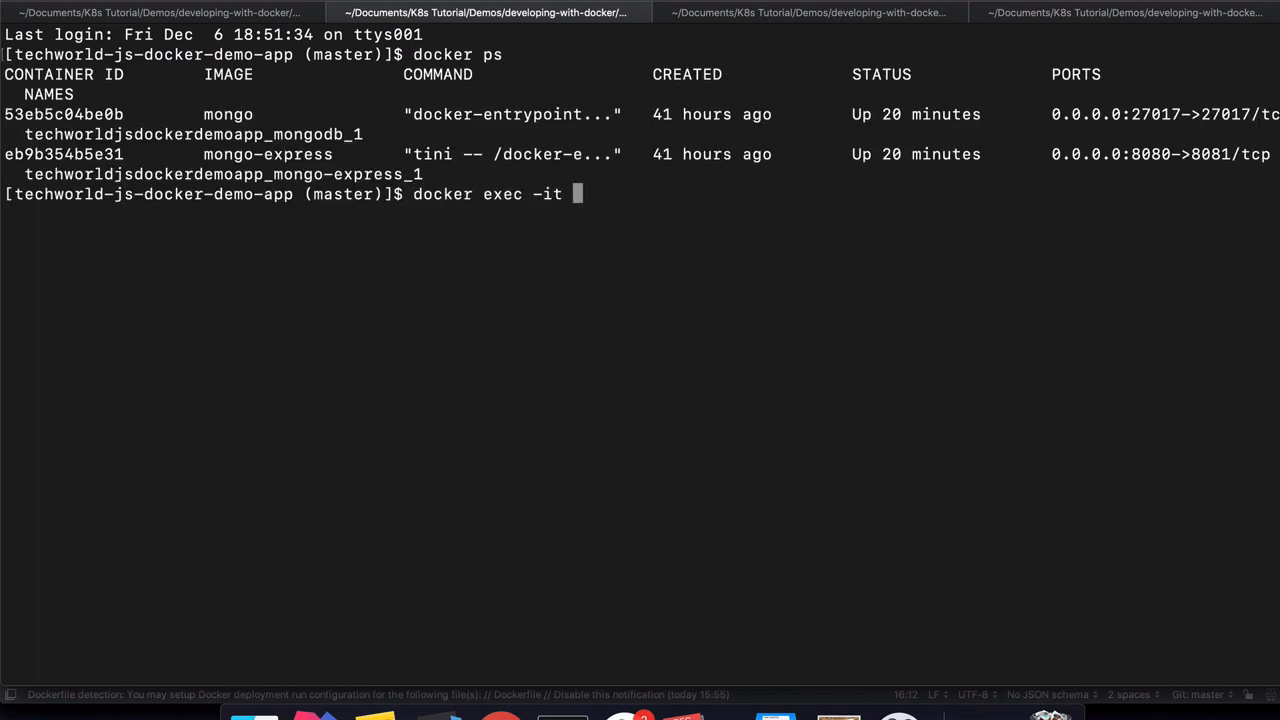
double_click(64, 114)
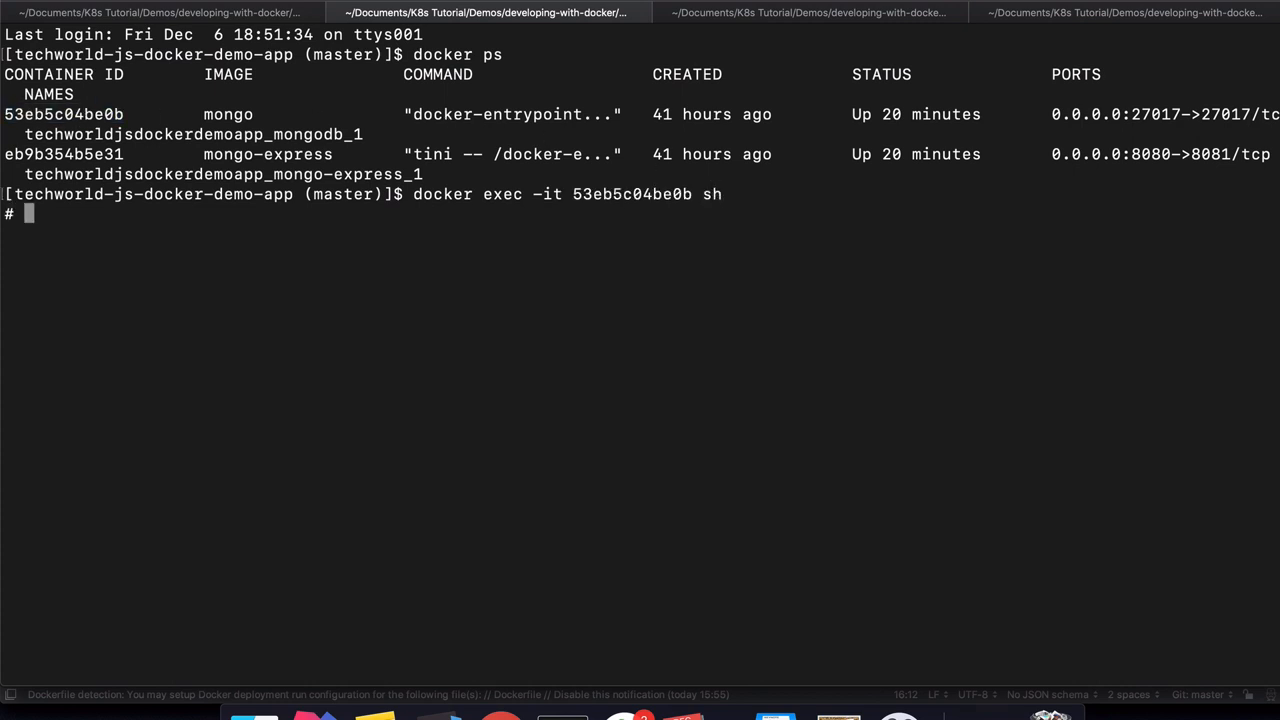
type("ls /data/d")
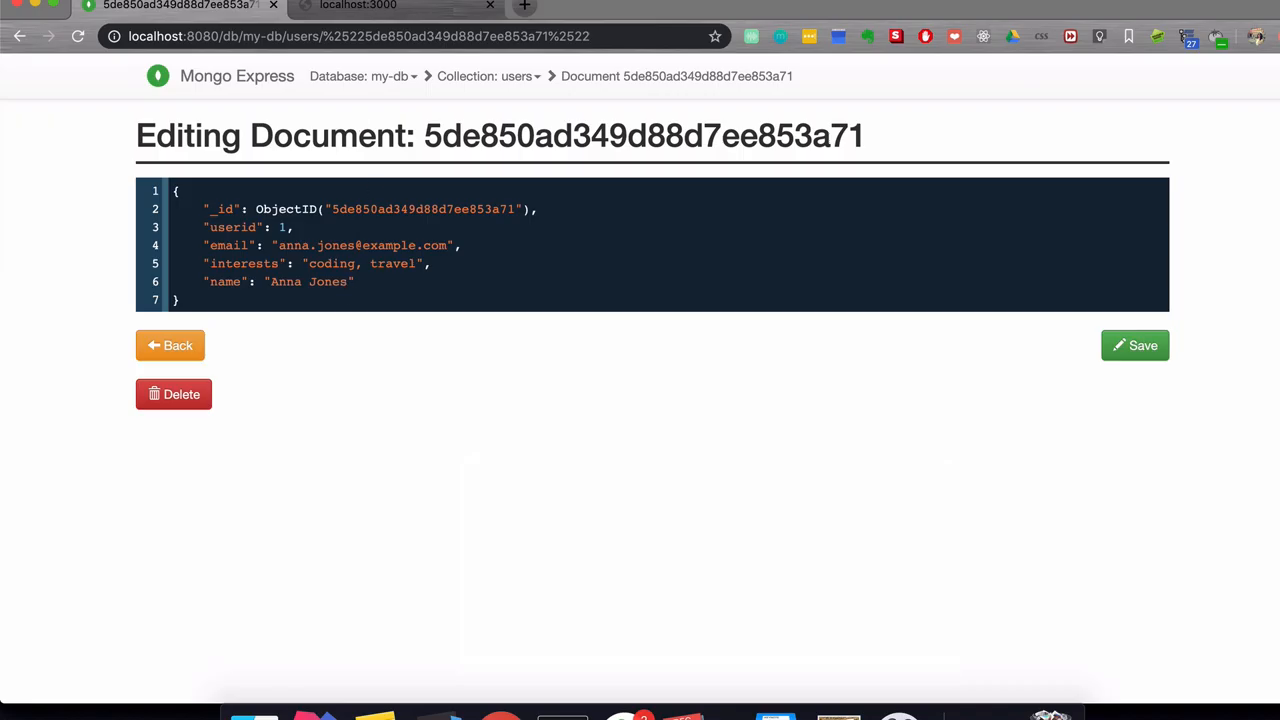
Add another interest ('rea') after coding, travel on the localhost:3000 profile and save.
left_click(390, 7)
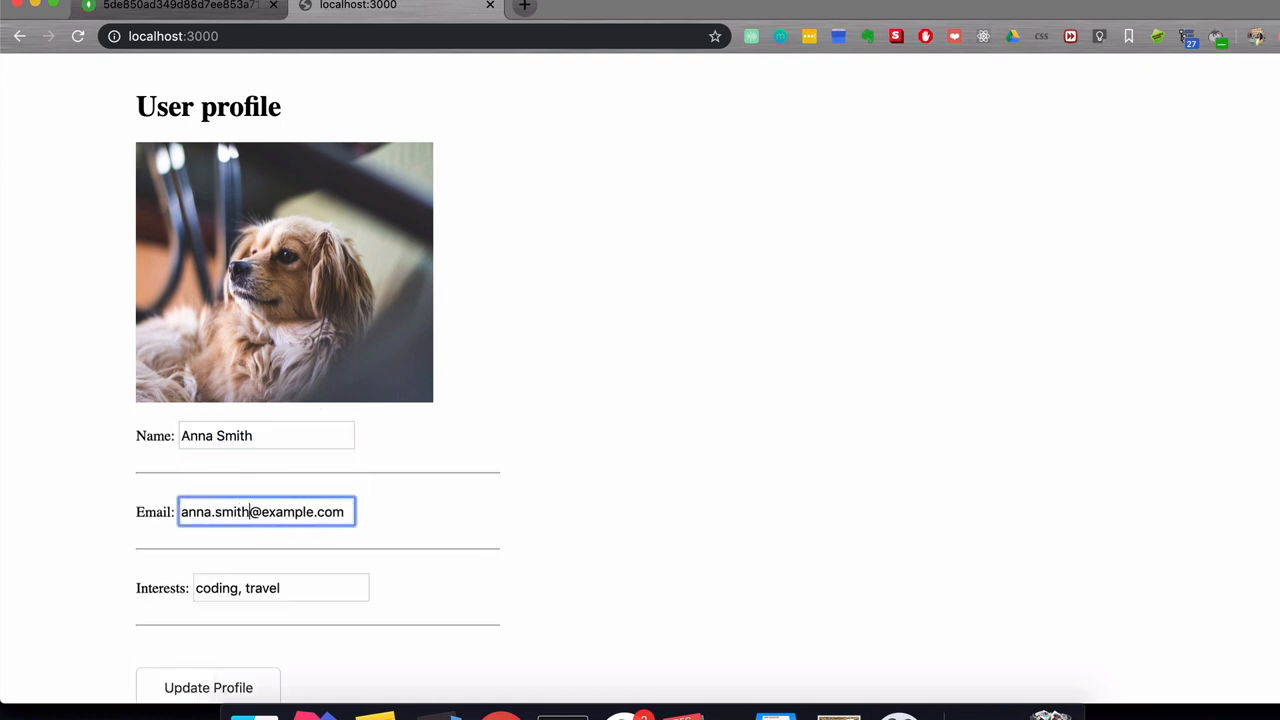
type("rea")
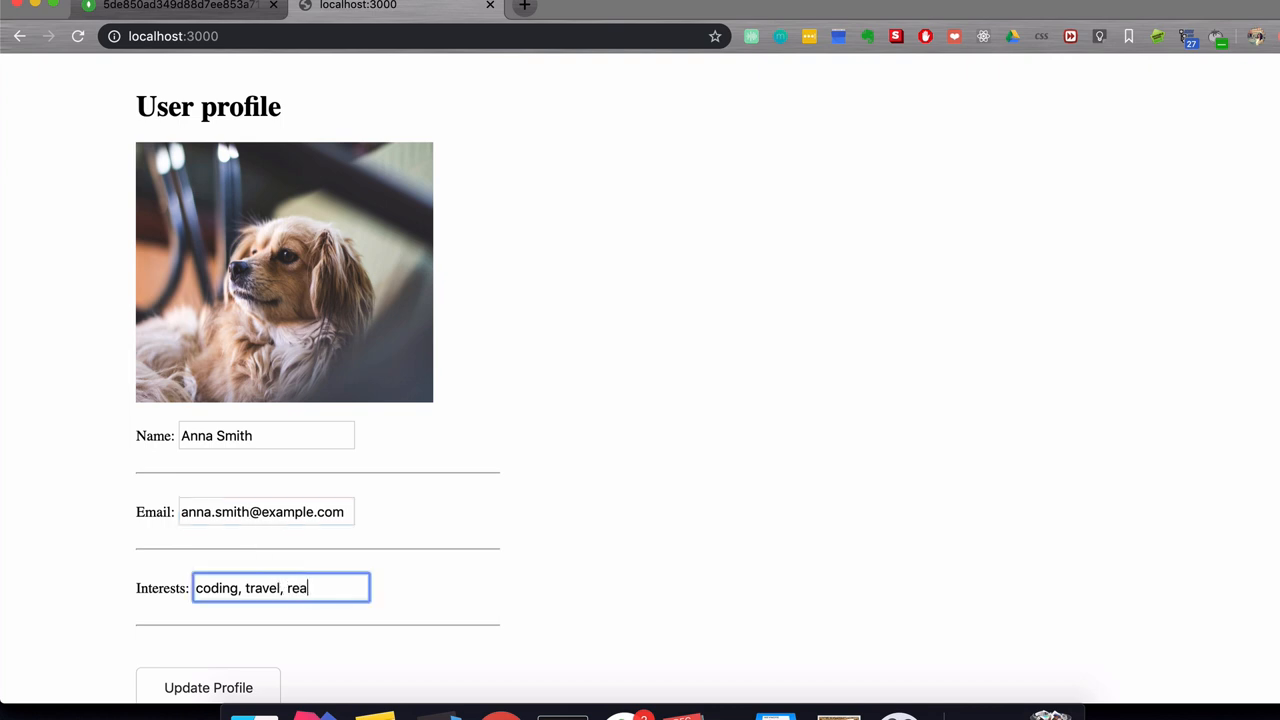
left_click(208, 687)
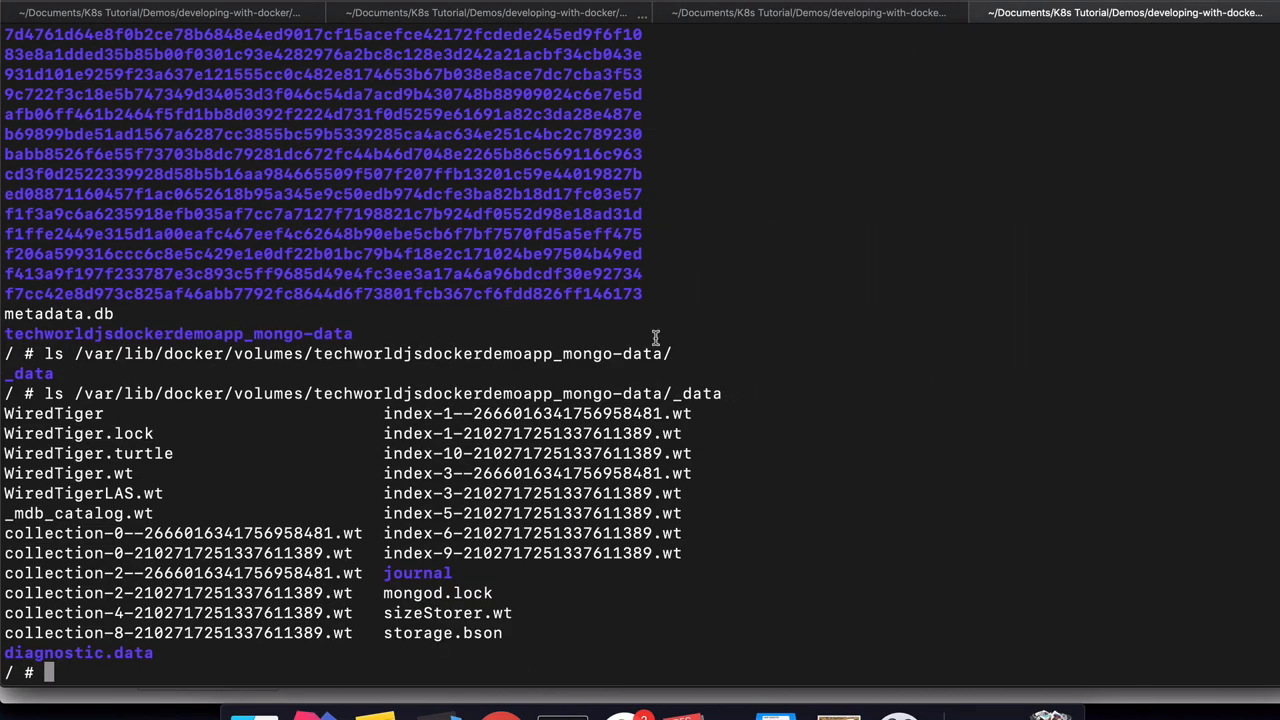
mouse_move(610, 308)
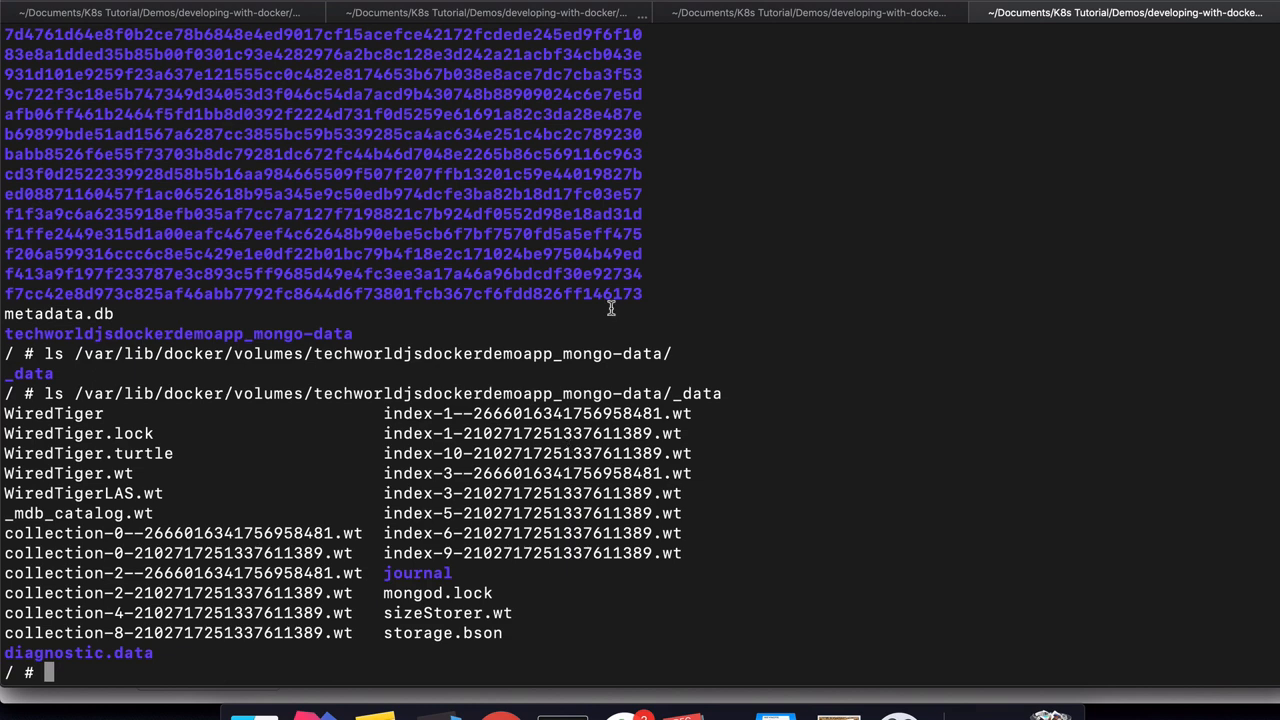
mouse_move(143, 431)
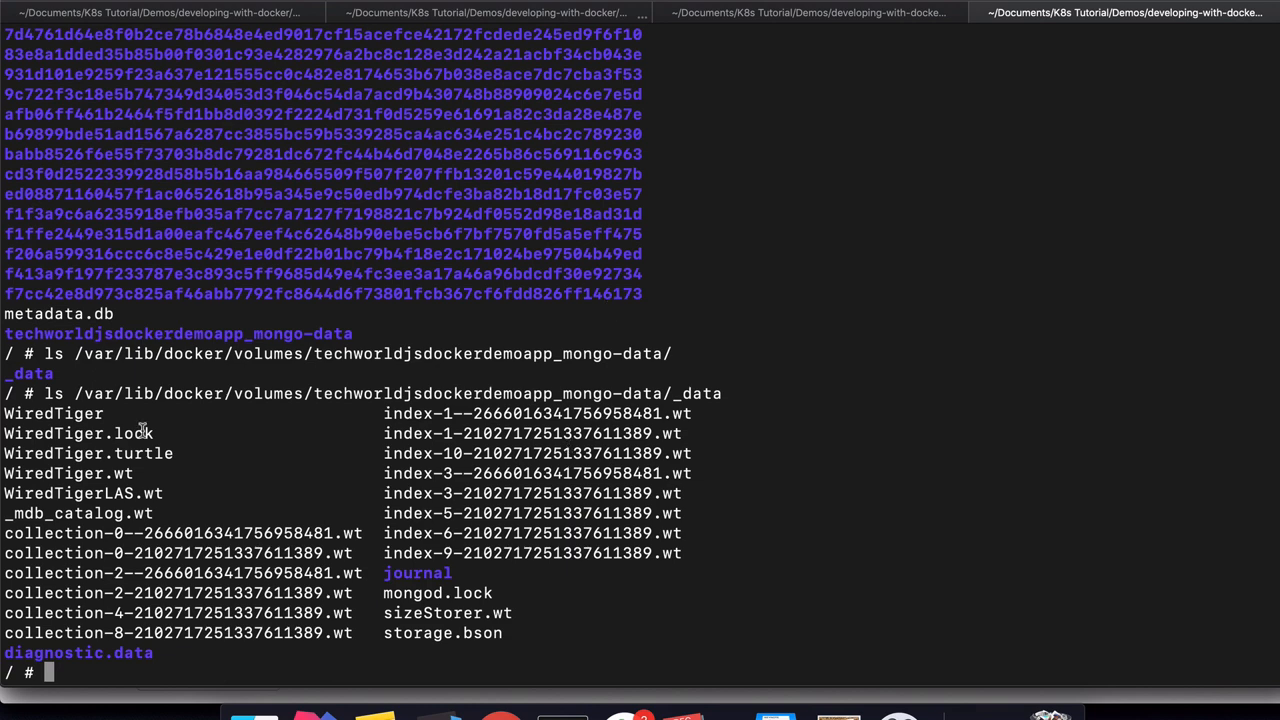
mouse_move(224, 649)
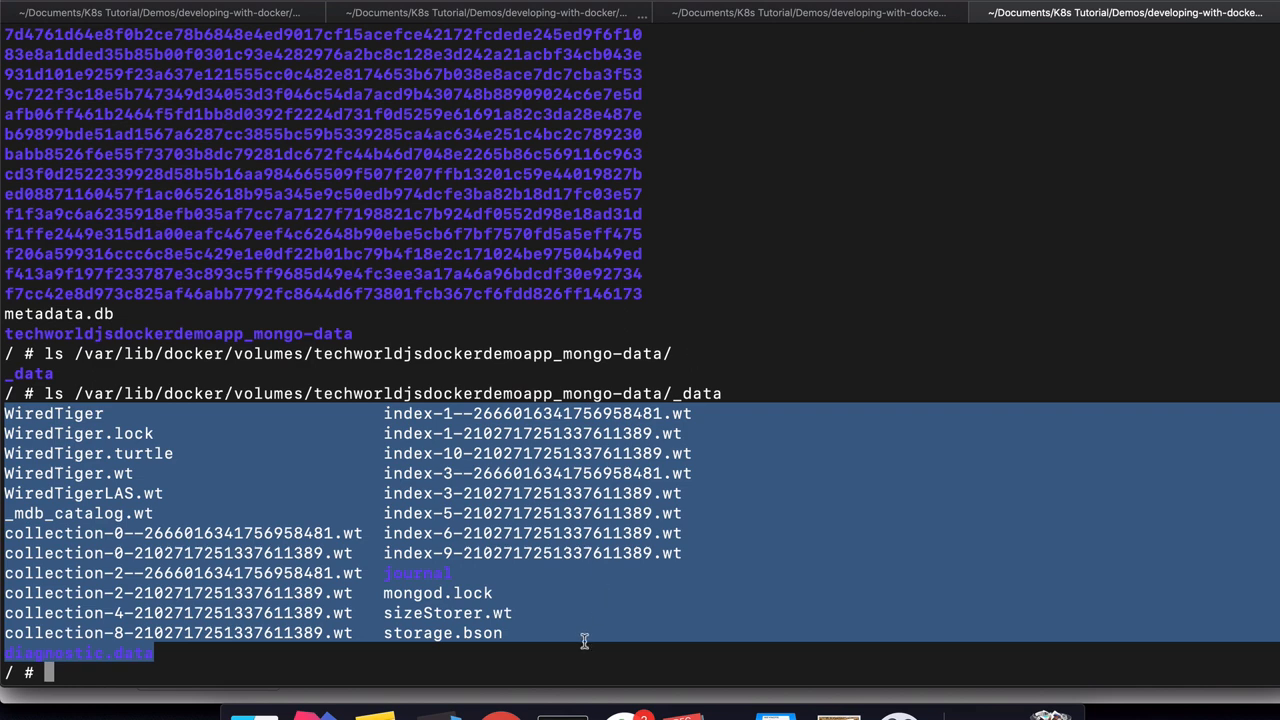
mouse_move(531, 696)
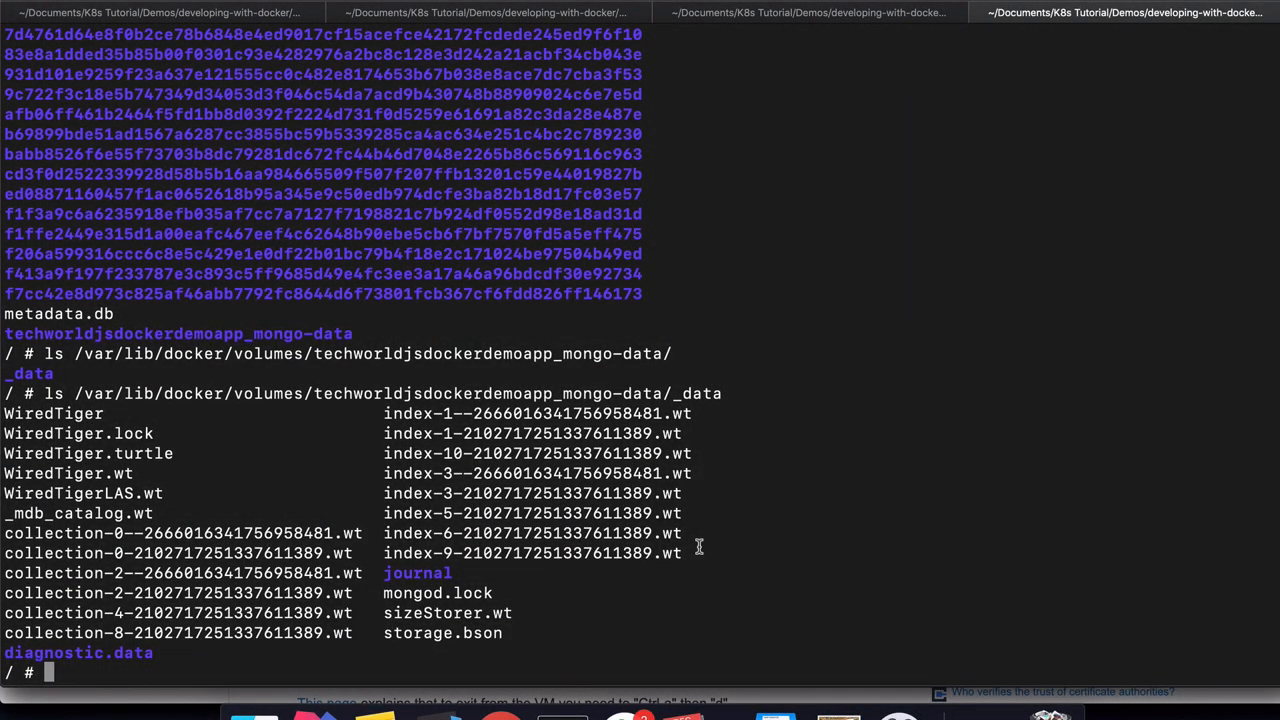
Exit the Docker VM shell, detach from screen, and list remaining screen sessions with screen ls.
type("exit")
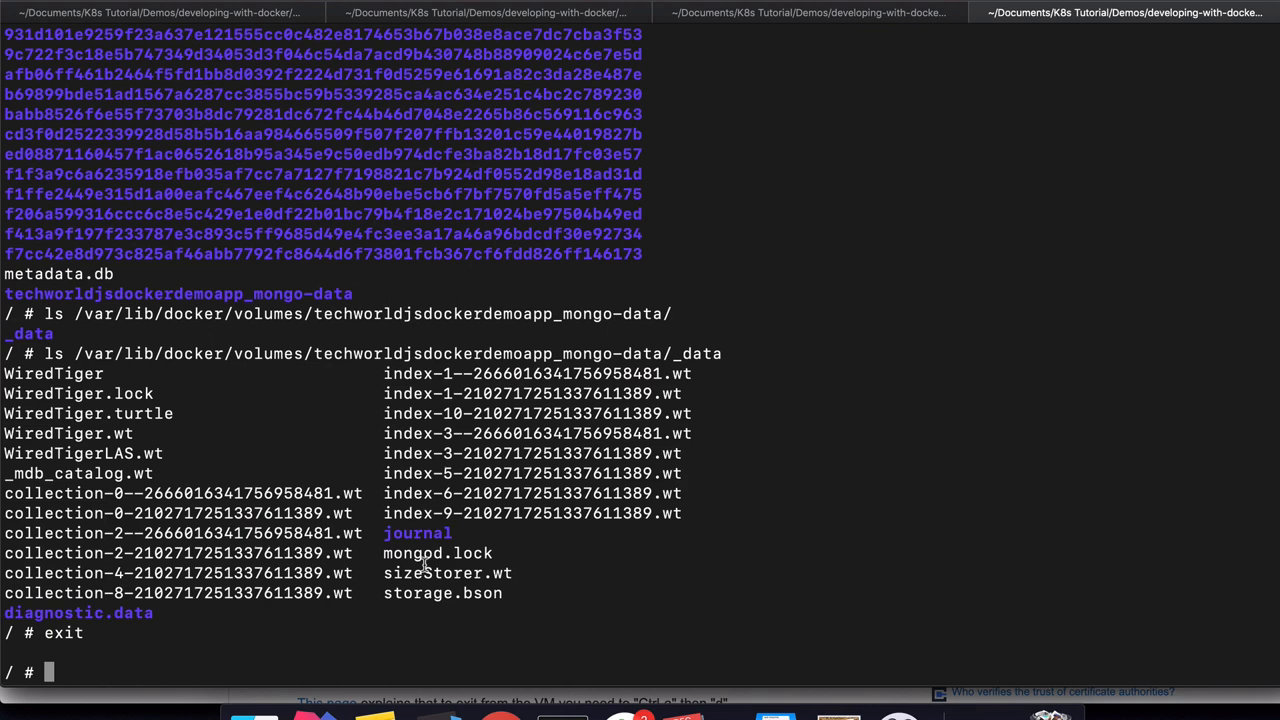
key("ctrl+d")
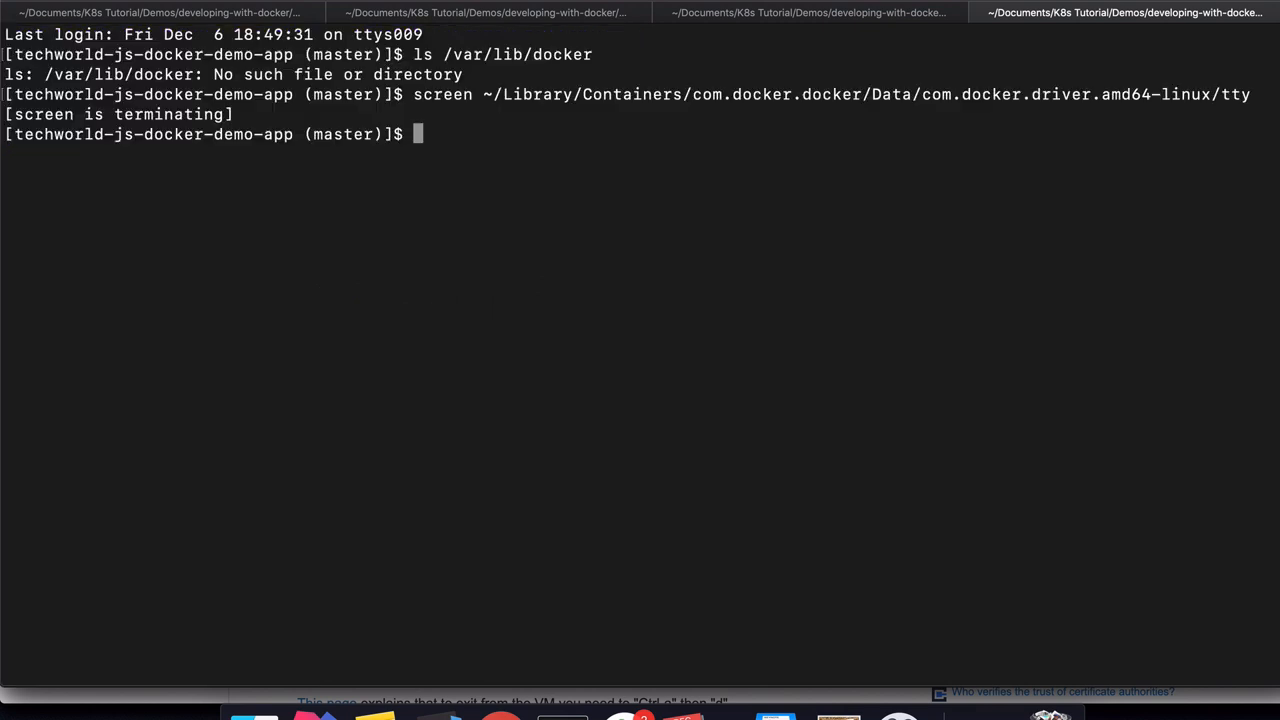
type("screen ls")
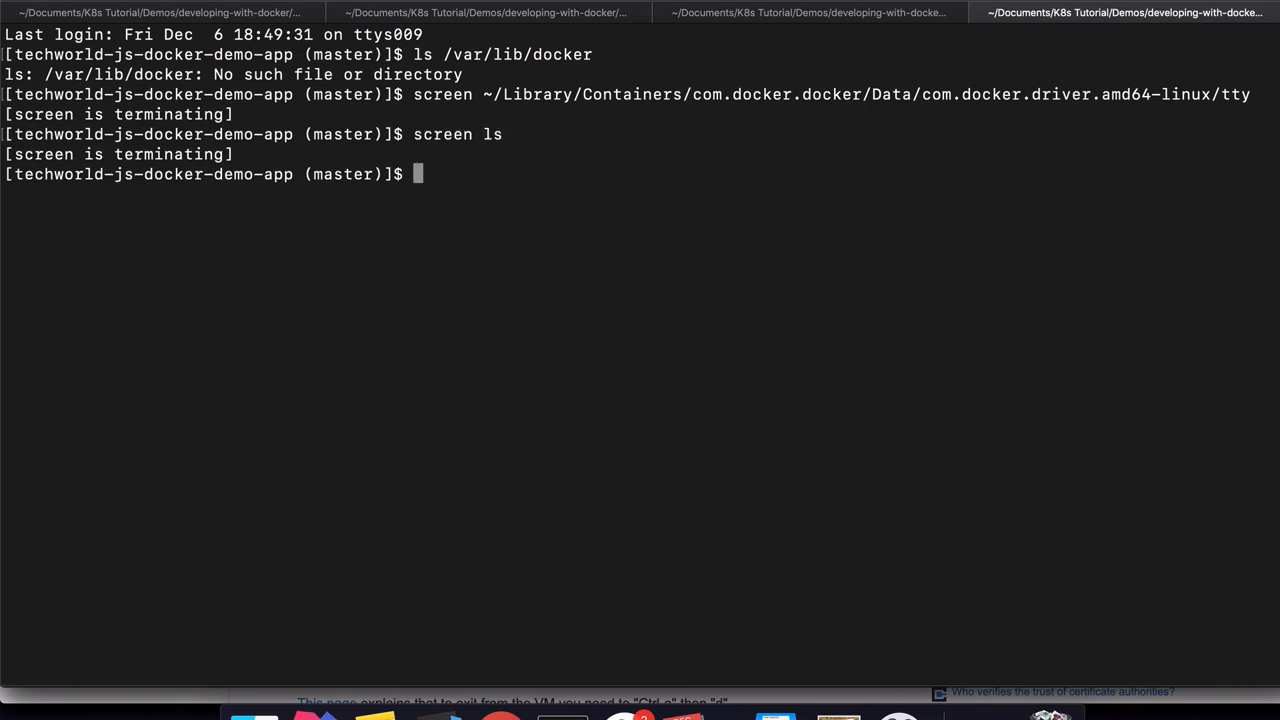